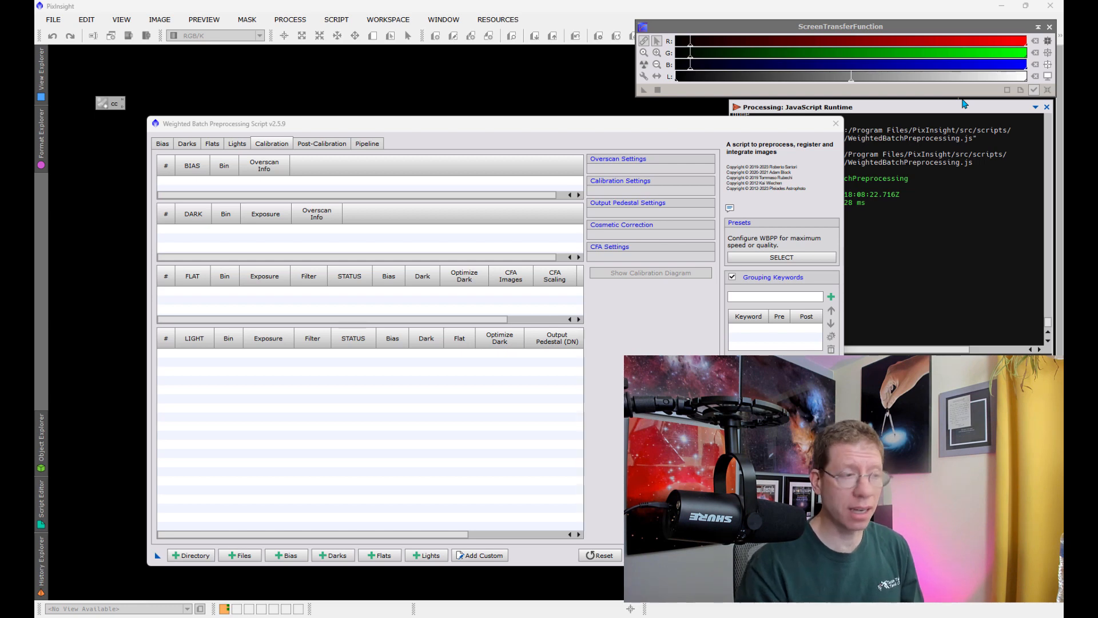
mouse_move(427, 353)
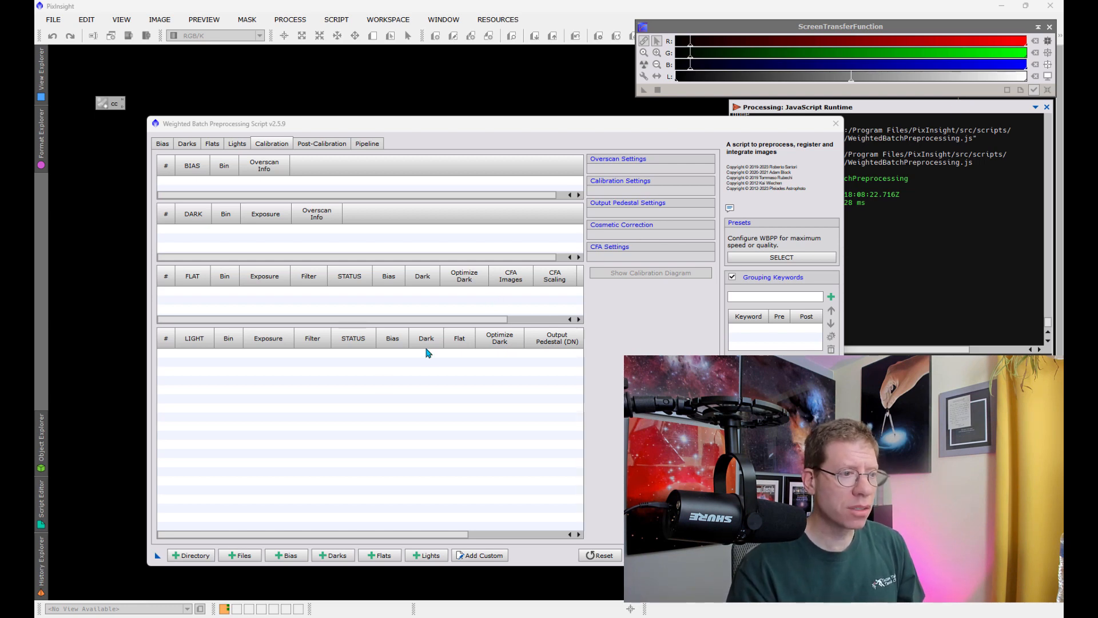
- Load all frames from a folder, use the cc cosmetic correction template, run WBPP and close the summary report
click(191, 554)
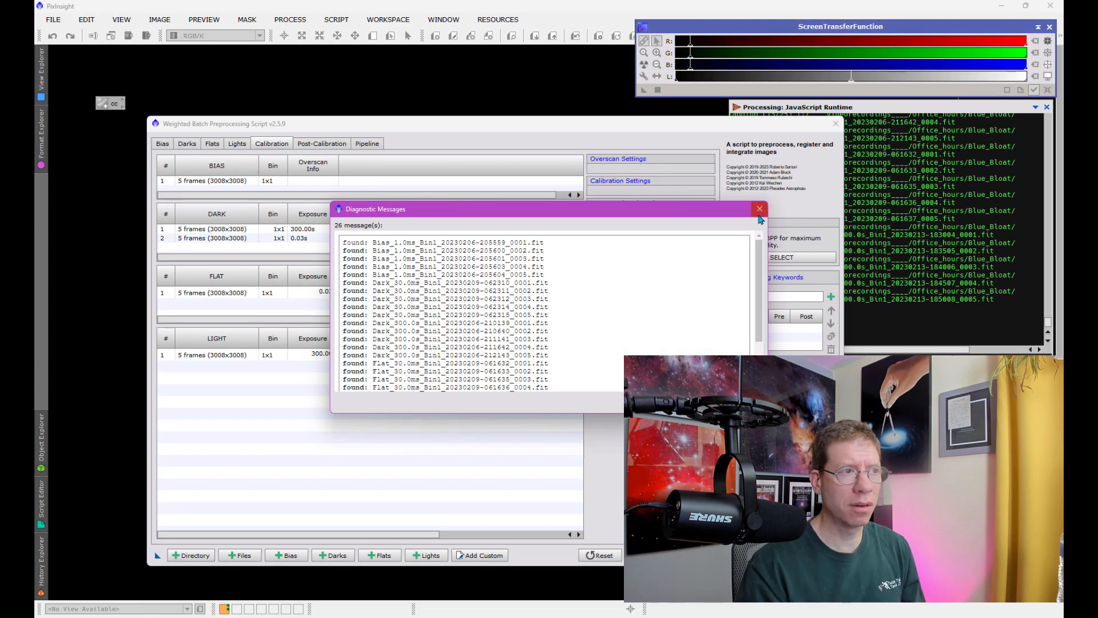
click(759, 208)
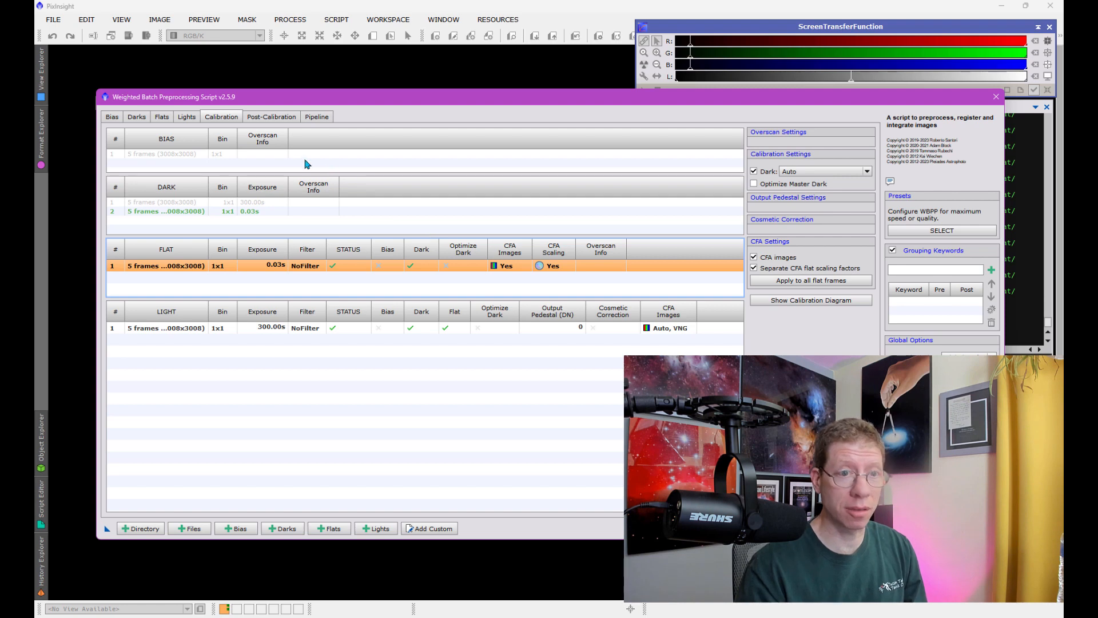
mouse_move(762, 228)
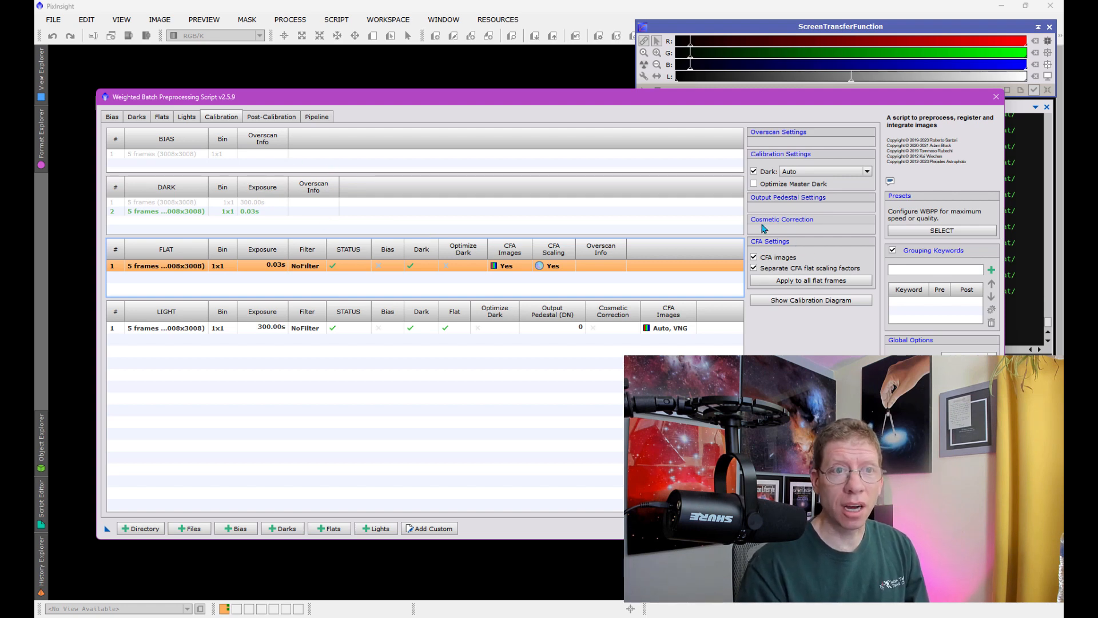
mouse_move(774, 224)
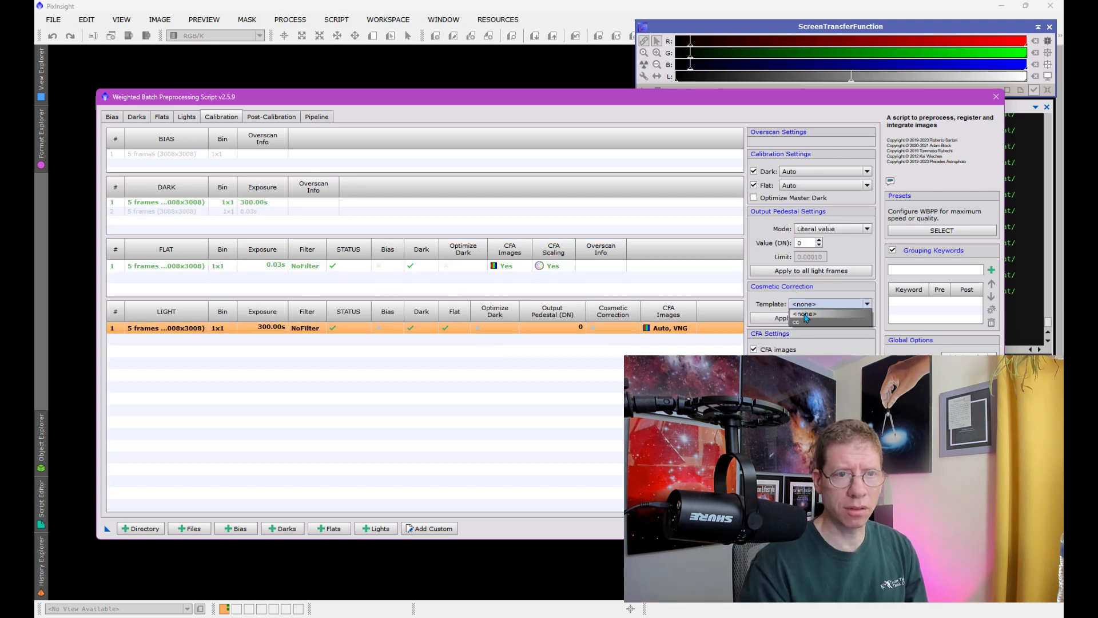
click(804, 313)
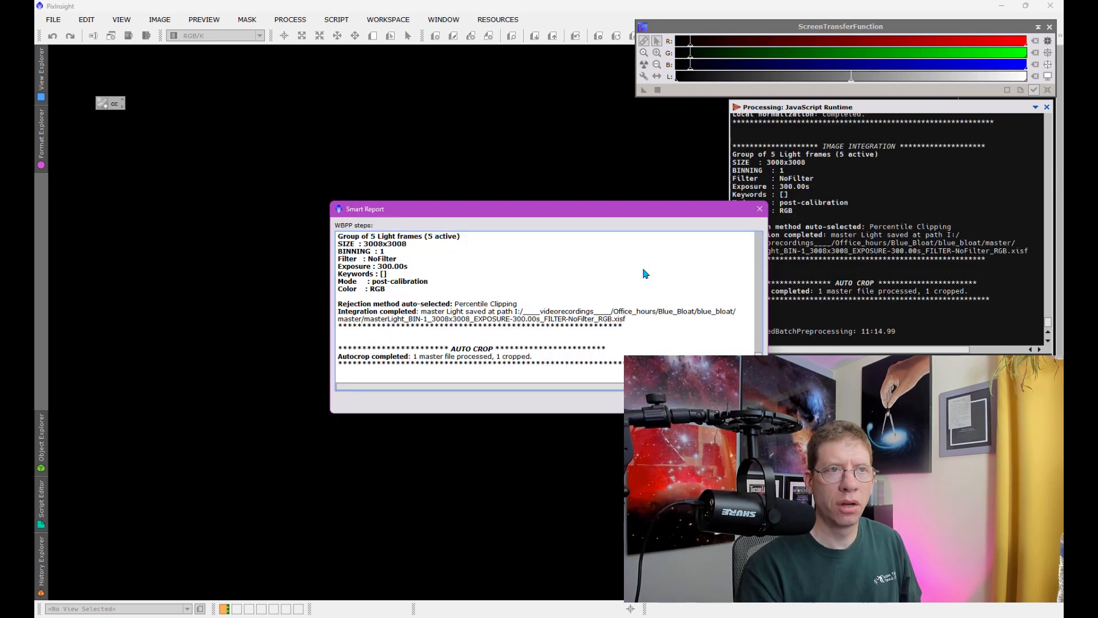
mouse_move(731, 231)
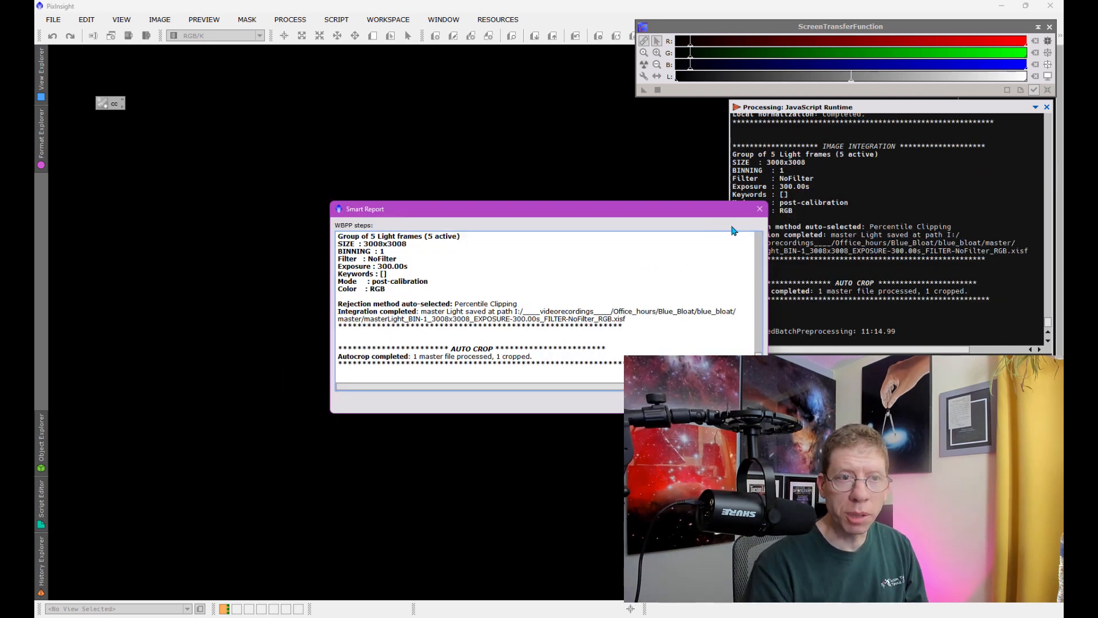
click(759, 208)
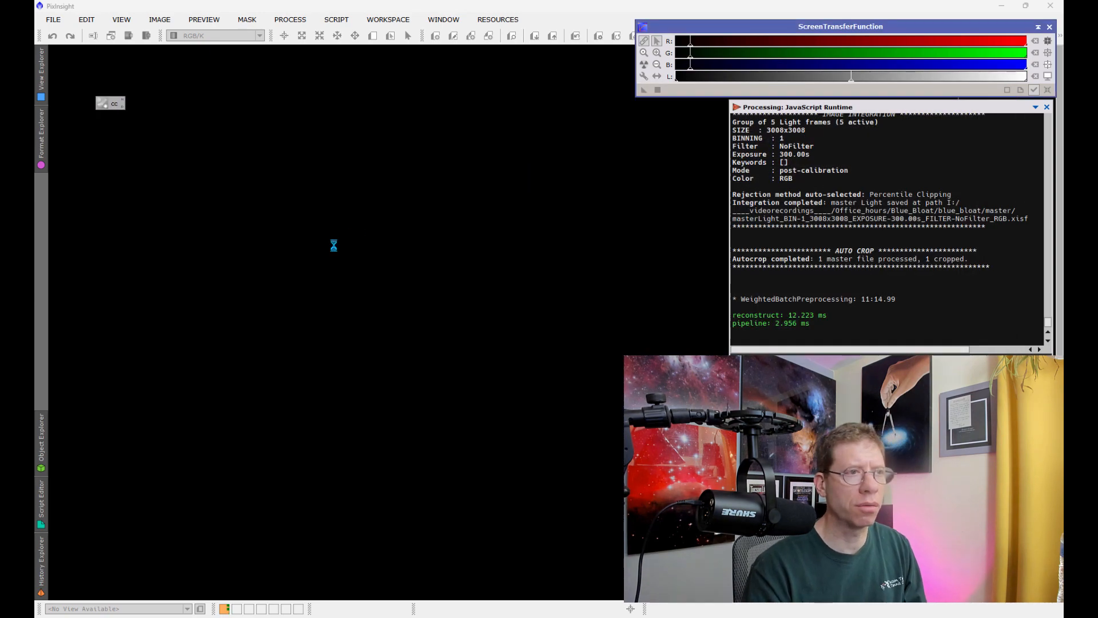
- Open the uncropped masterLight ..._RGB.xisf image from the master folder
click(52, 36)
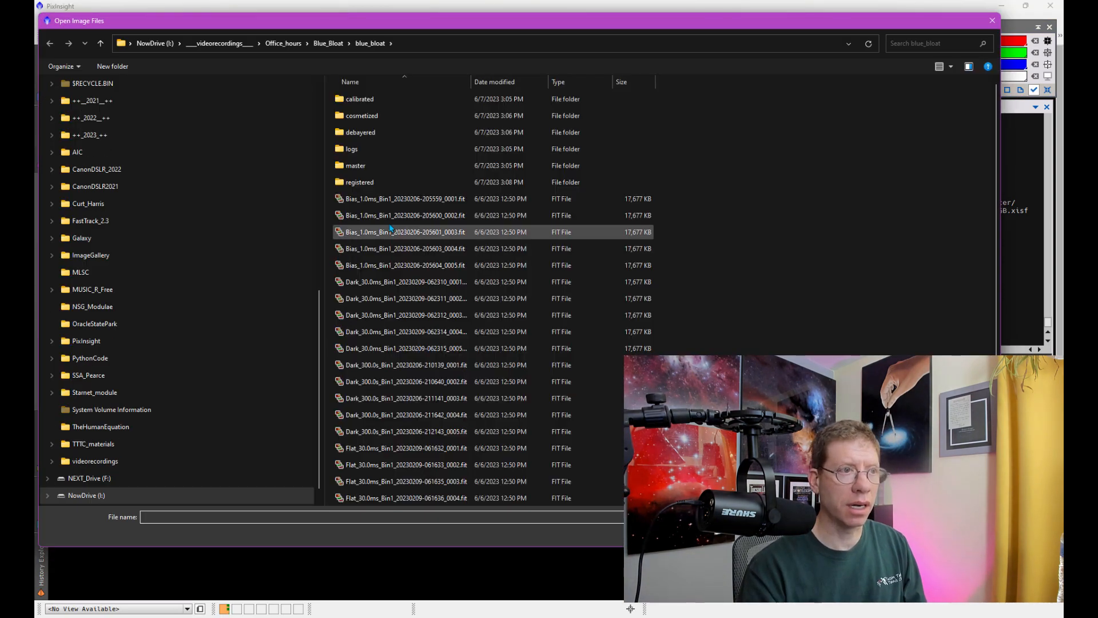
double_click(355, 165)
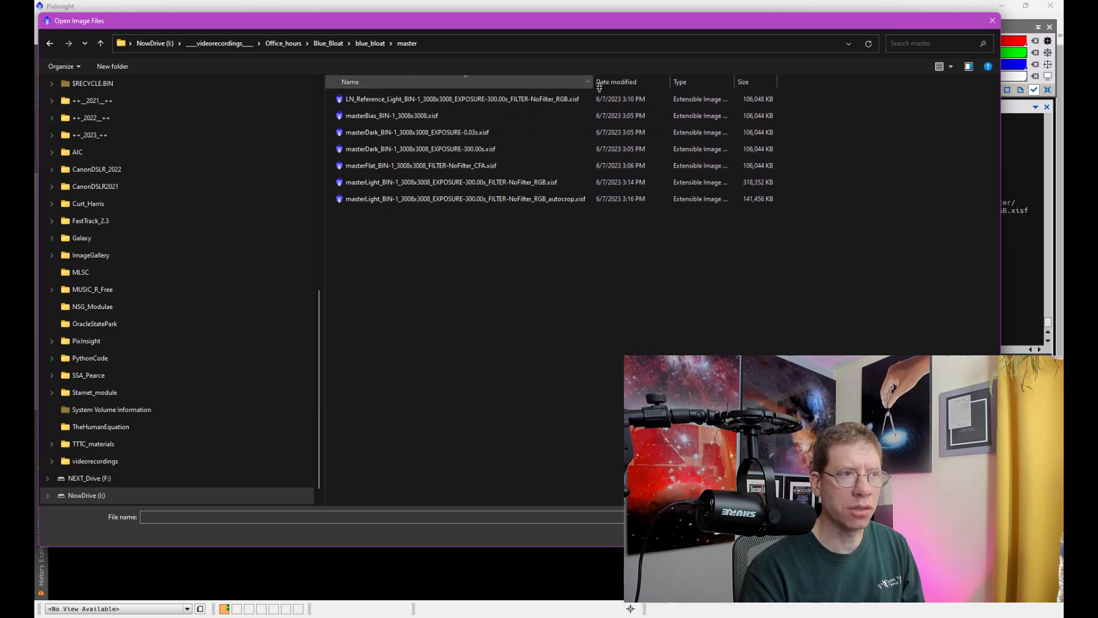
click(461, 98)
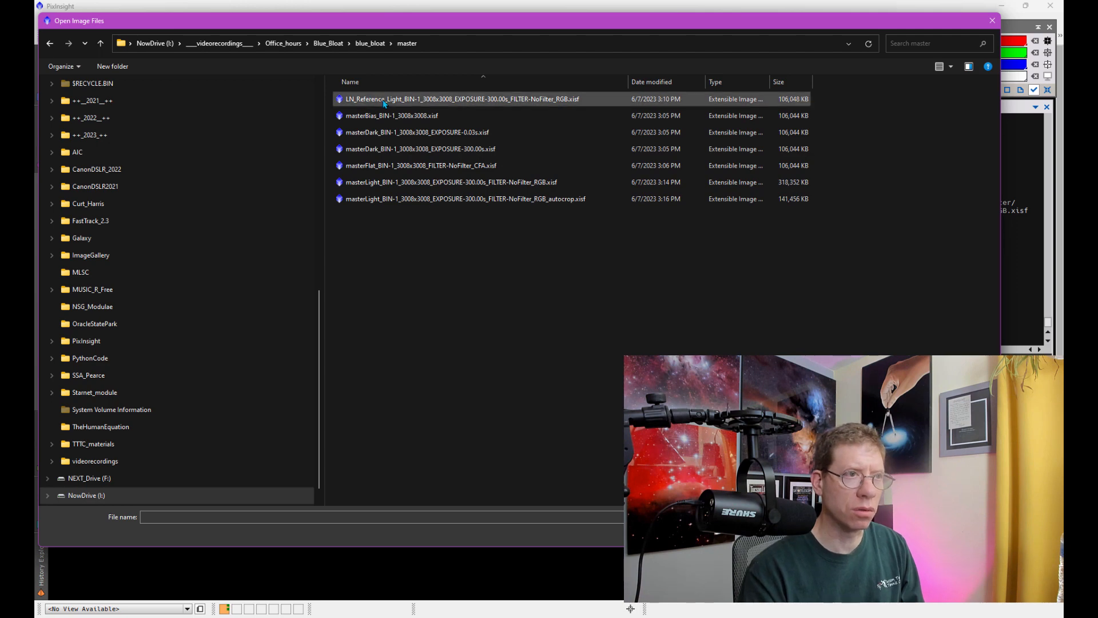
click(450, 181)
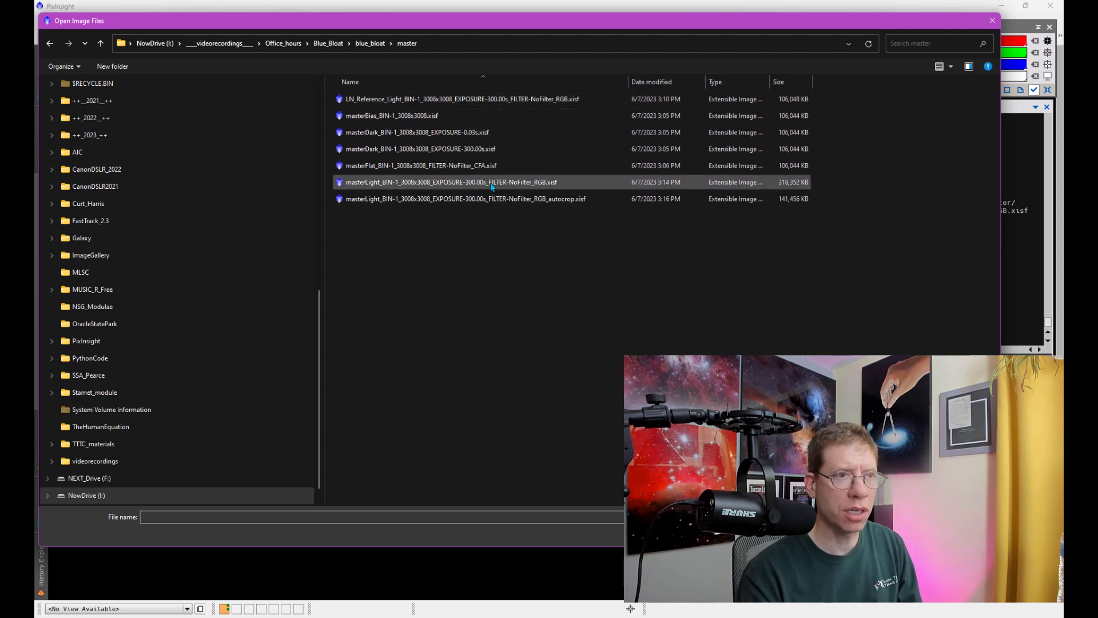
click(420, 165)
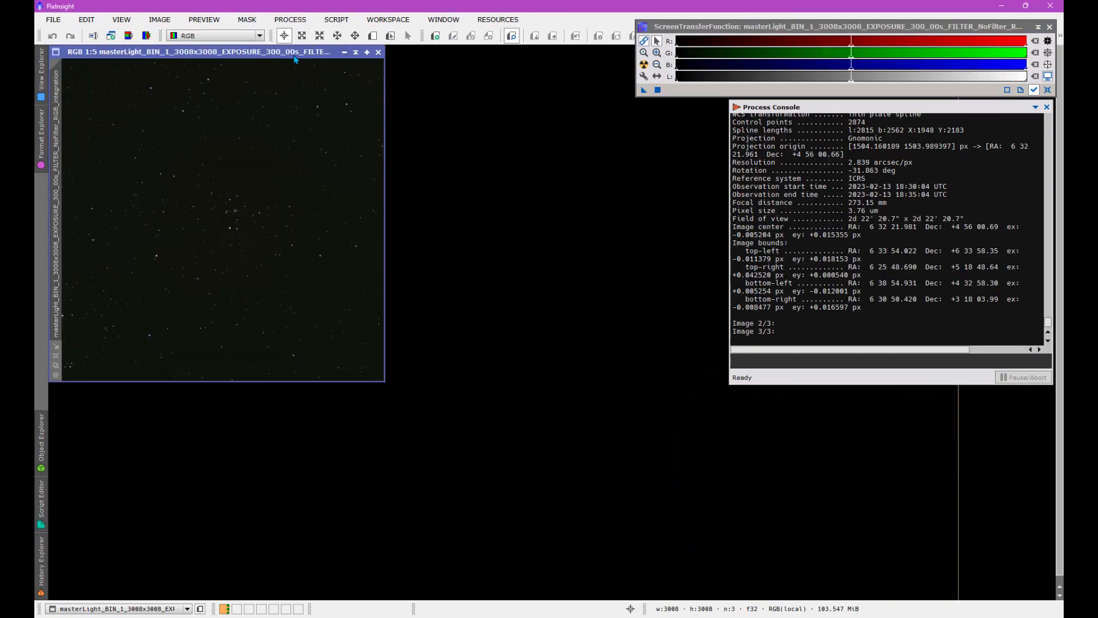
- Enlarge the master light image window before auto-stretching it
drag(198, 52, 411, 111)
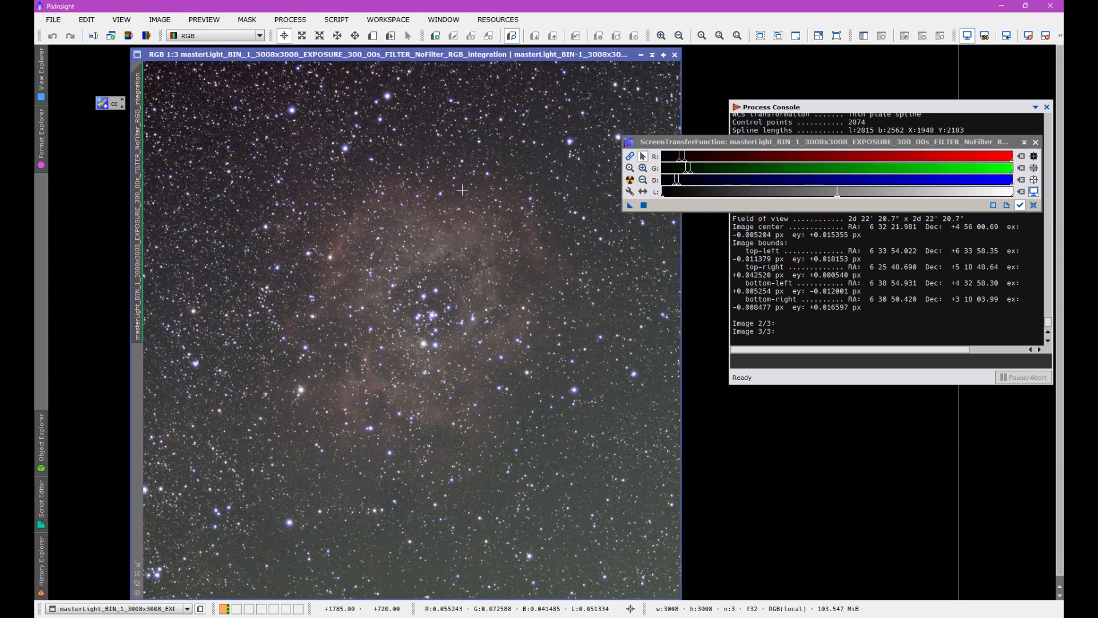
mouse_move(542, 366)
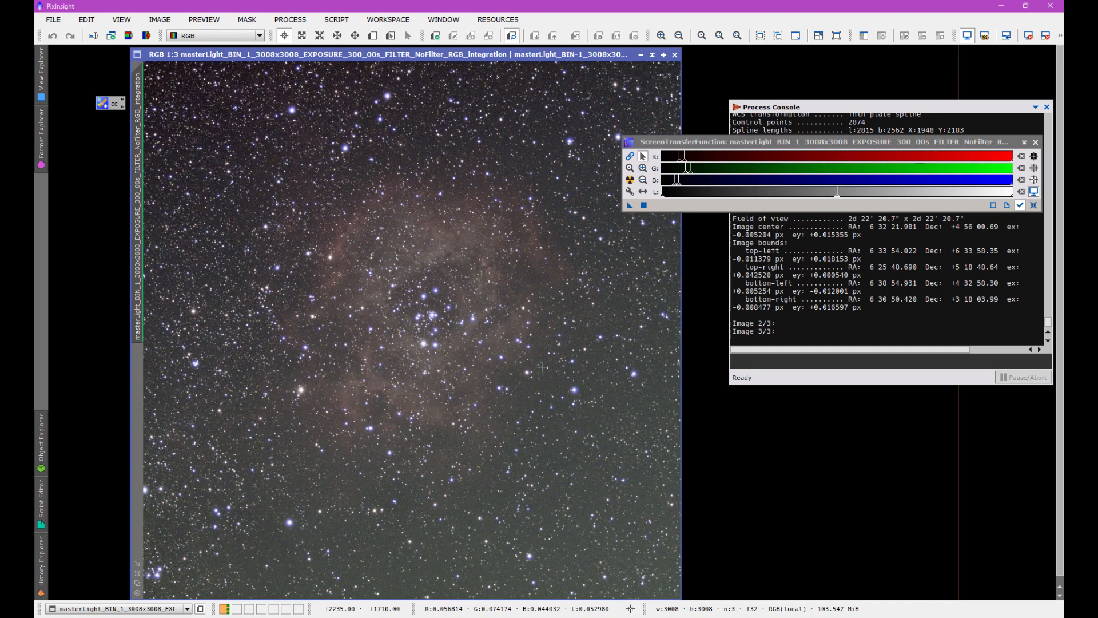
mouse_move(438, 226)
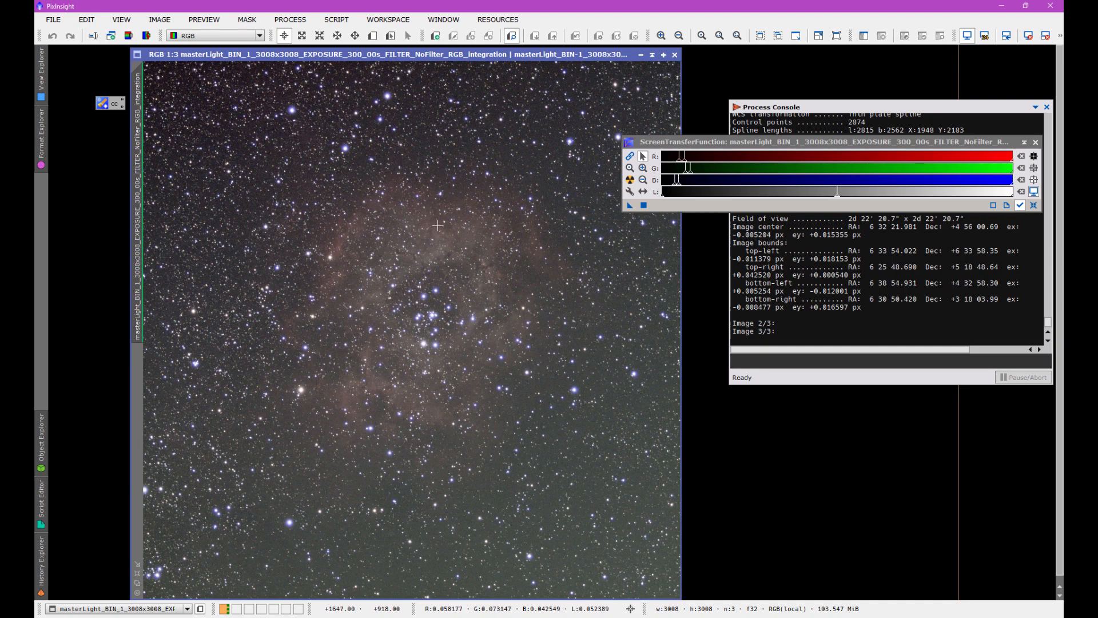
mouse_move(424, 266)
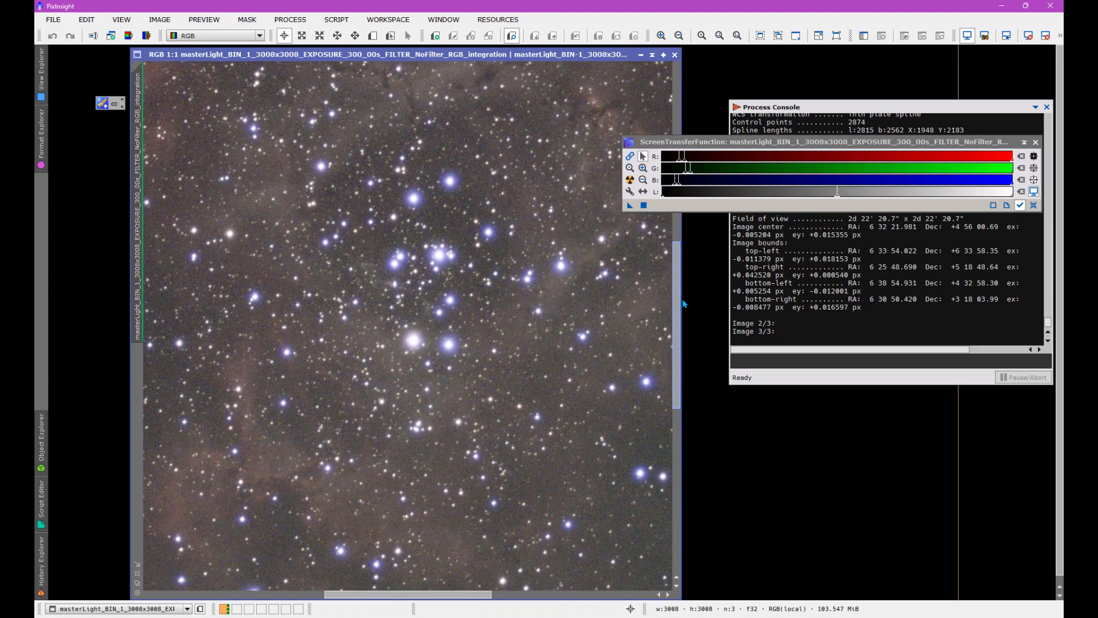
mouse_move(426, 218)
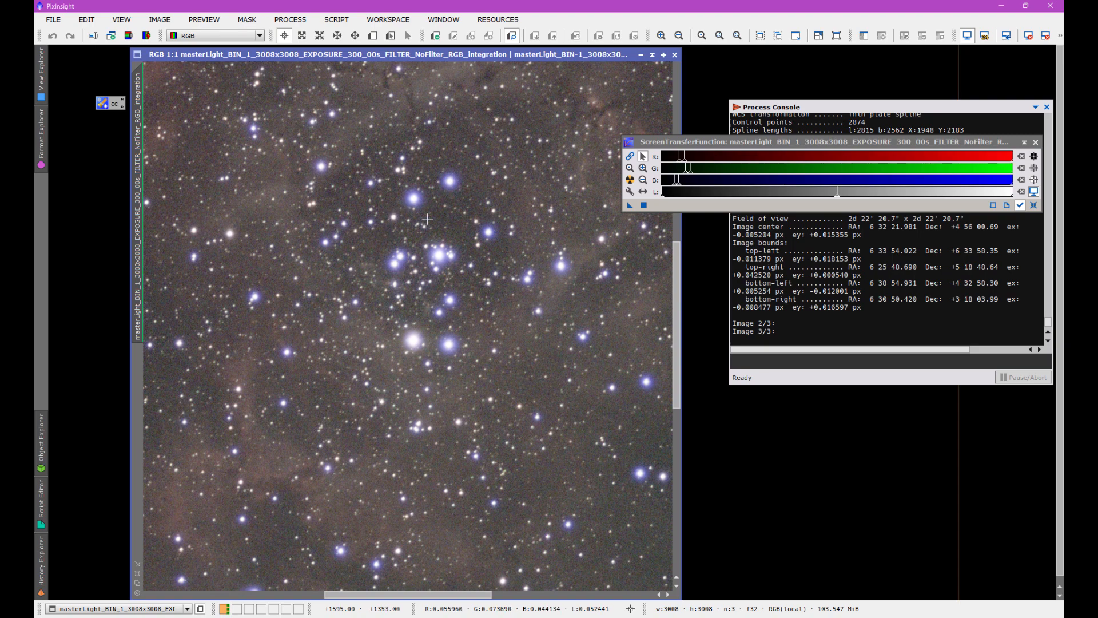
mouse_move(394, 234)
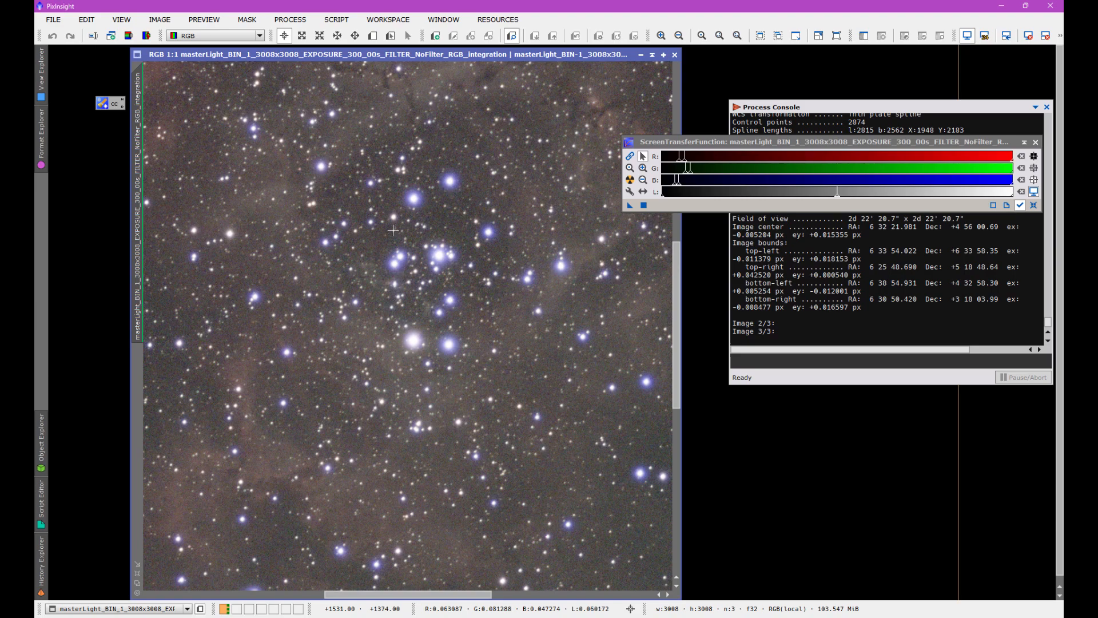
mouse_move(501, 339)
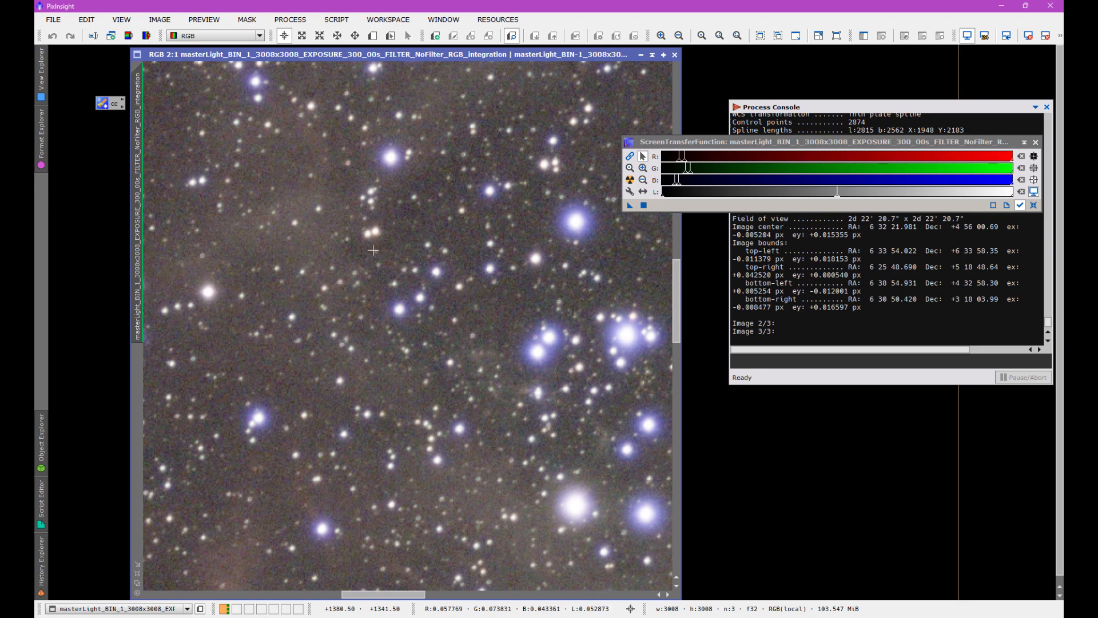
mouse_move(203, 288)
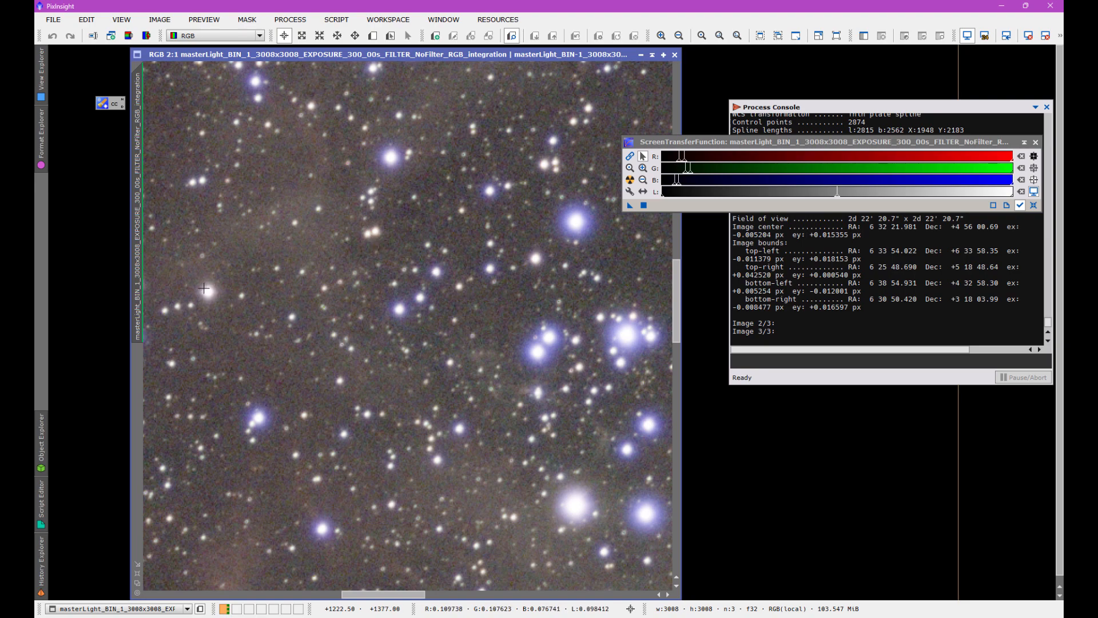
mouse_move(363, 314)
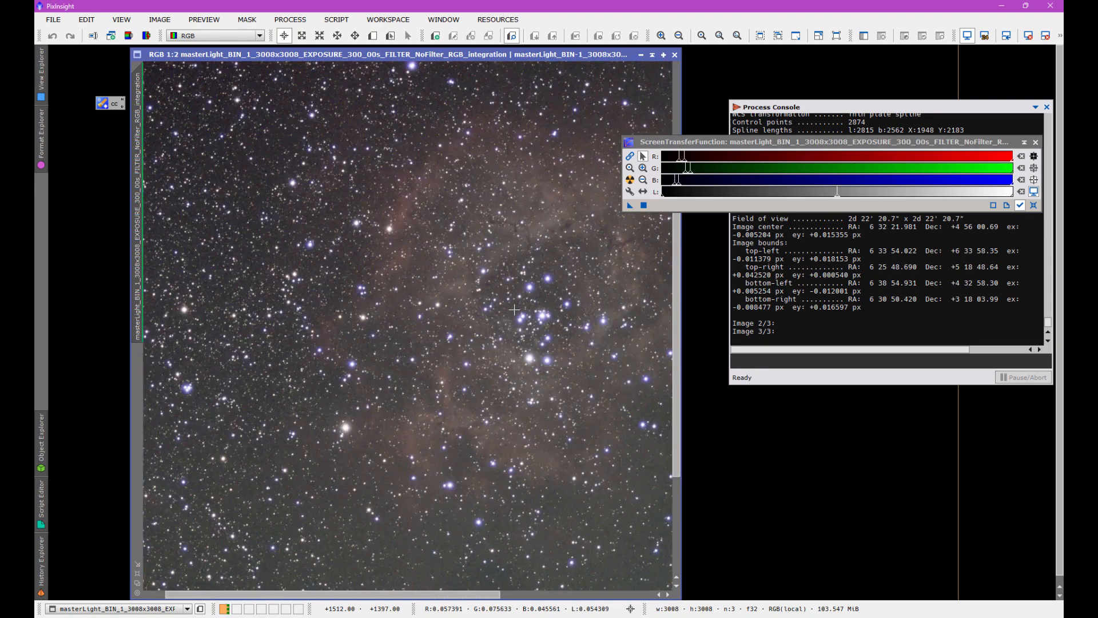
mouse_move(344, 421)
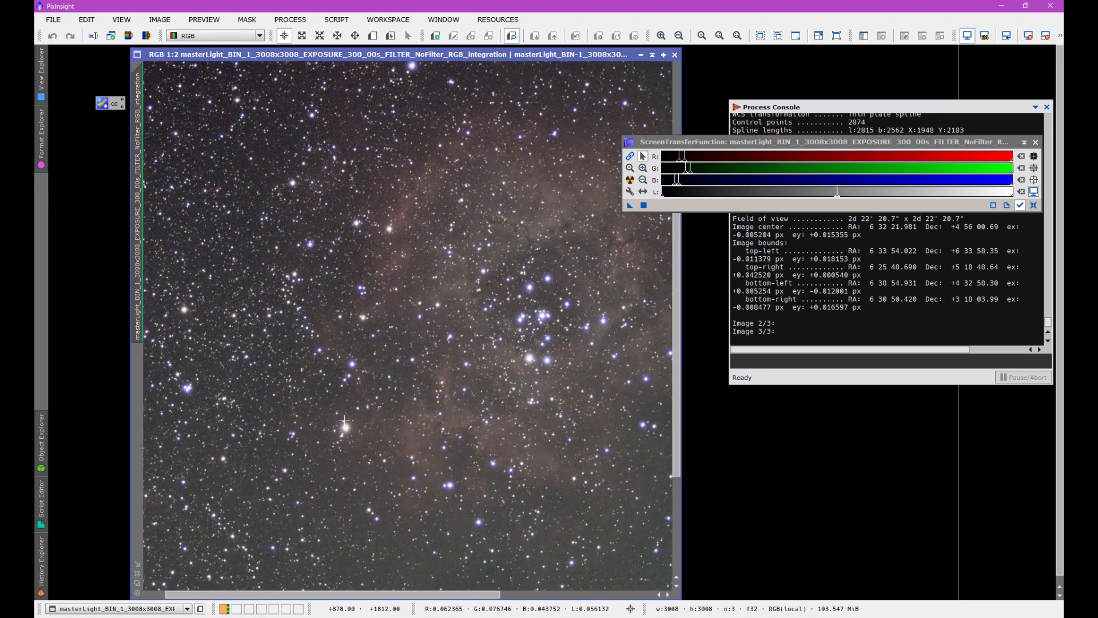
mouse_move(445, 185)
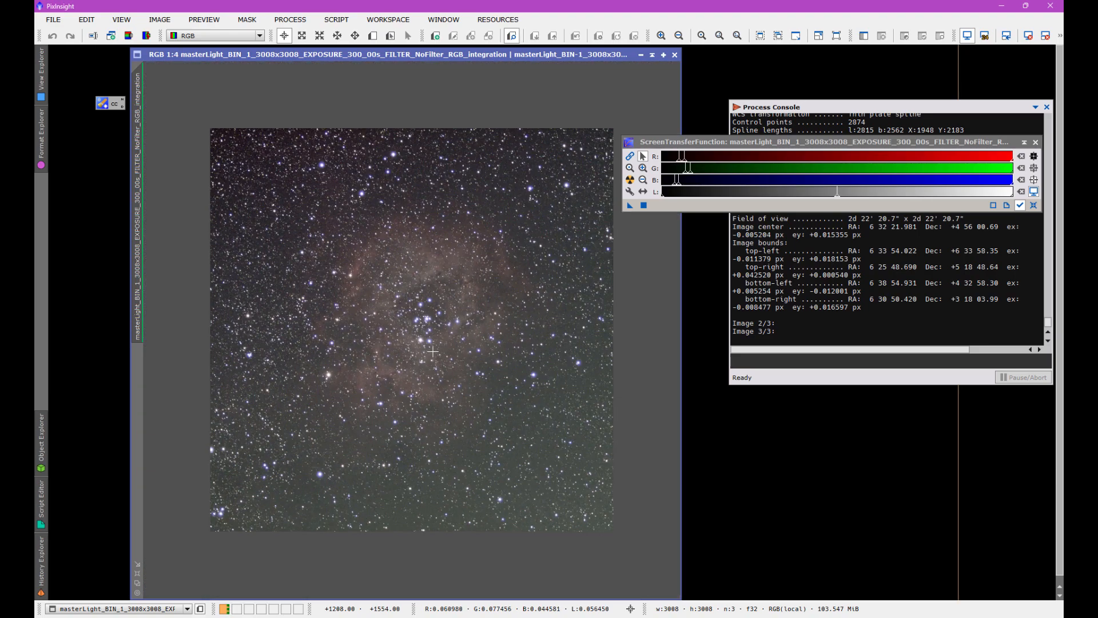
- Start DynamicBackgroundExtraction on the fitted image with correction set to Subtraction
click(301, 35)
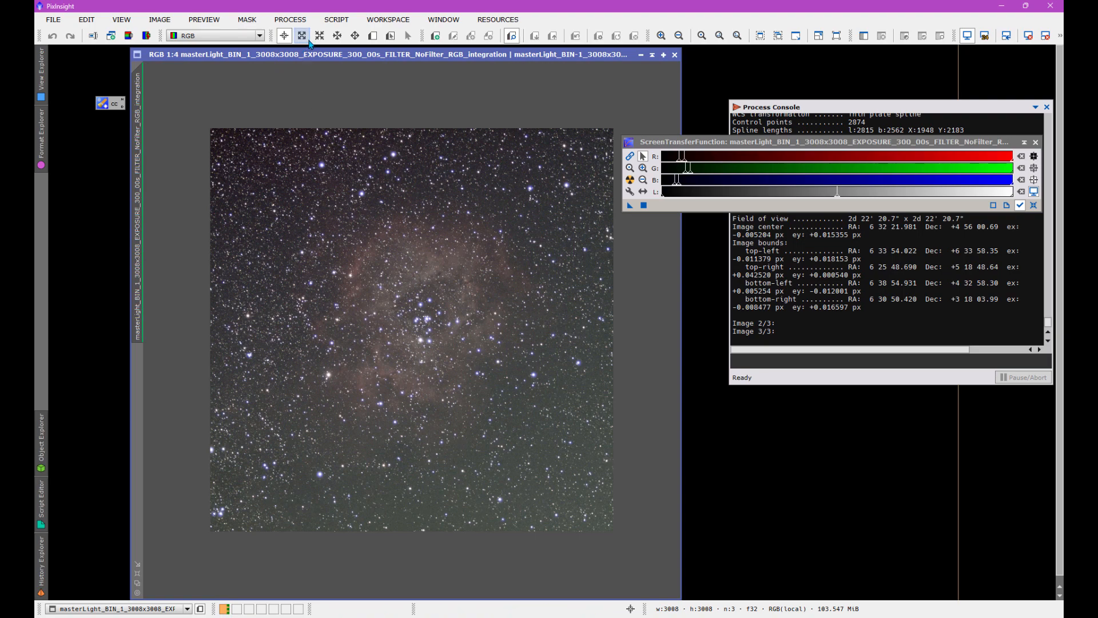
click(289, 19)
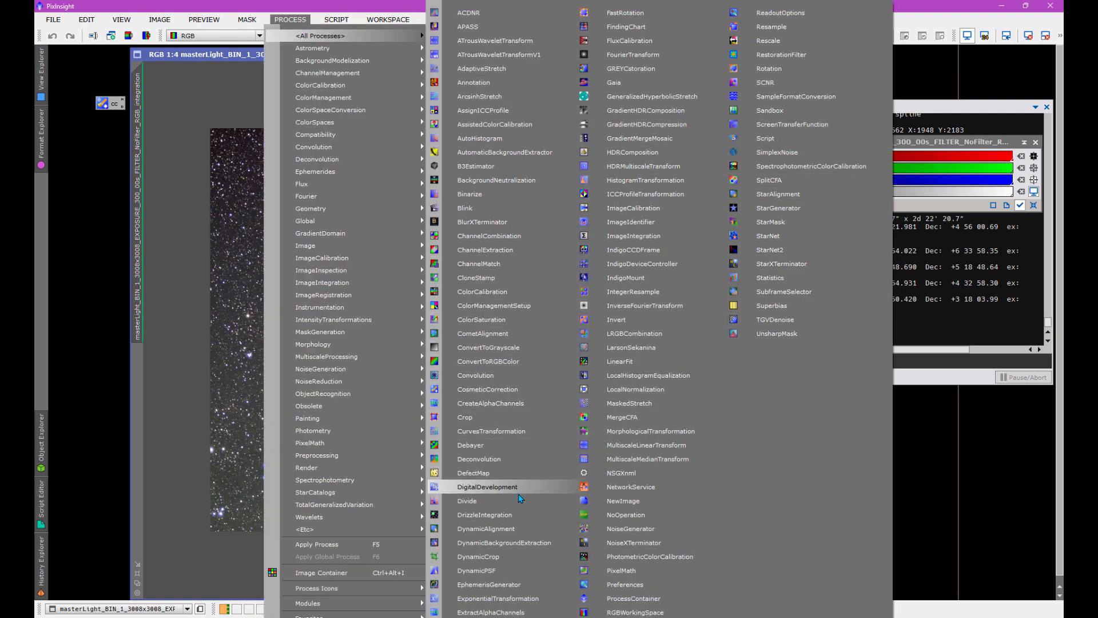
click(504, 546)
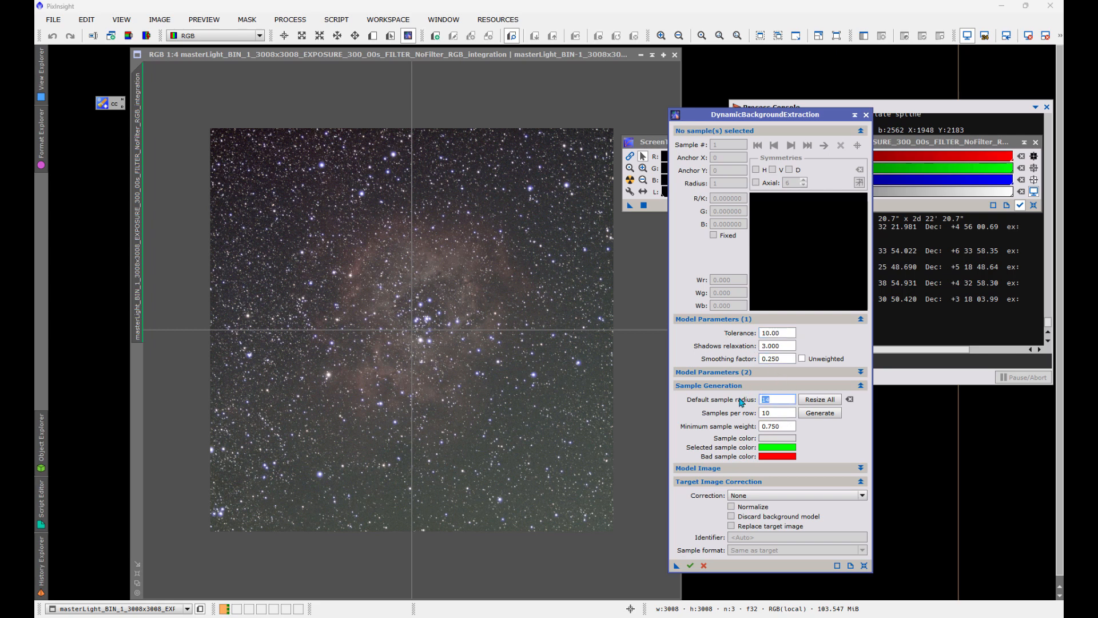
text(2)
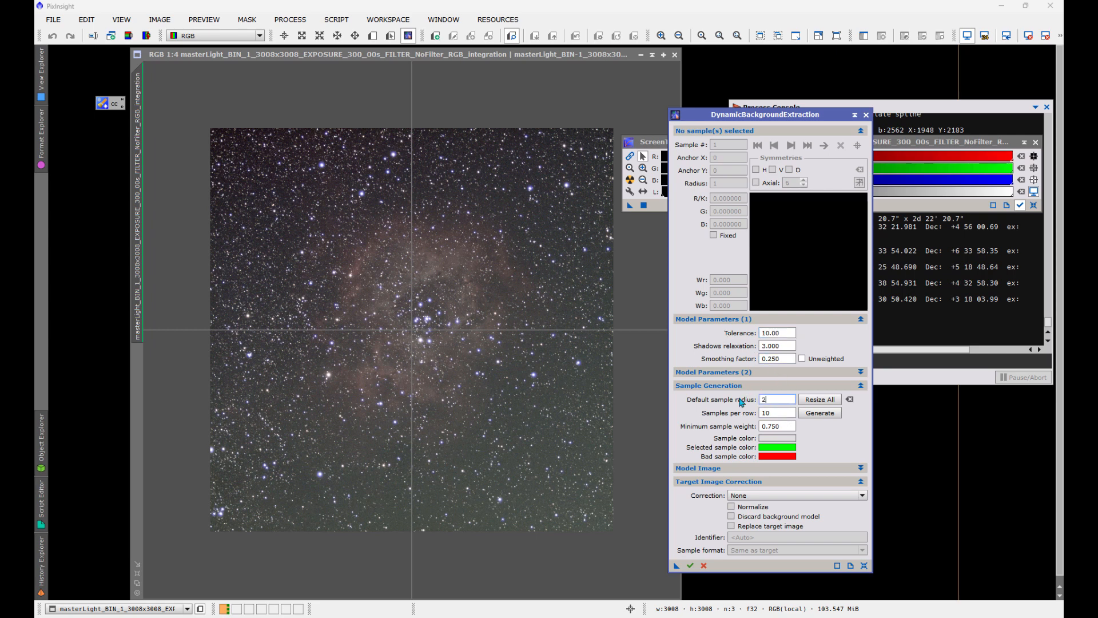
text(0)
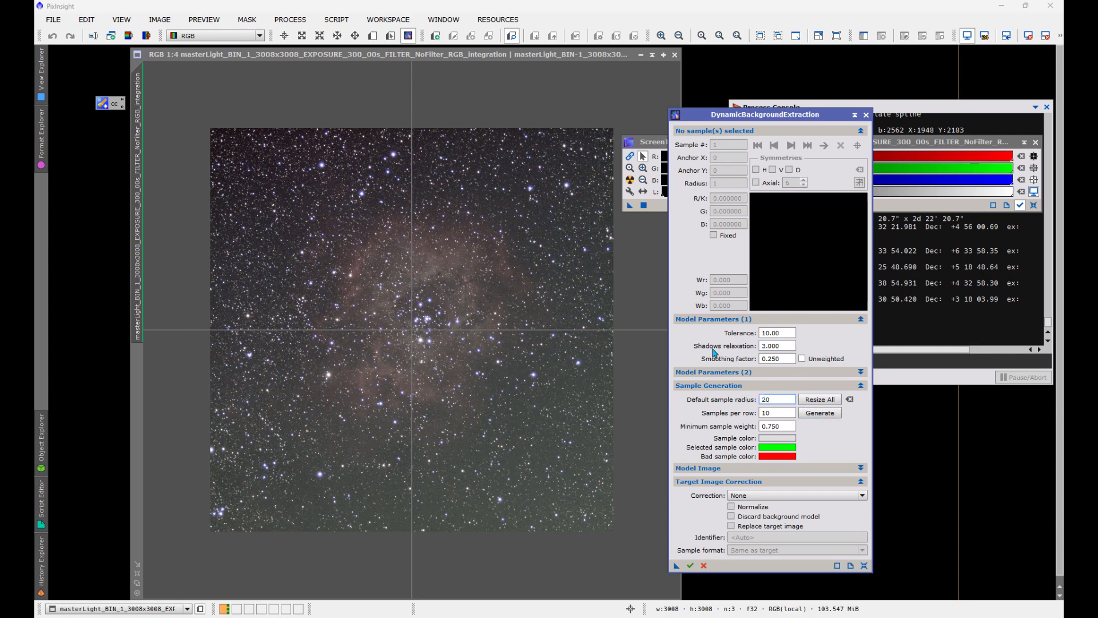
click(796, 495)
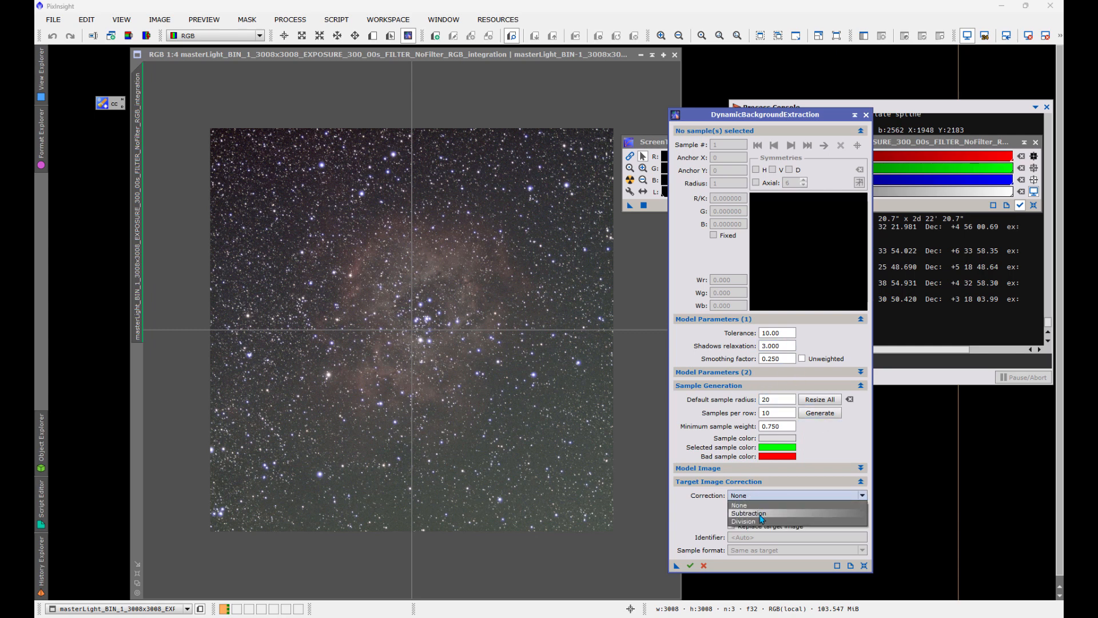
click(747, 512)
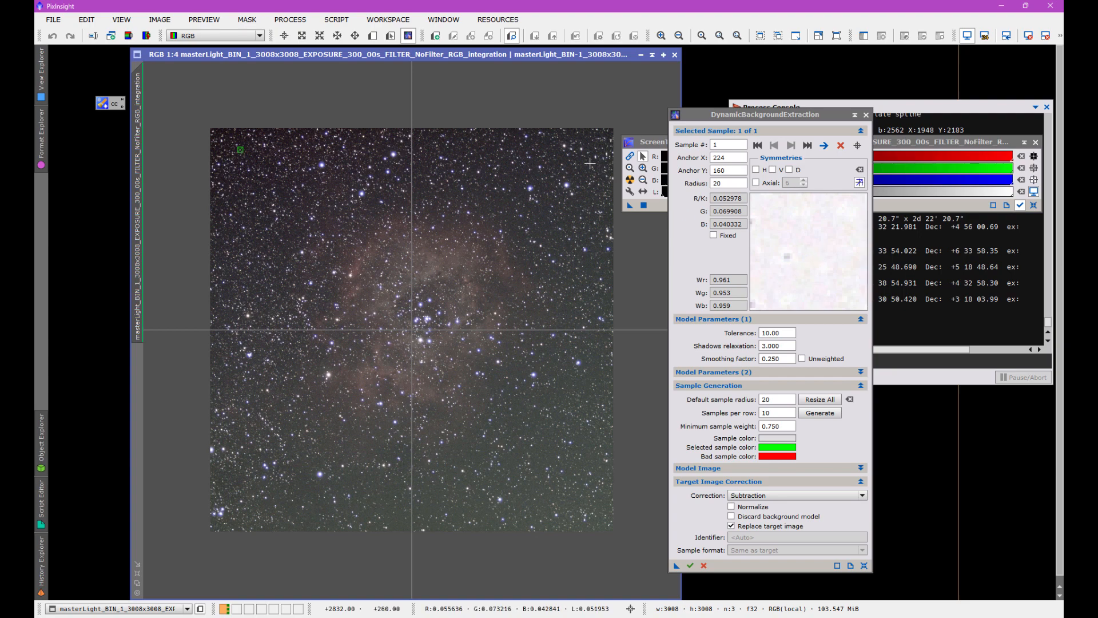
- Place background samples across the empty sky around the nebula's edges and corners
click(583, 162)
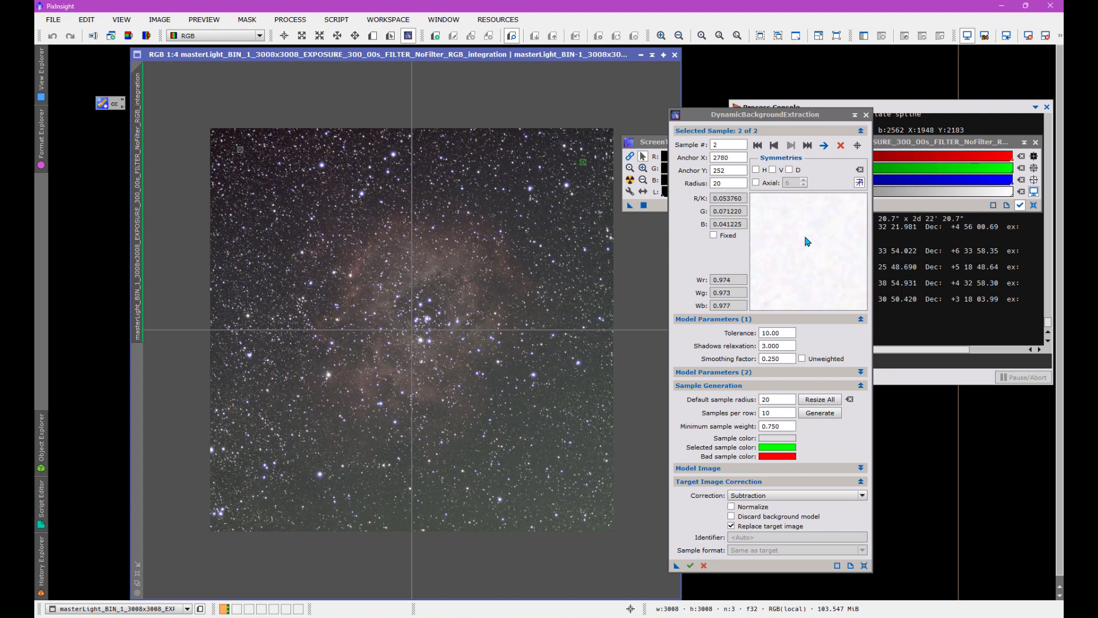
click(487, 177)
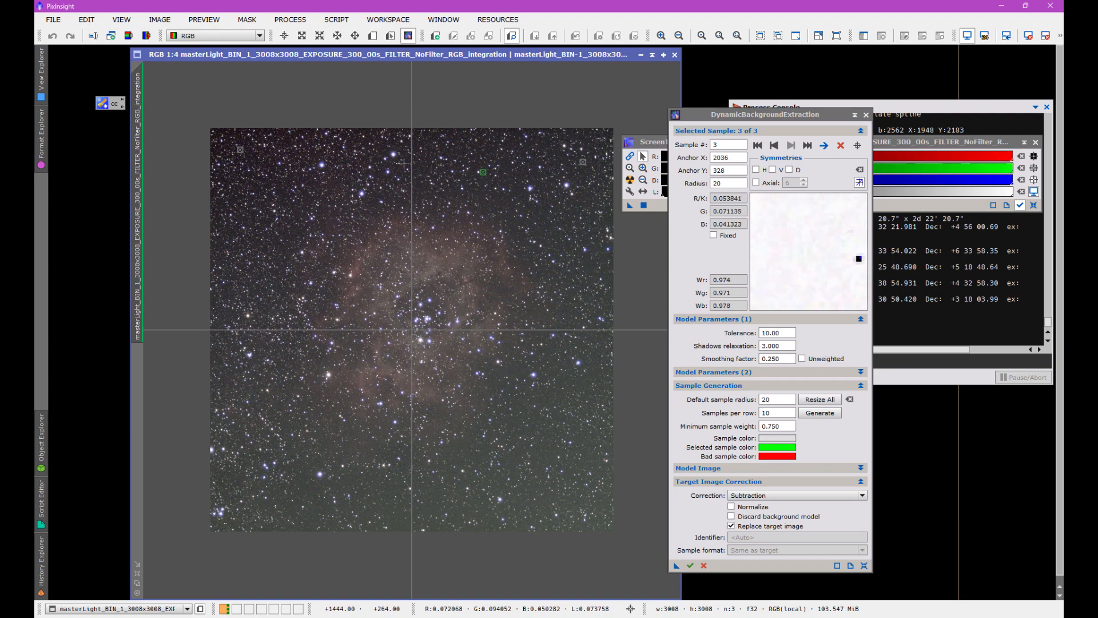
mouse_move(235, 233)
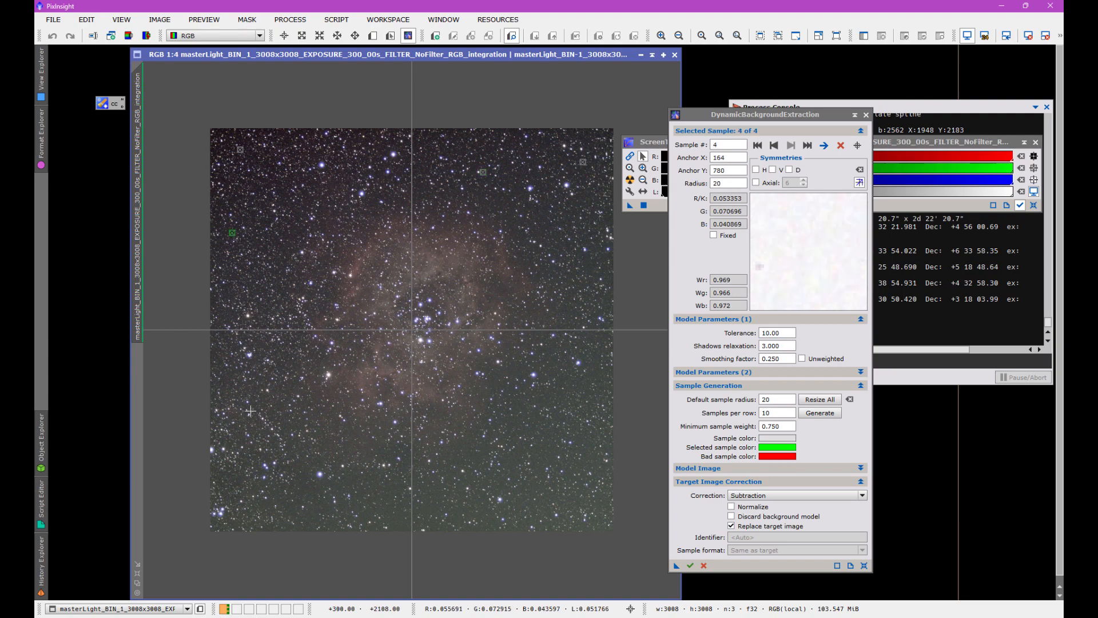
click(225, 377)
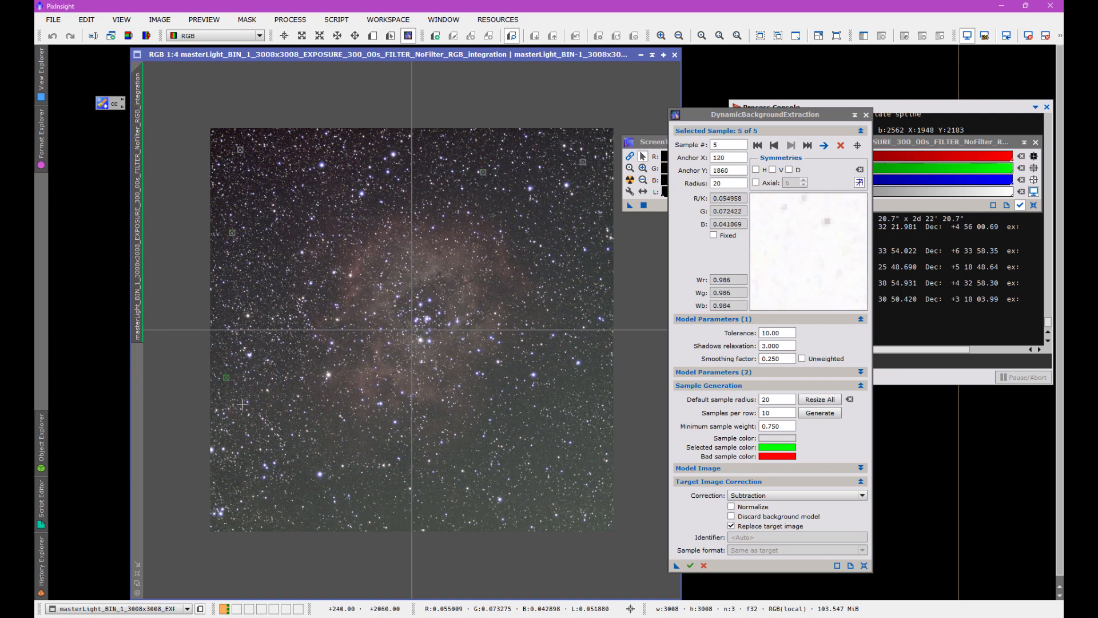
click(281, 504)
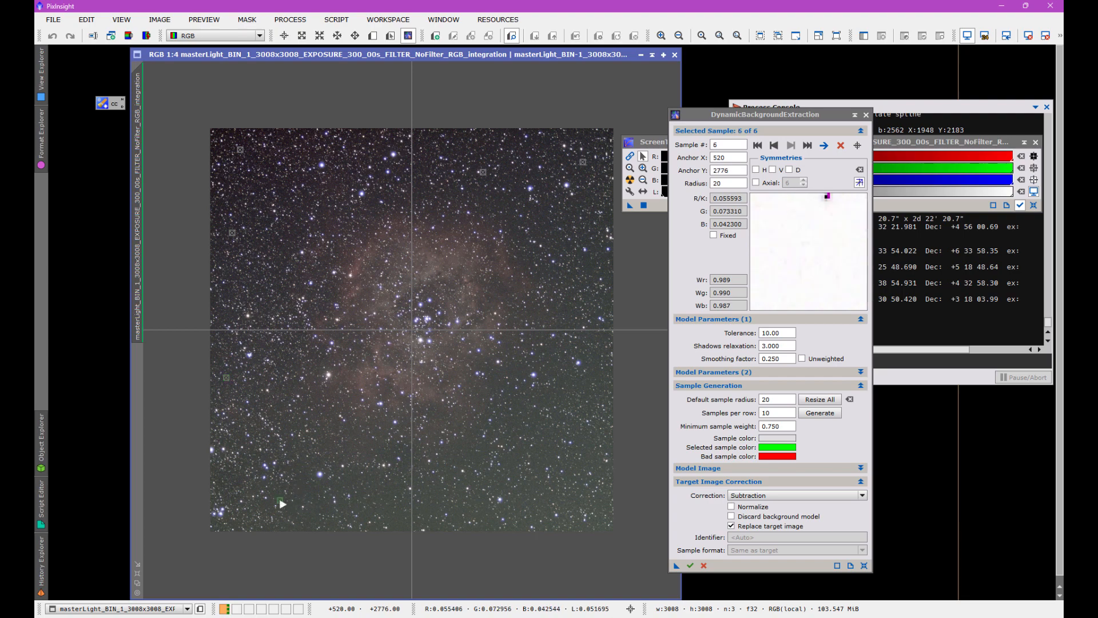
mouse_move(380, 502)
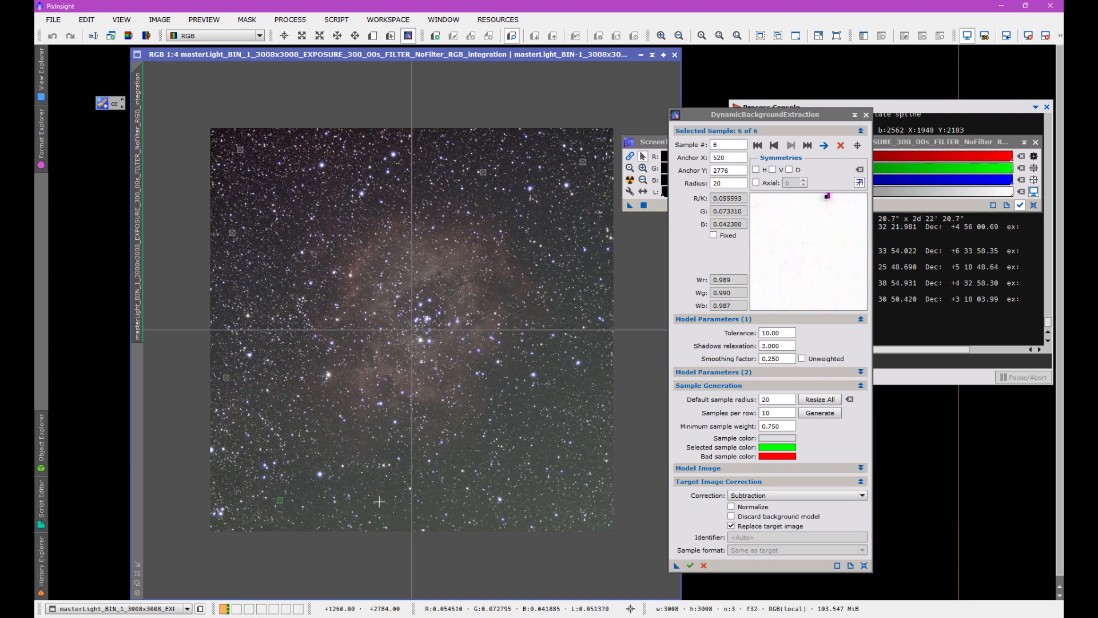
click(384, 510)
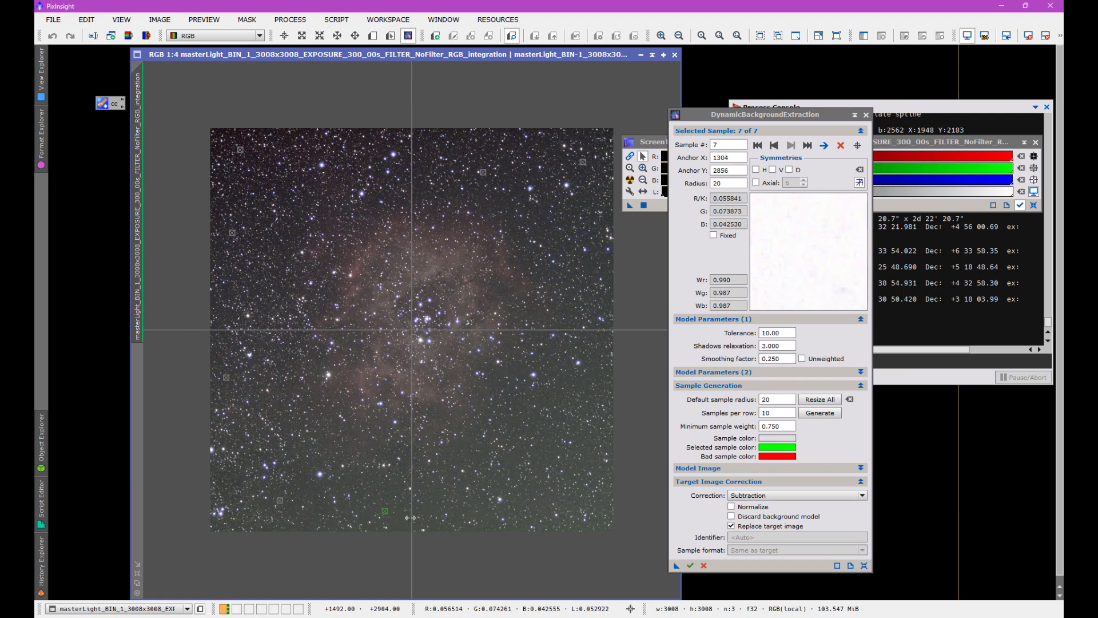
click(472, 515)
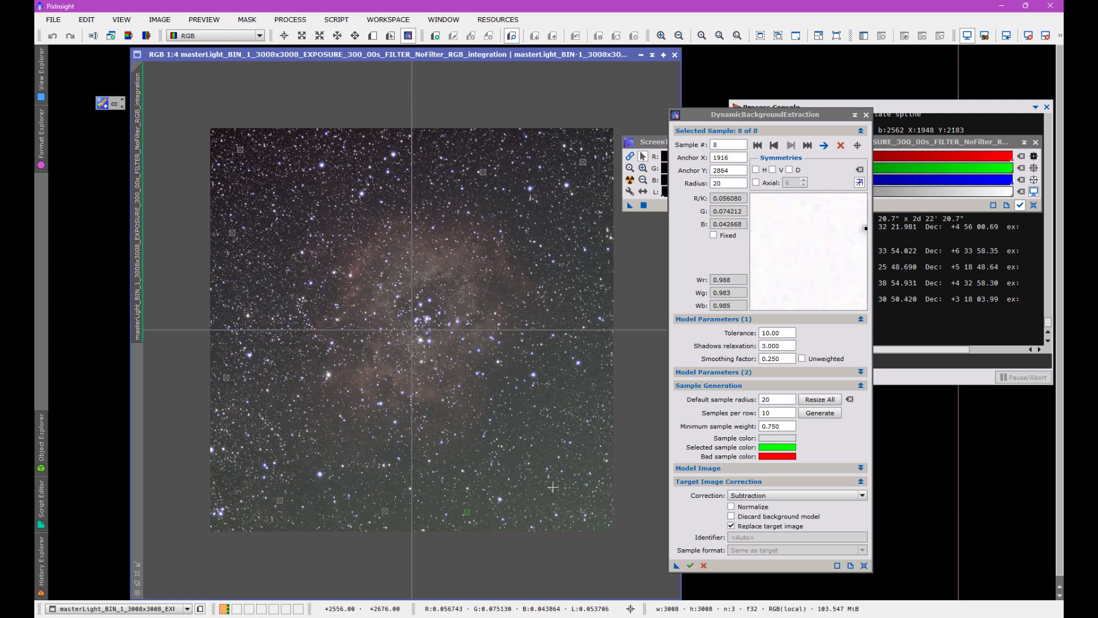
click(566, 474)
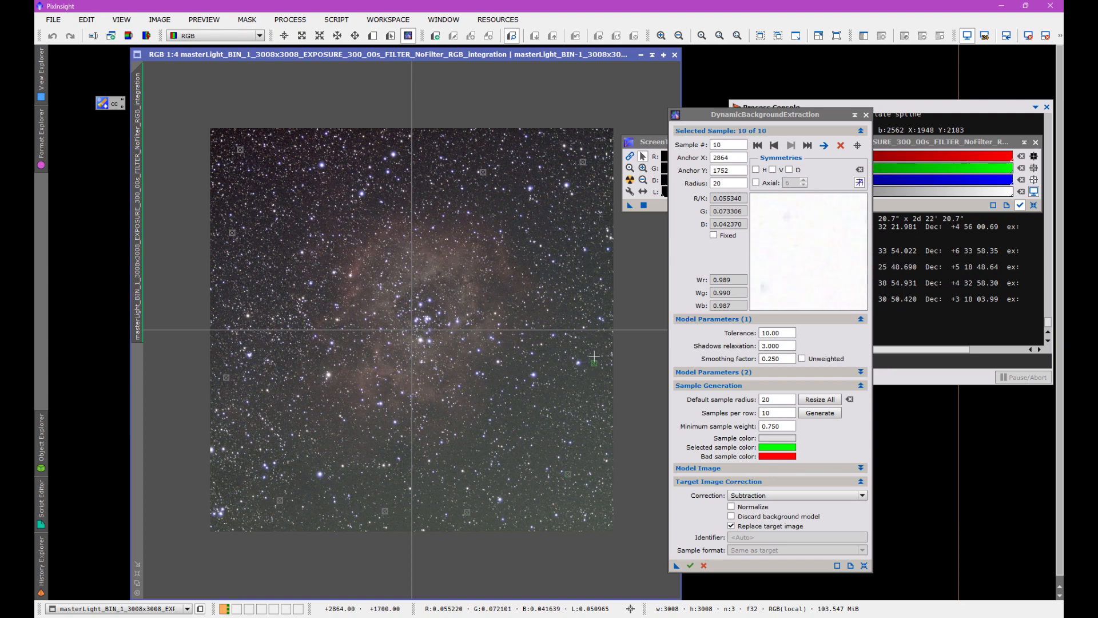
mouse_move(538, 218)
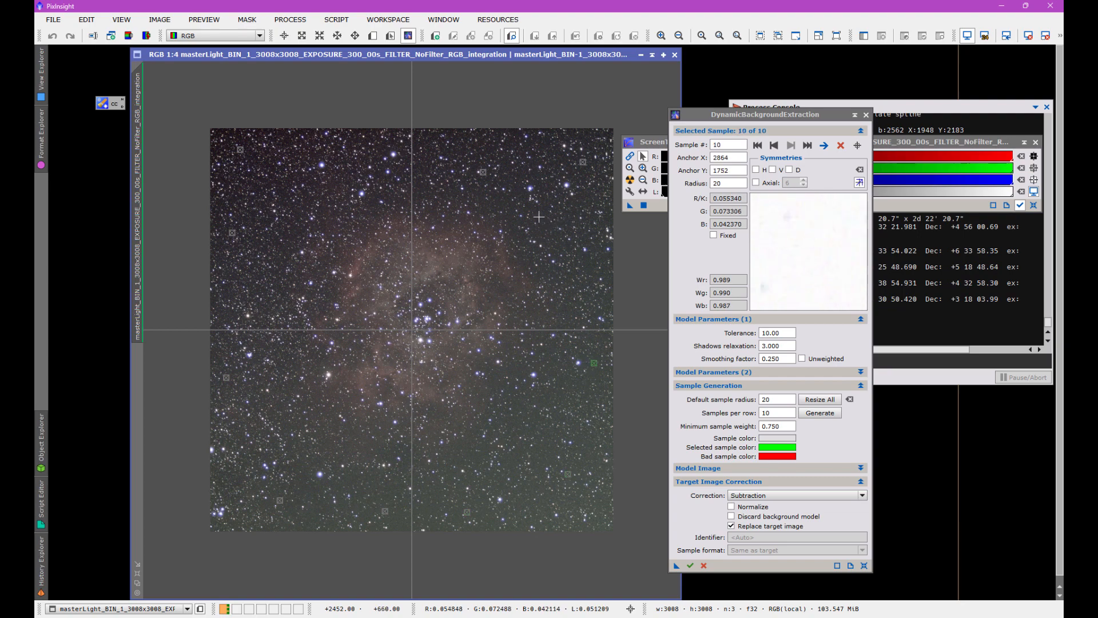
click(538, 212)
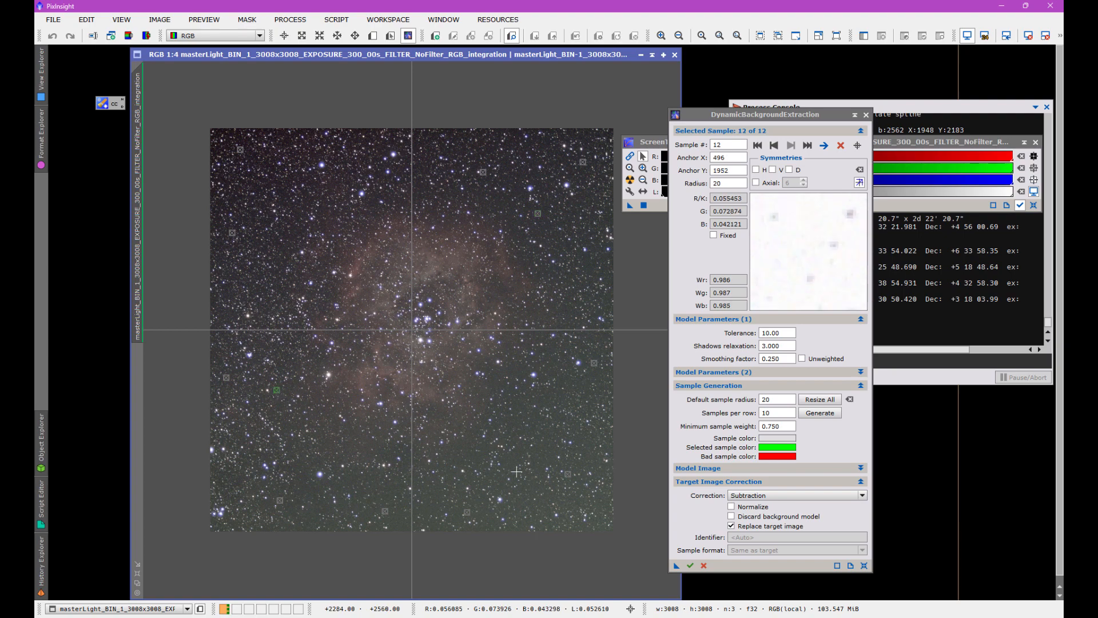
click(551, 441)
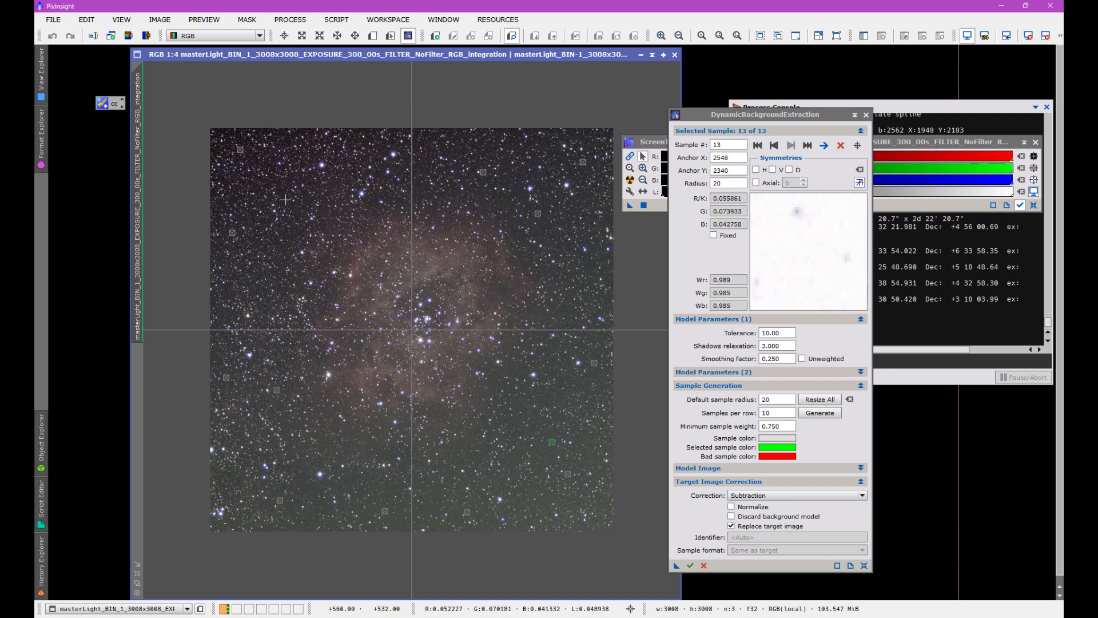
click(284, 199)
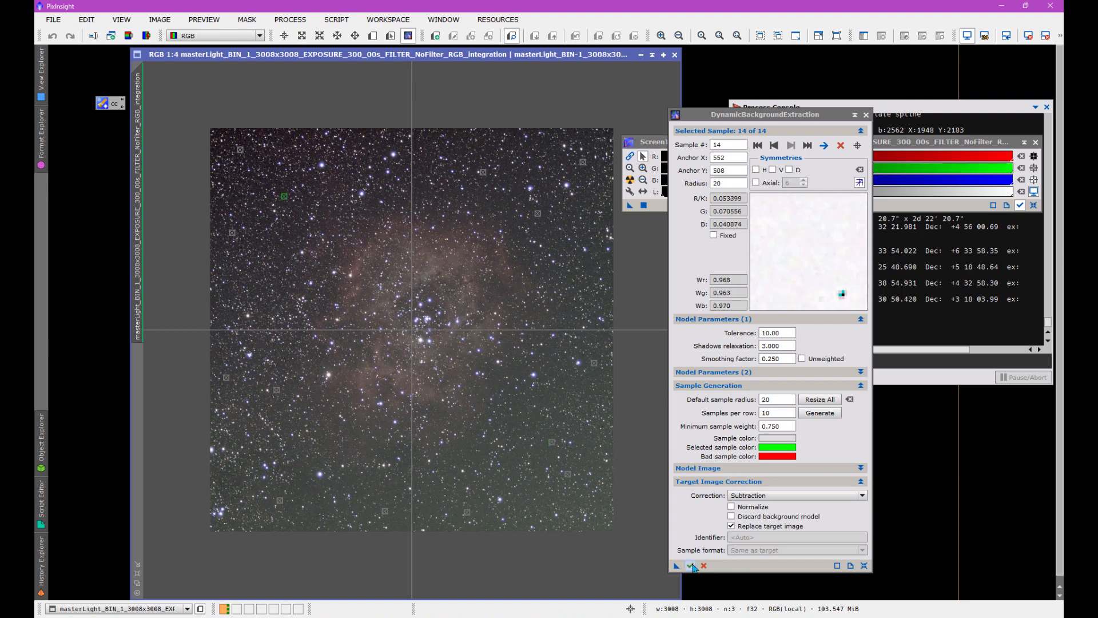
- Execute the background extraction and confirm ending the DBE session
click(687, 565)
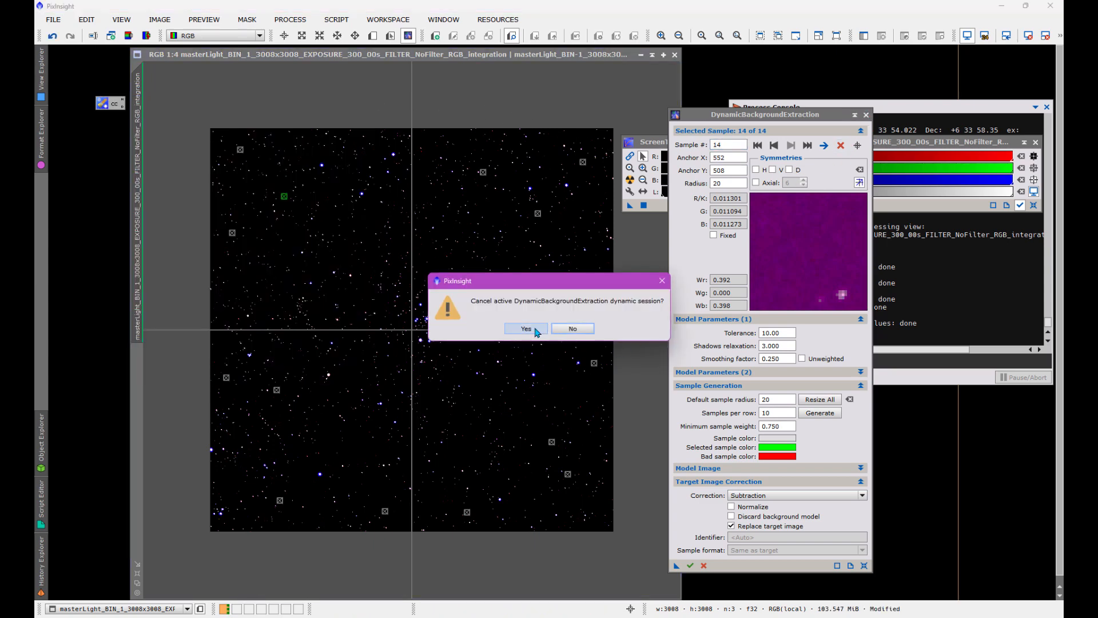
click(525, 328)
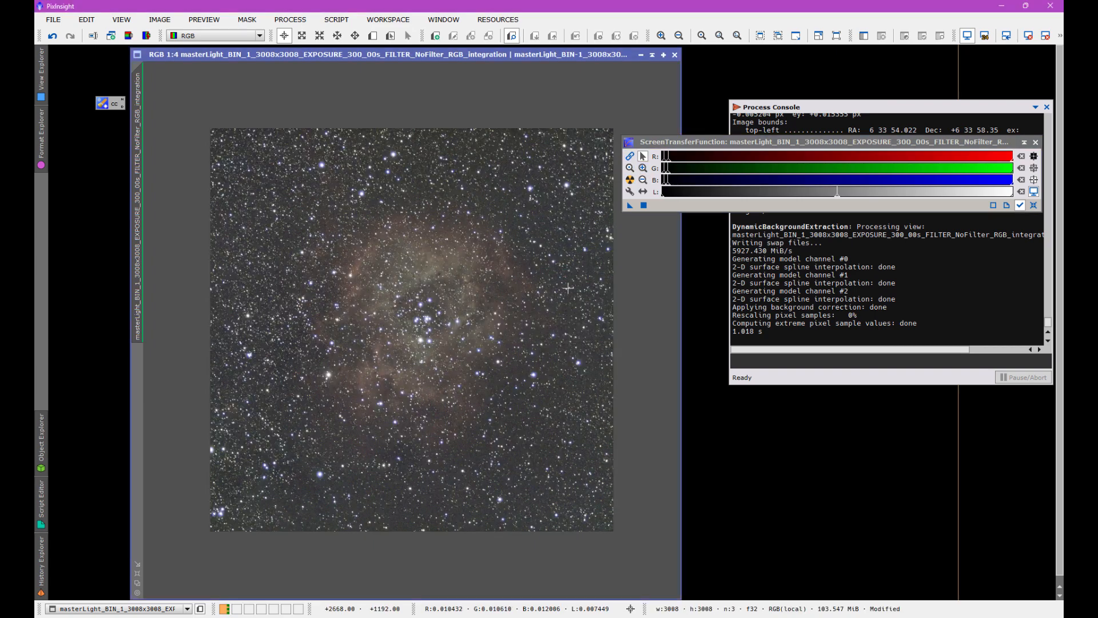
mouse_move(512, 103)
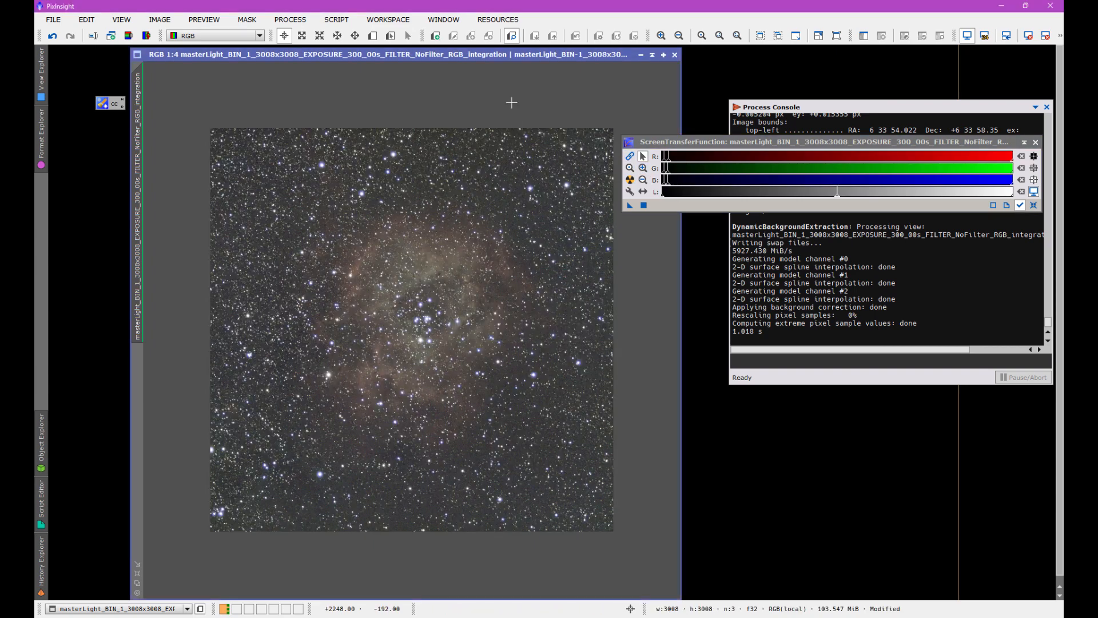
- Launch SpectrophotometricColorCalibration from the All Processes list
click(290, 20)
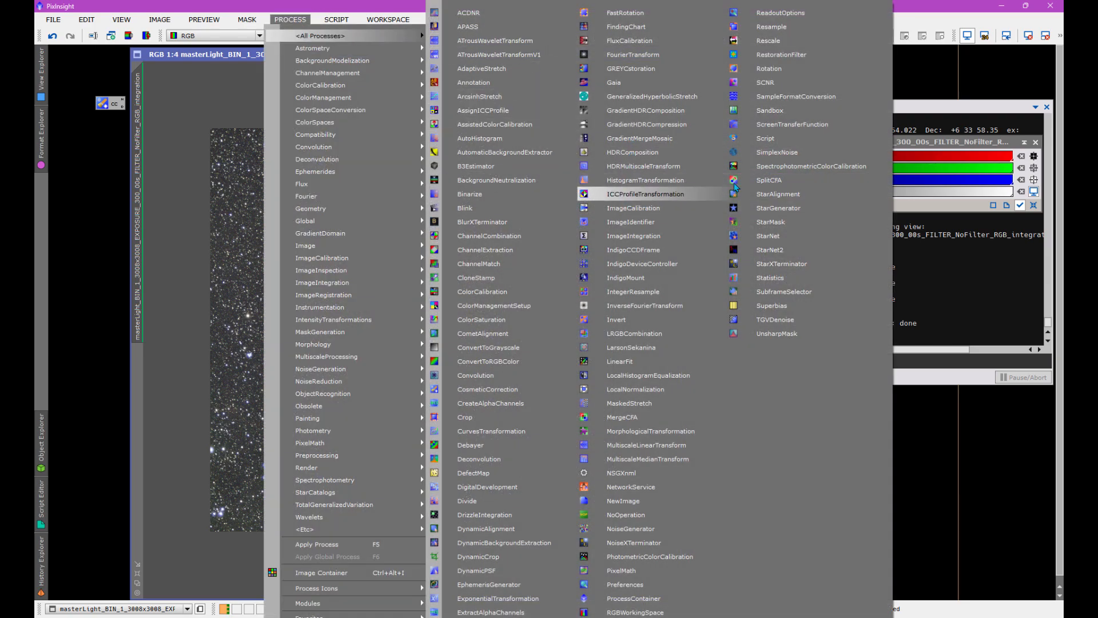
click(812, 166)
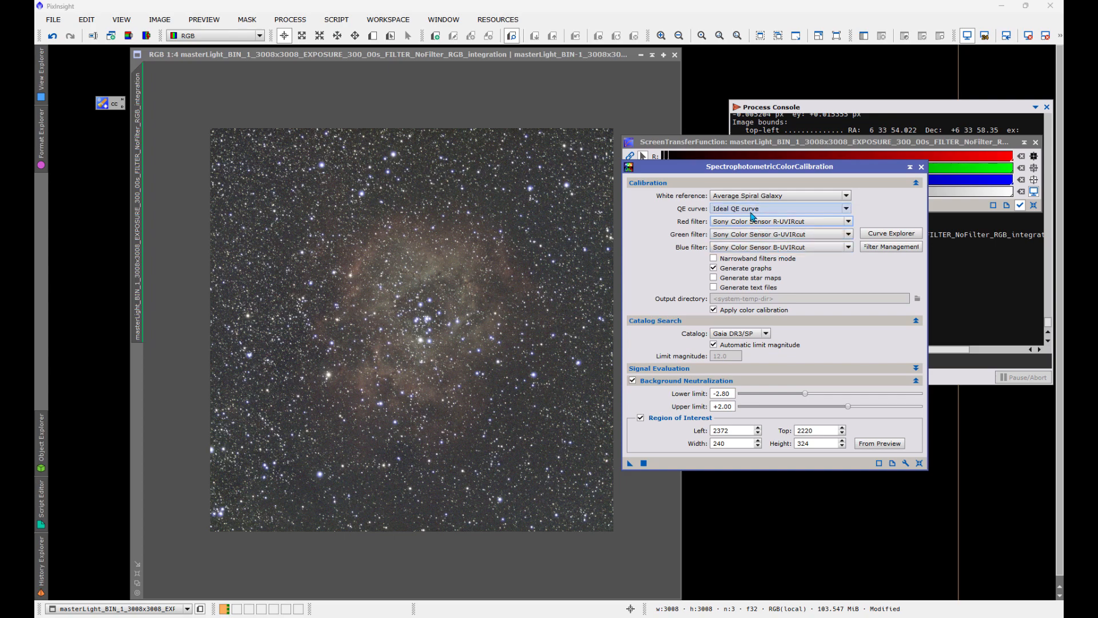
mouse_move(741, 247)
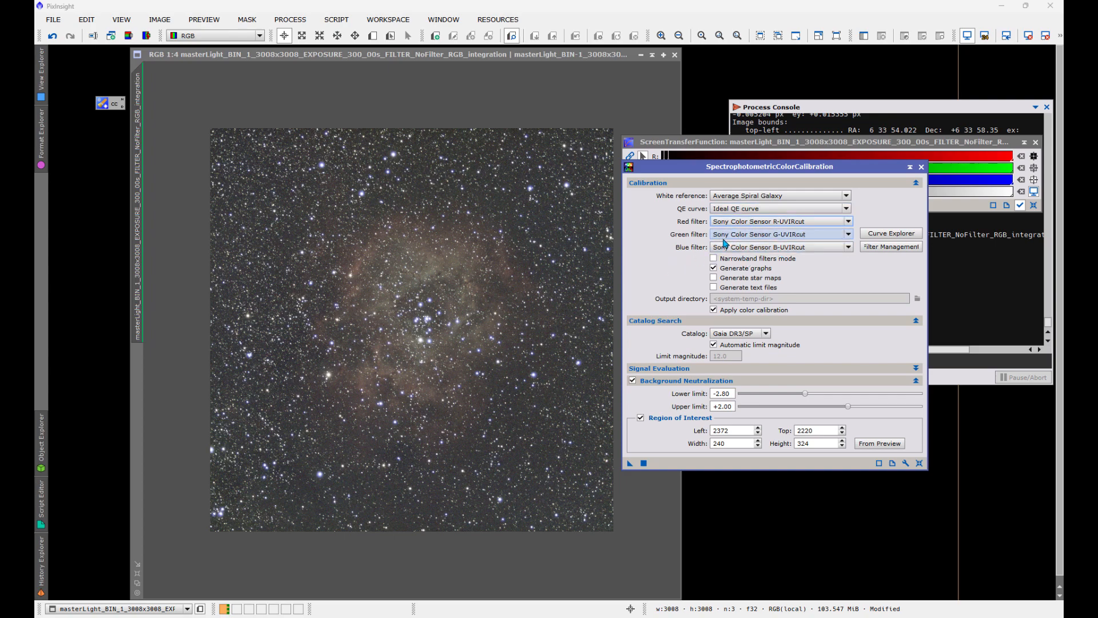
mouse_move(725, 238)
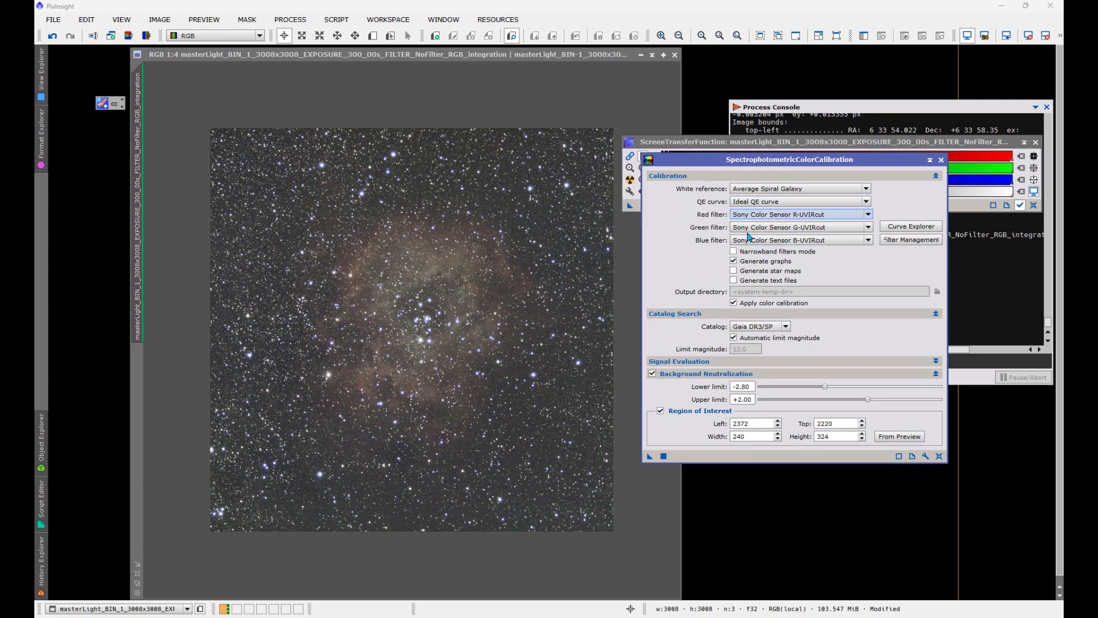
mouse_move(782, 228)
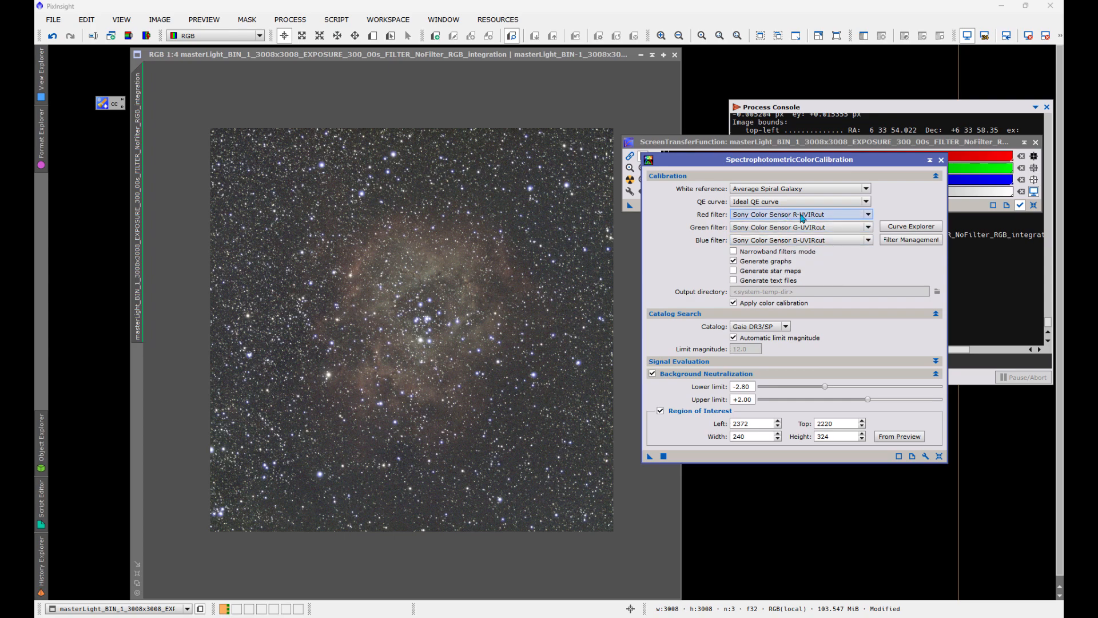
mouse_move(756, 218)
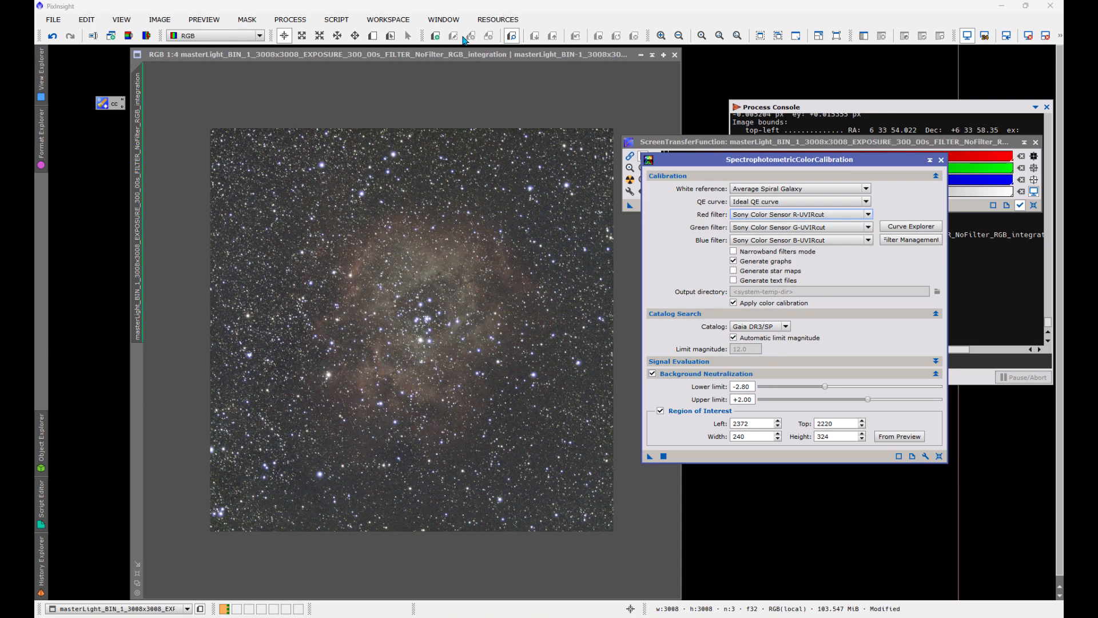
mouse_move(523, 144)
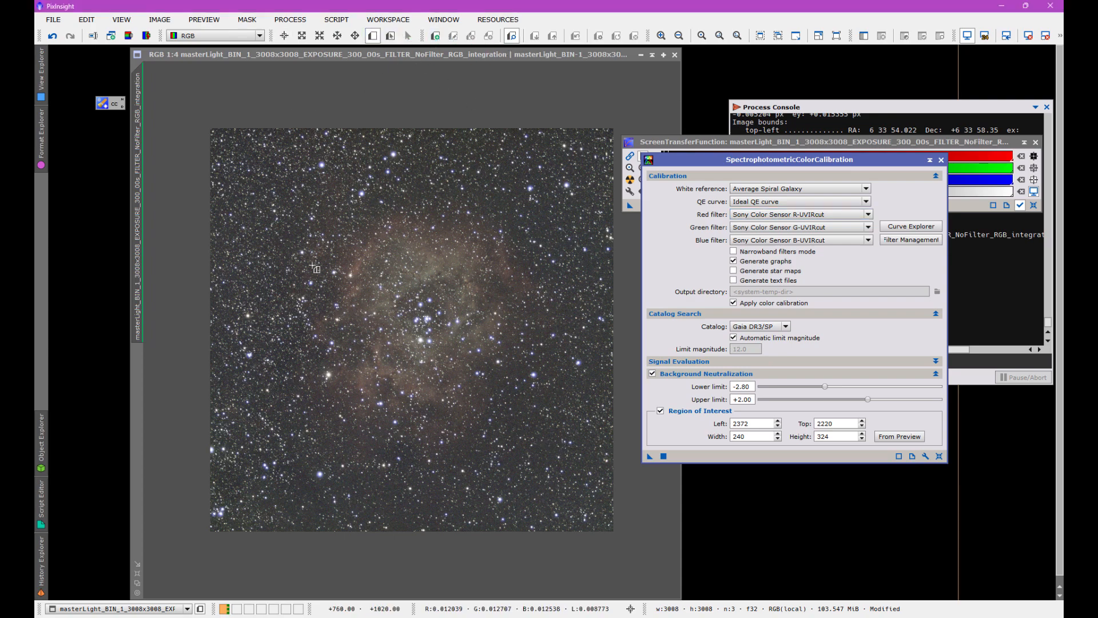
mouse_move(575, 455)
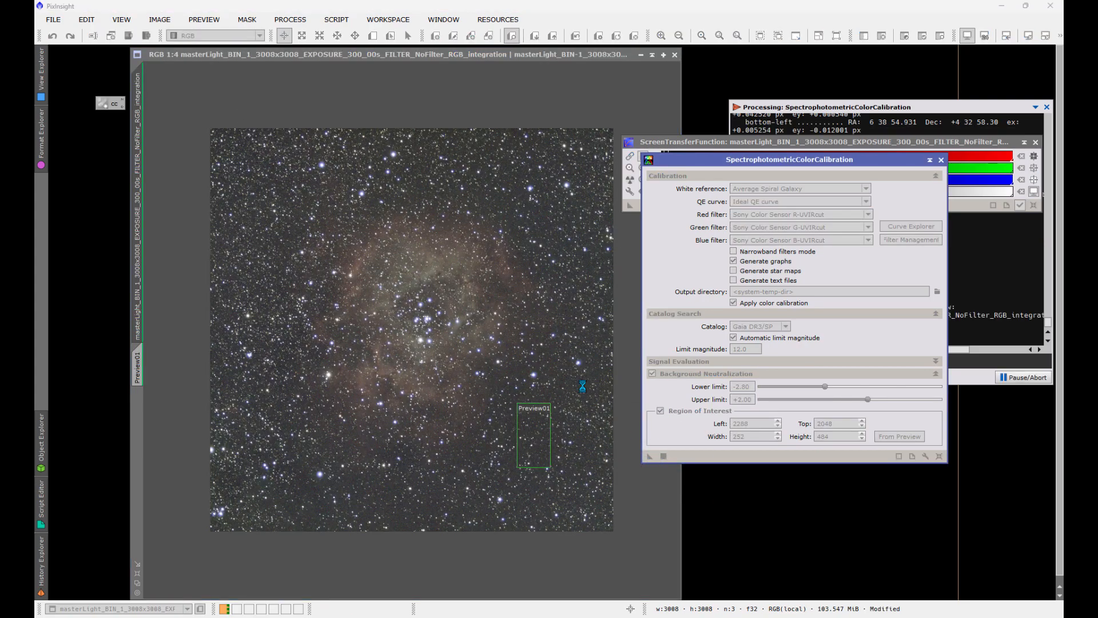
mouse_move(540, 335)
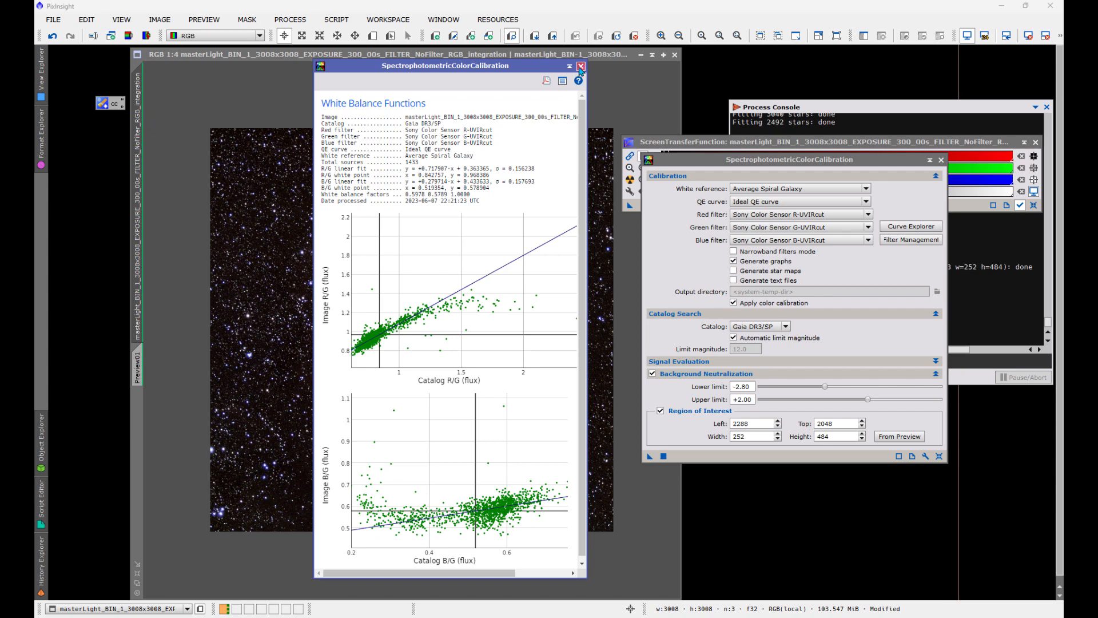
- Close the white balance graphs and return to the process menu
click(581, 66)
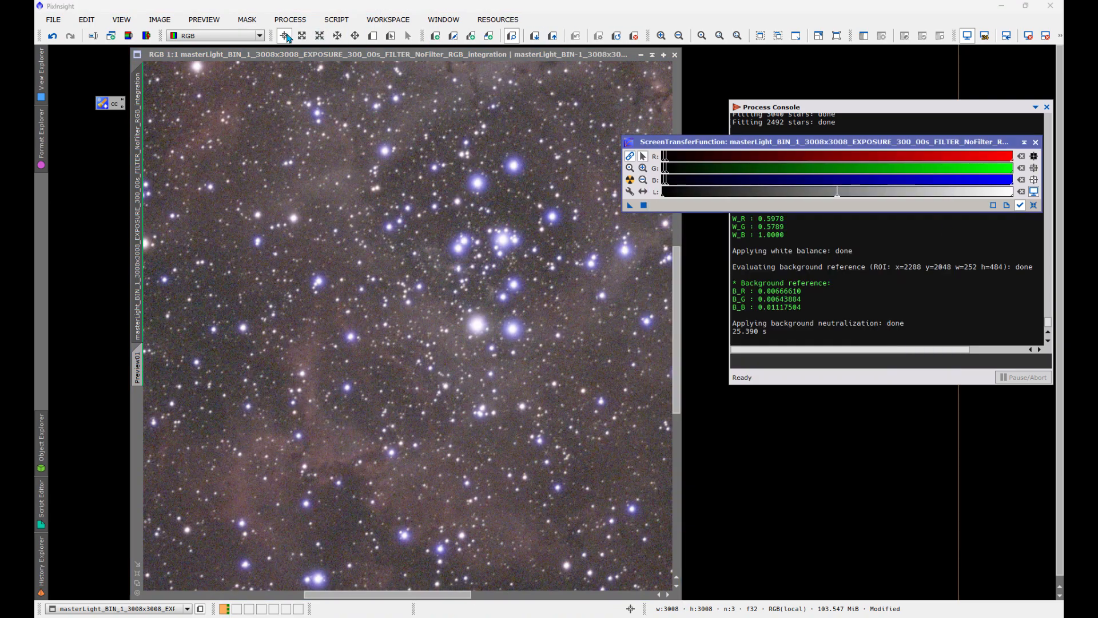
click(290, 19)
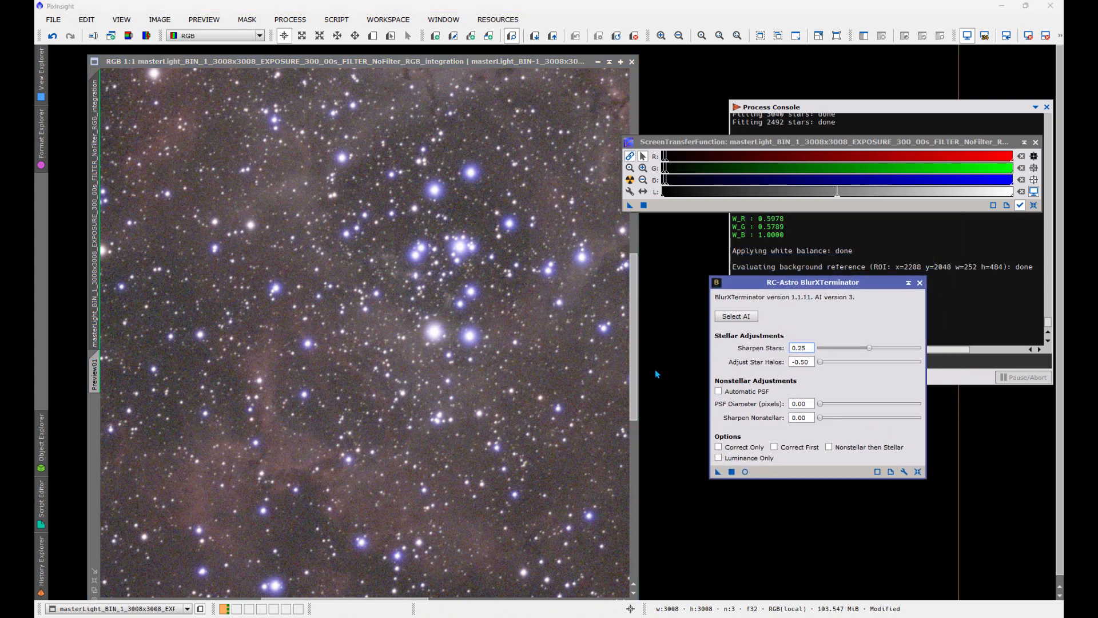
- Reset BlurXTerminator, set star and nonstellar sharpening to 0 and turn off automatic PSF
click(800, 347)
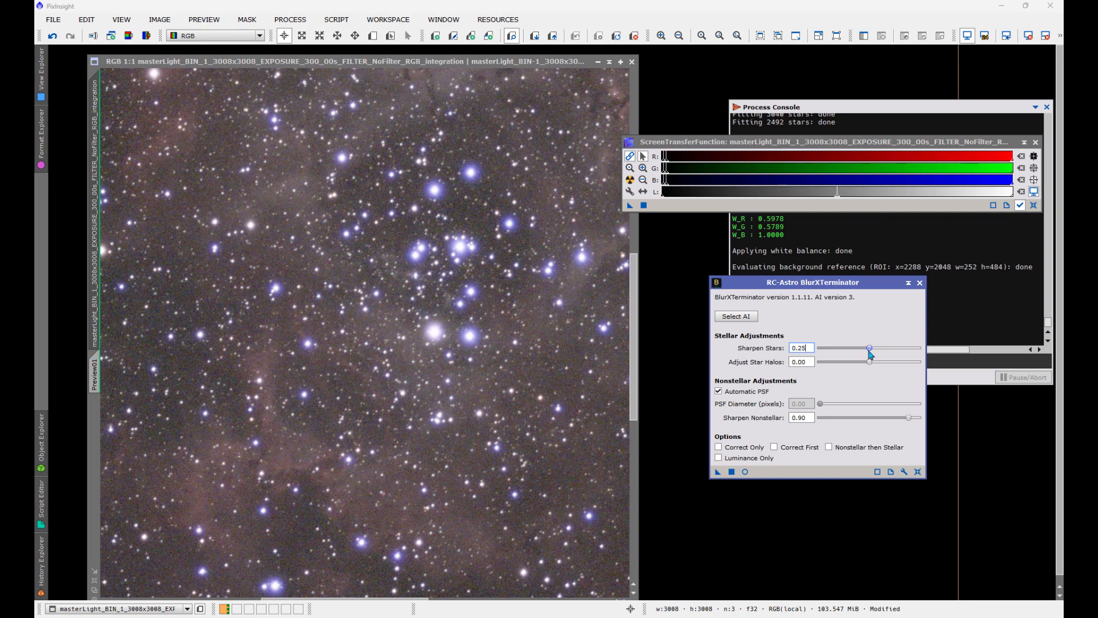
mouse_move(869, 353)
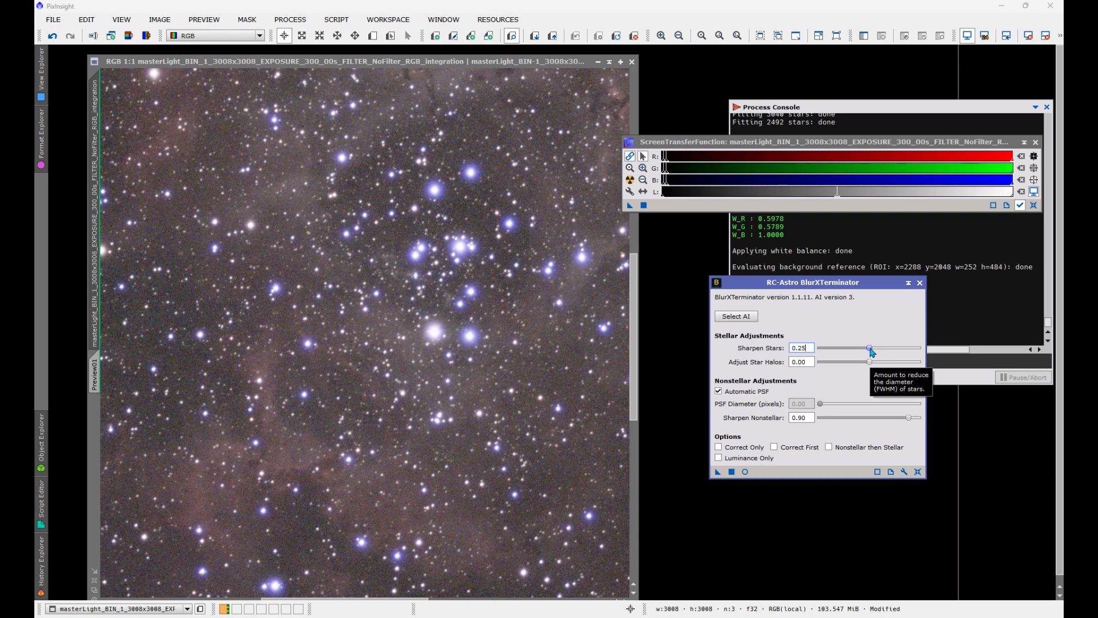
drag(870, 348, 817, 348)
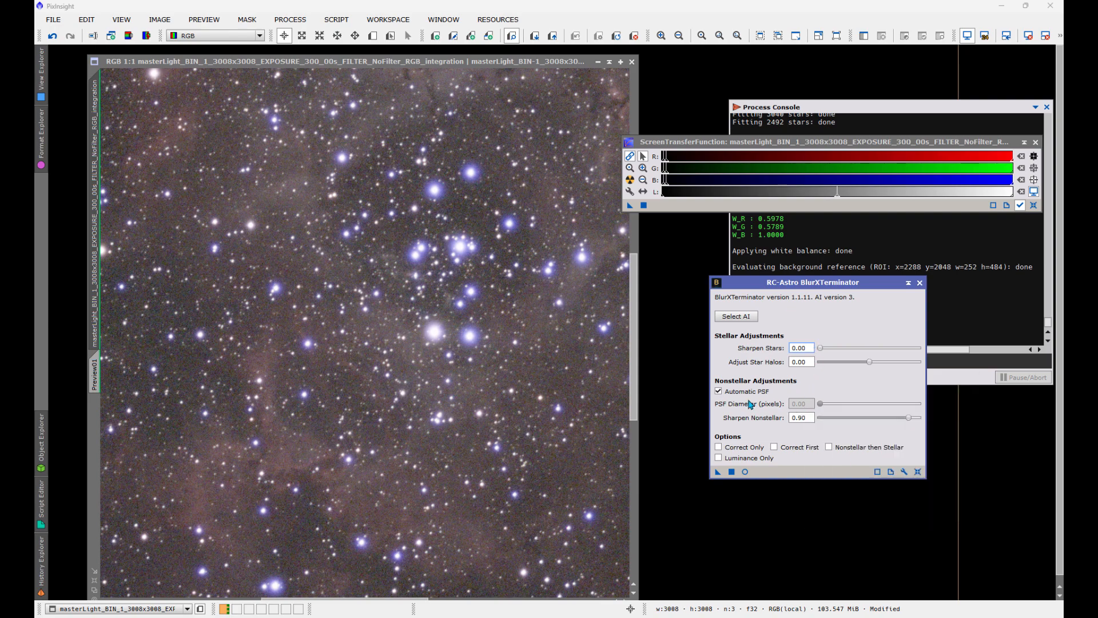
click(718, 391)
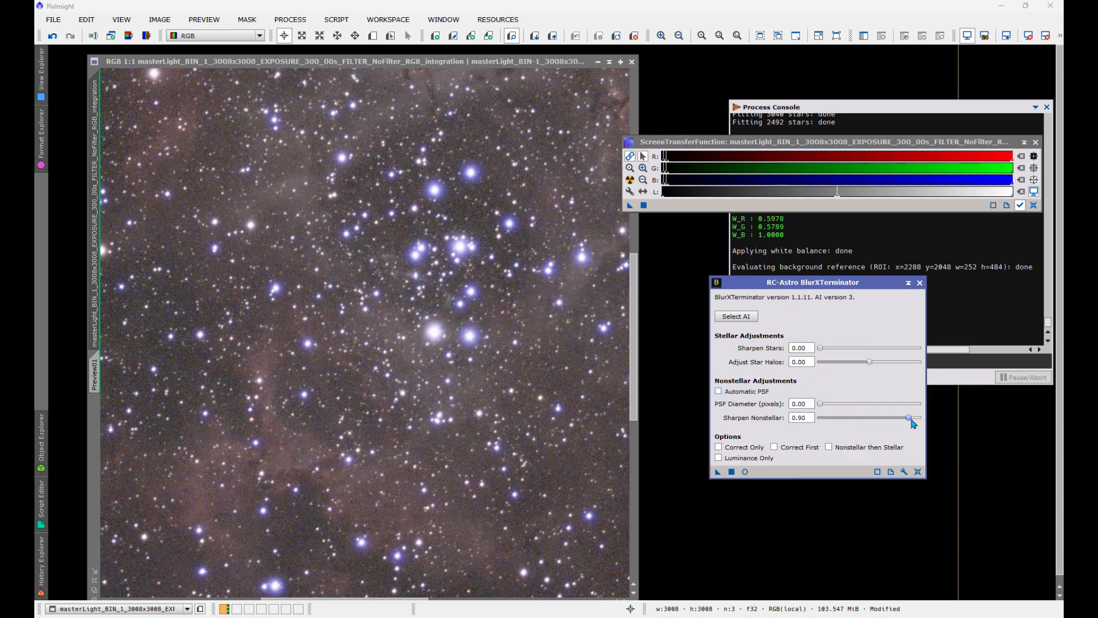
drag(909, 417, 821, 418)
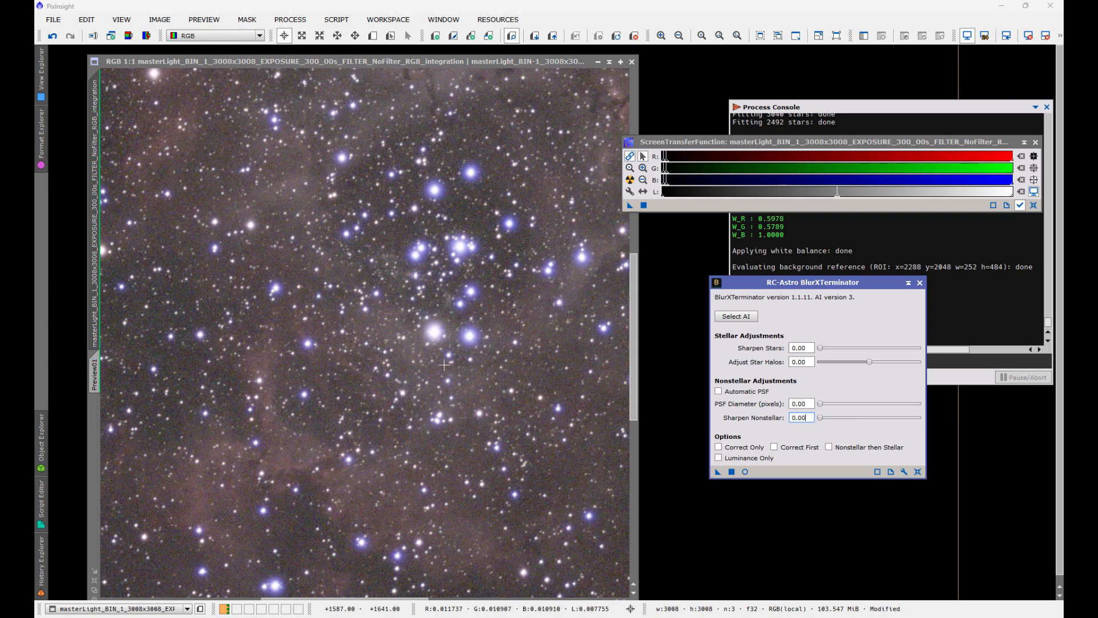
mouse_move(786, 384)
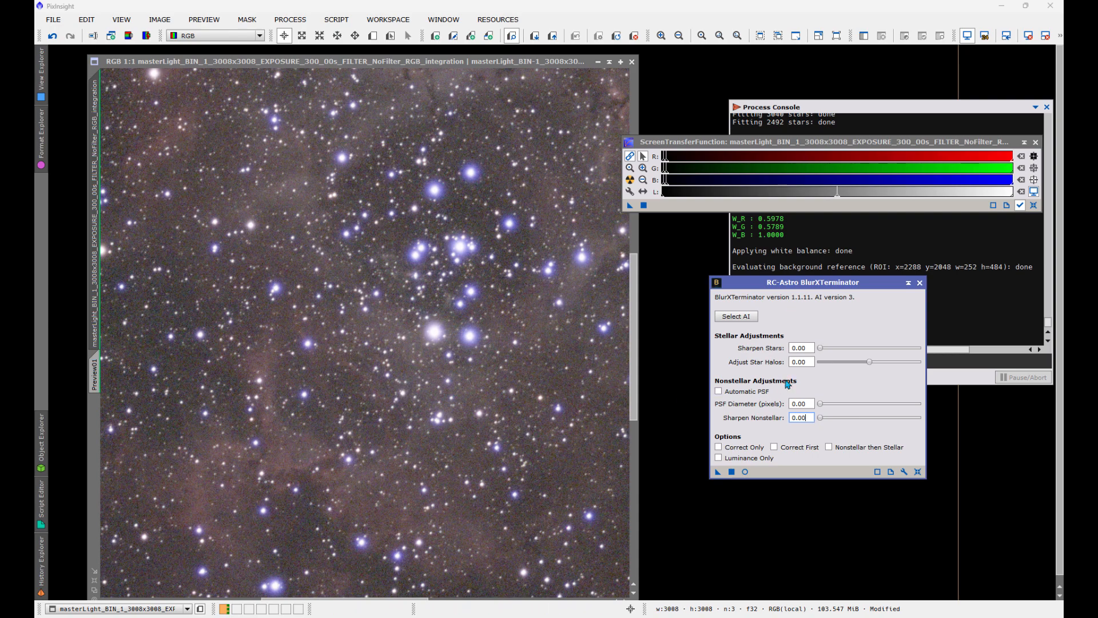
- Set Adjust Star Halos negative, around -0.13 then eased to about -0.08
drag(820, 361, 873, 362)
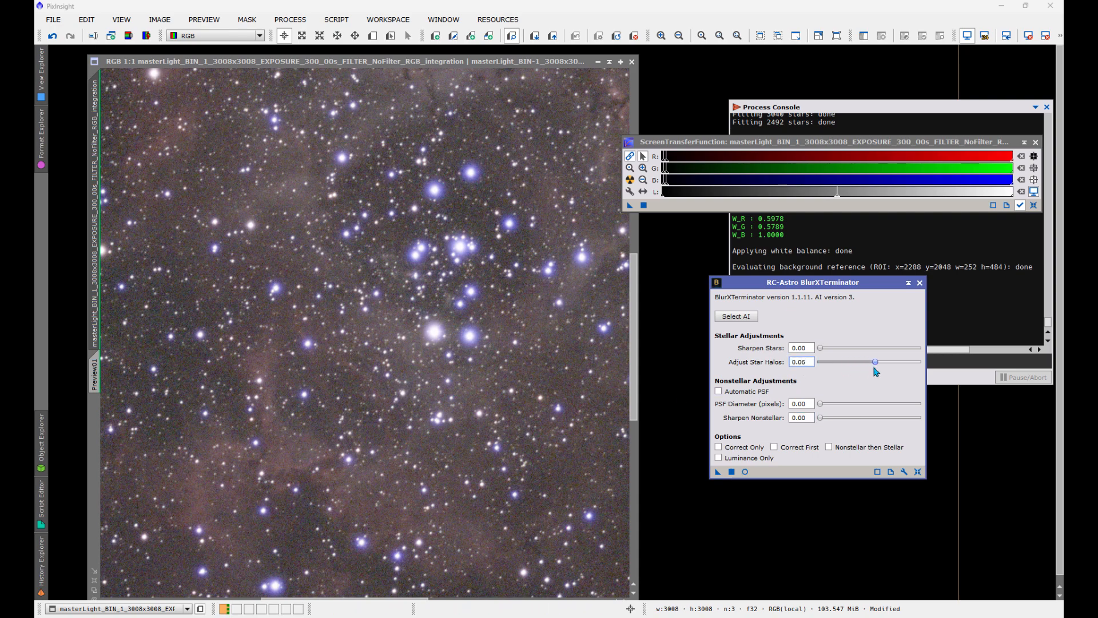
drag(873, 361, 856, 361)
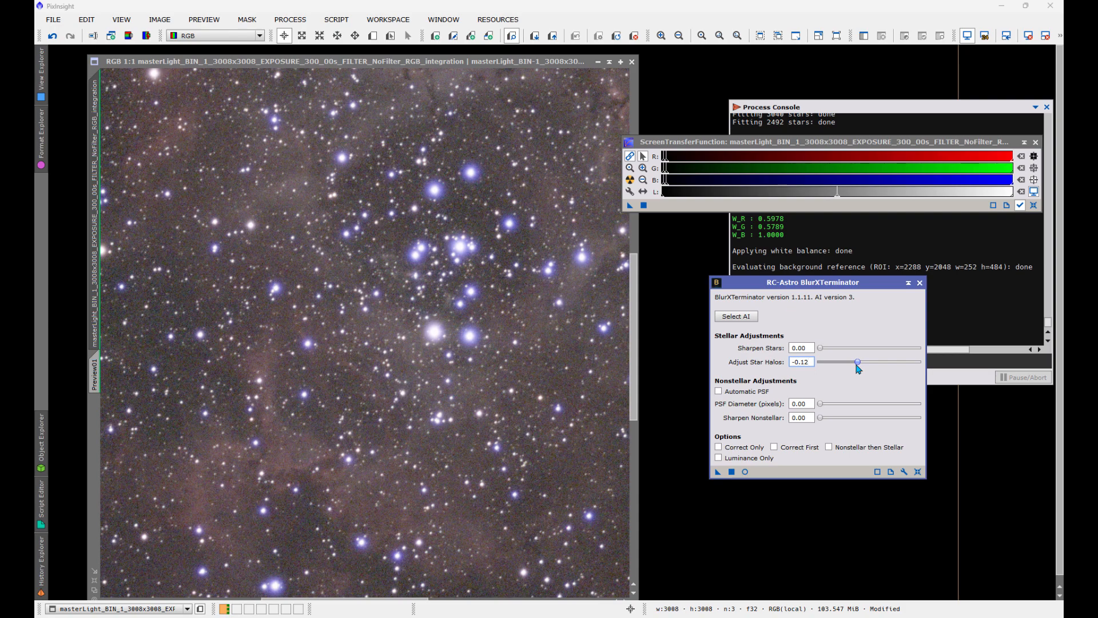
drag(857, 362, 856, 362)
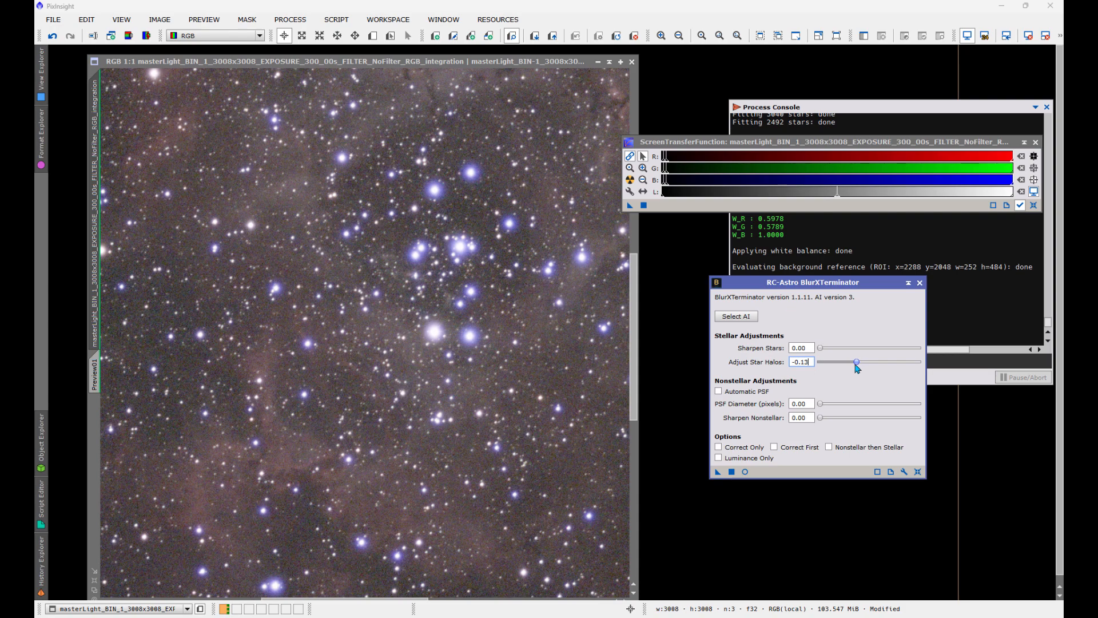
drag(856, 361, 860, 362)
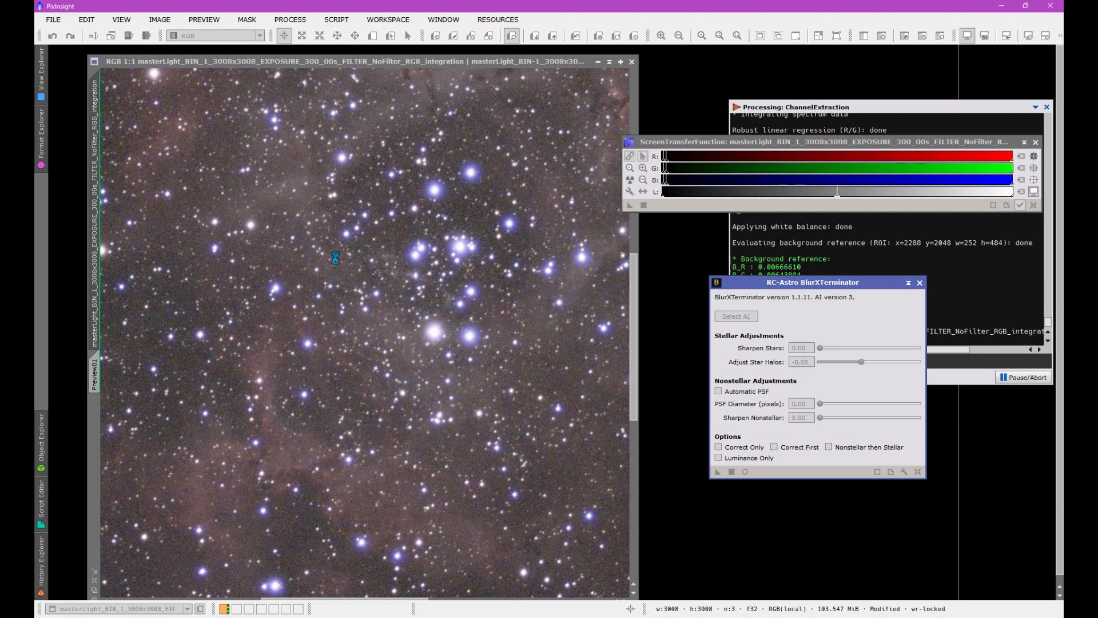
mouse_move(384, 270)
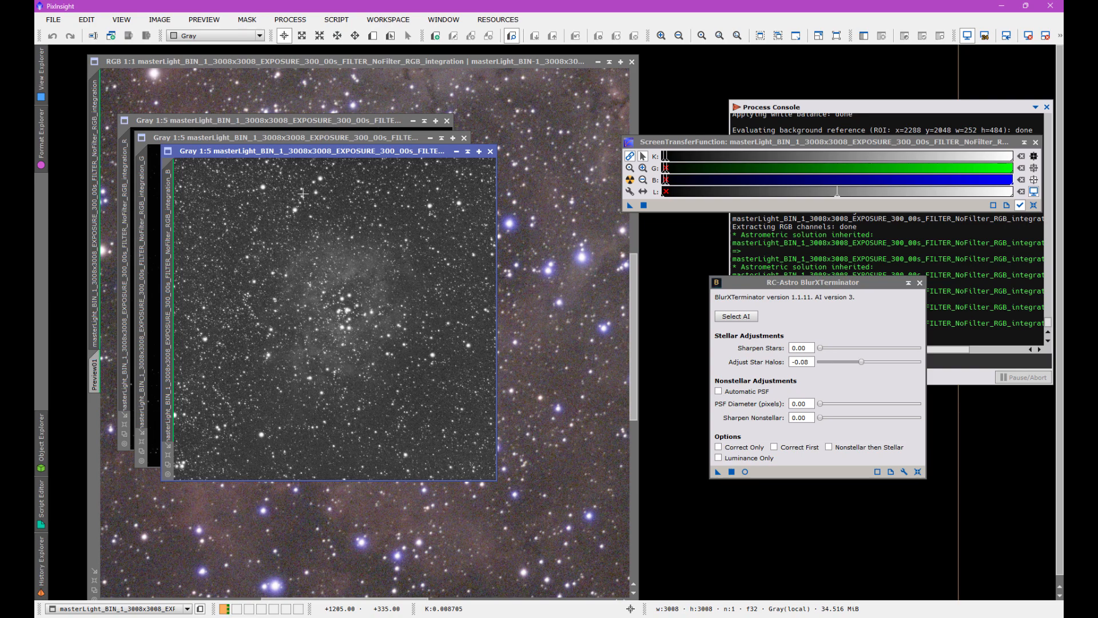
mouse_move(366, 327)
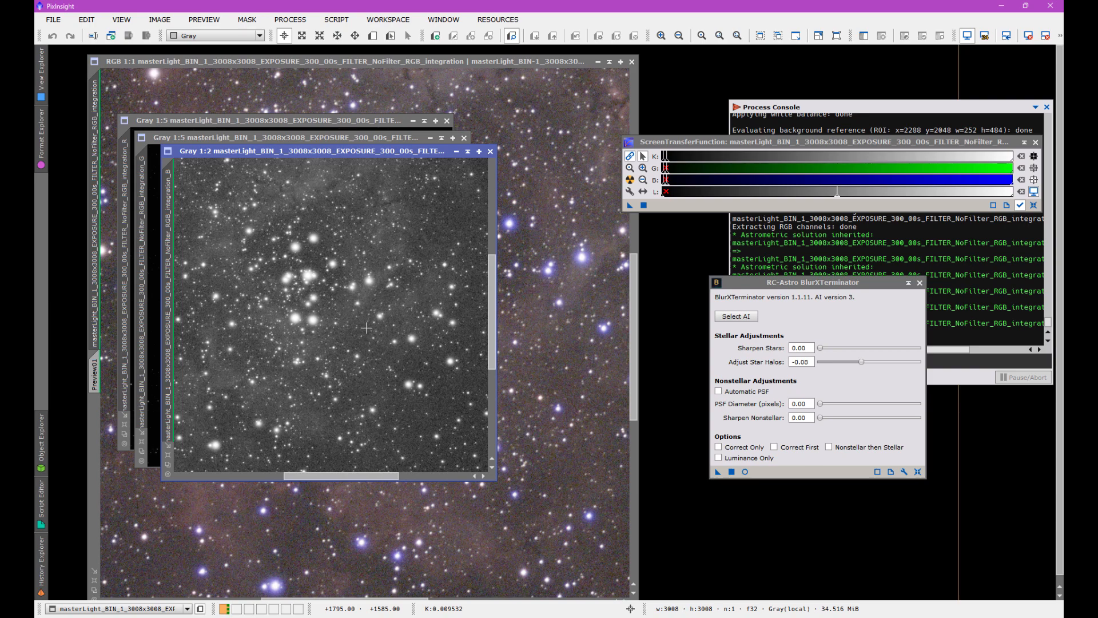
mouse_move(348, 312)
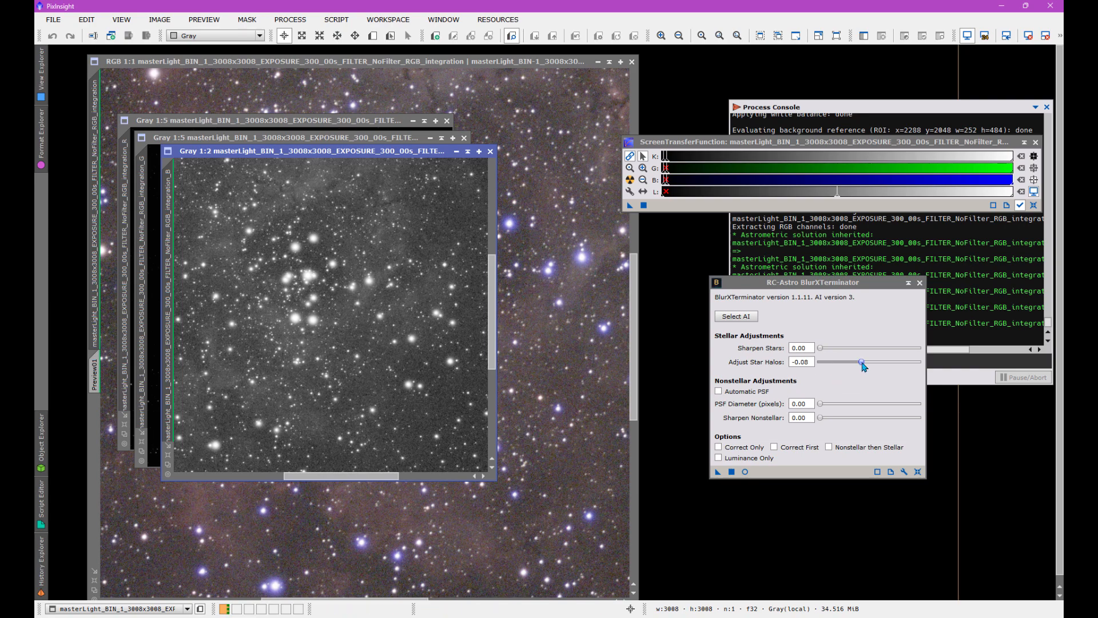
- Set Adjust Star Halos to -0.50 and apply BlurXTerminator to the channel image
drag(862, 361, 821, 361)
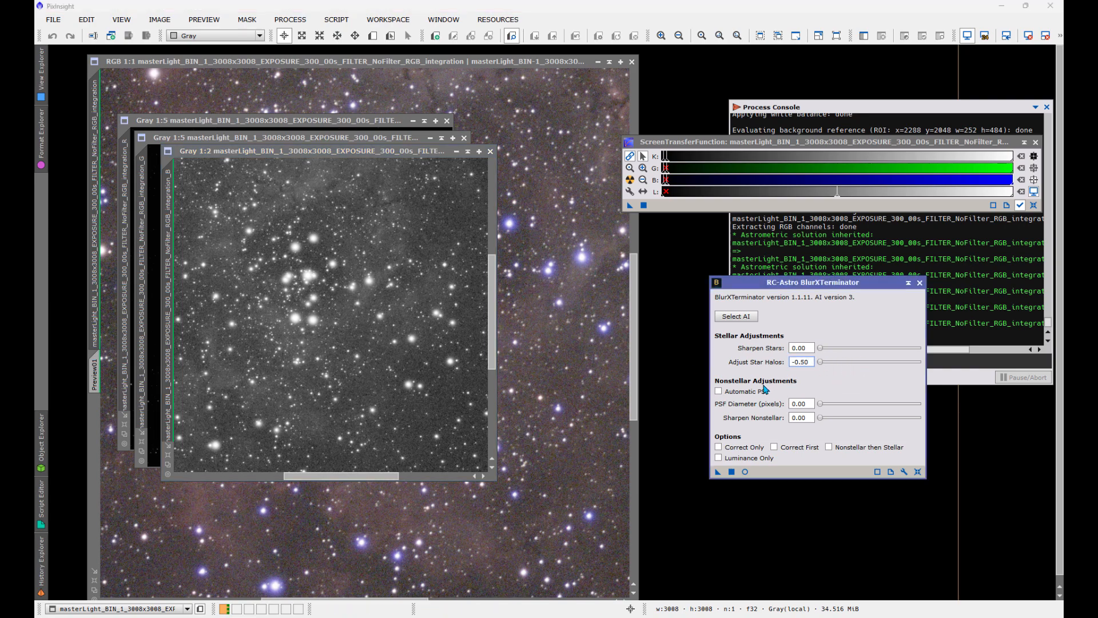
mouse_move(769, 326)
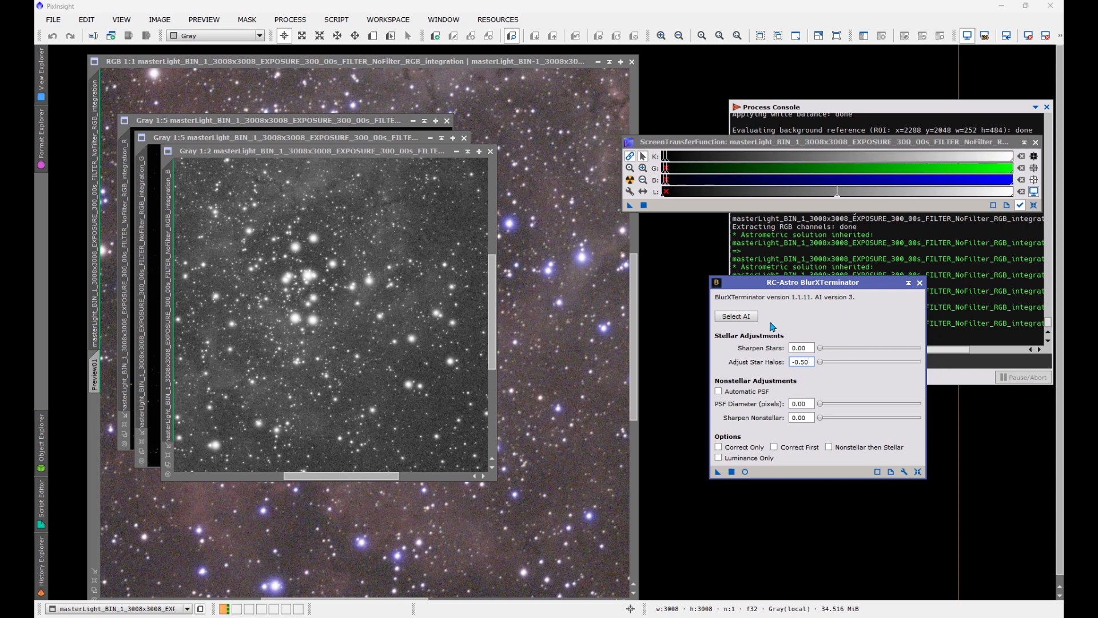
drag(812, 282, 802, 277)
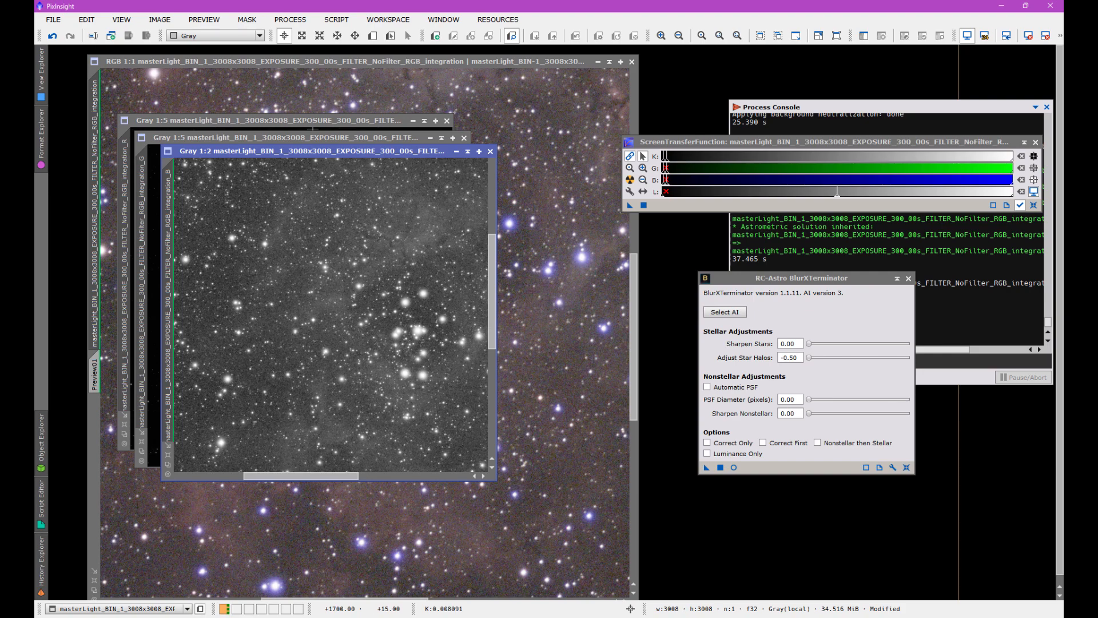
- Start ChannelCombination and assign the red and green source channel images
click(289, 19)
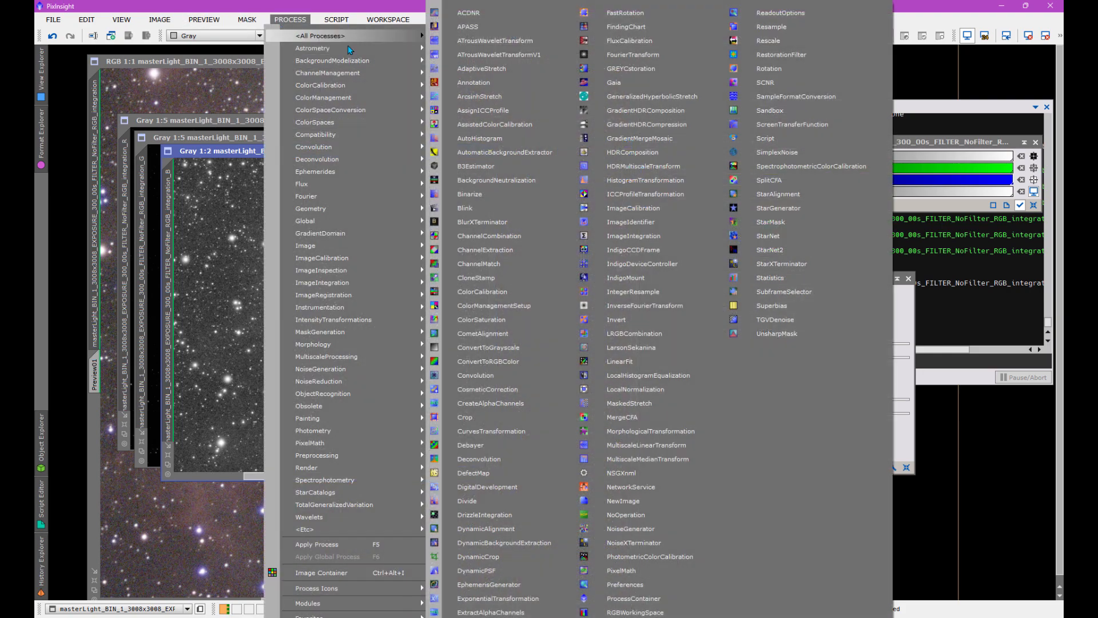
mouse_move(489, 235)
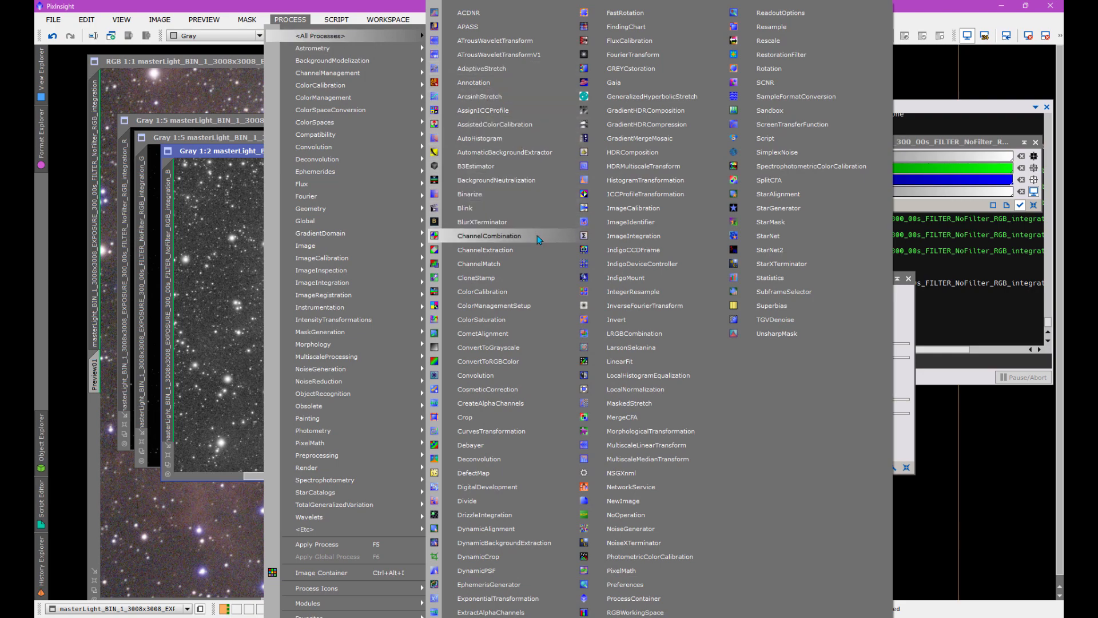
click(490, 235)
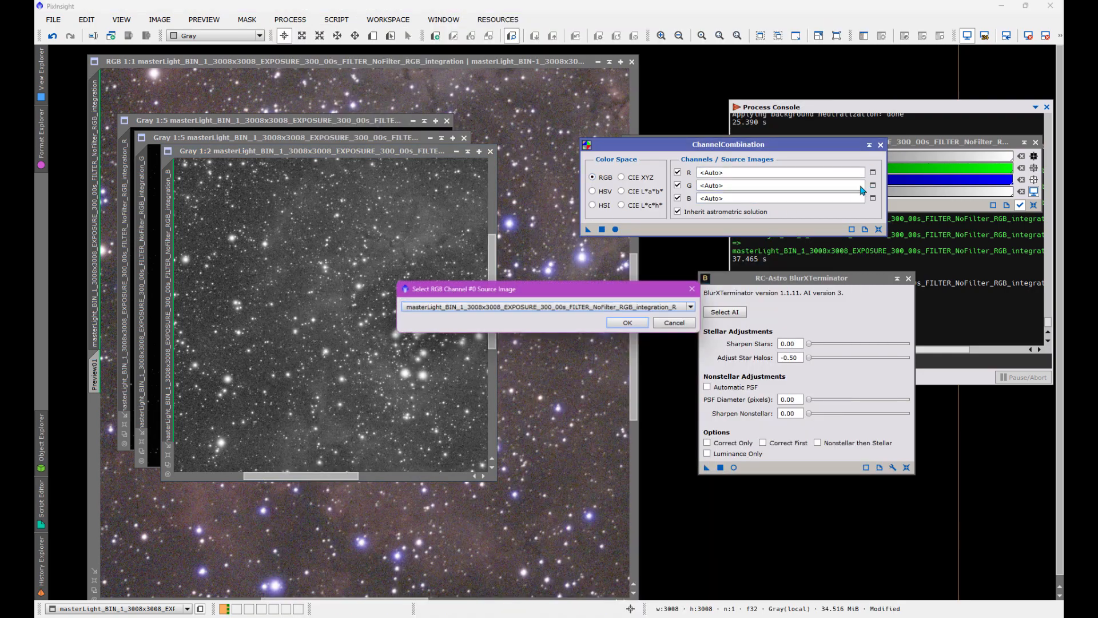
click(625, 322)
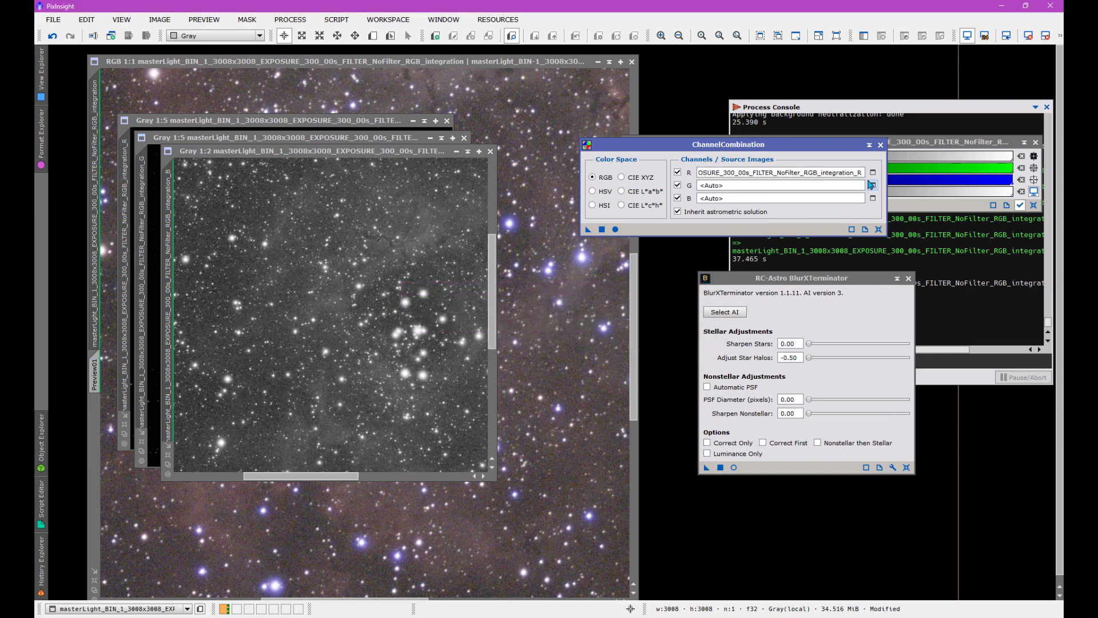
click(872, 185)
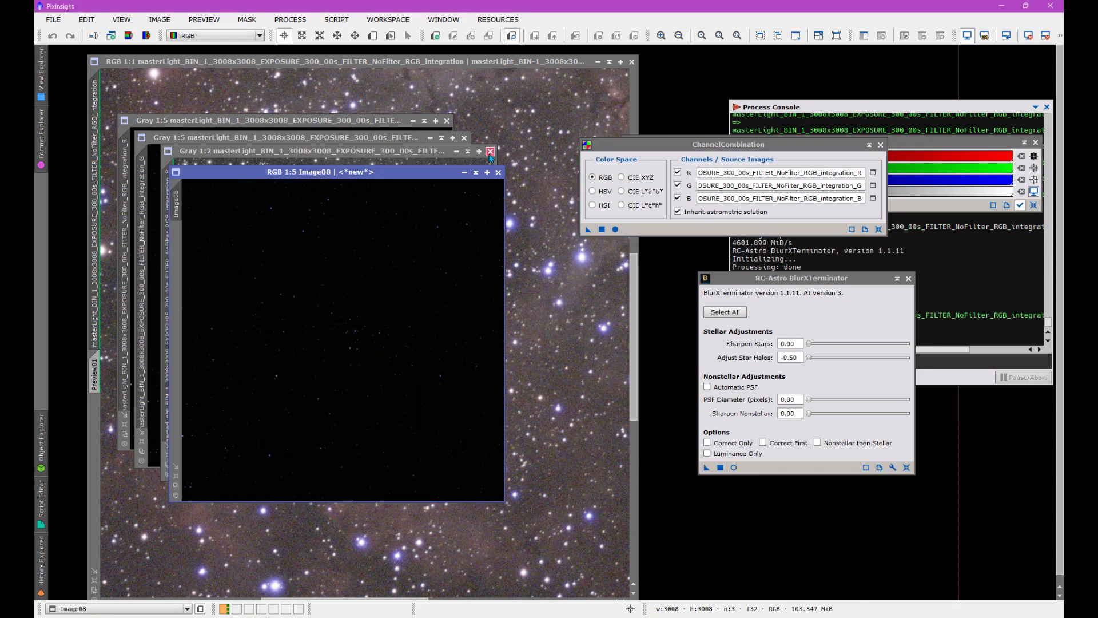
- Keep the ChannelCombination setup as a workspace process icon
click(490, 151)
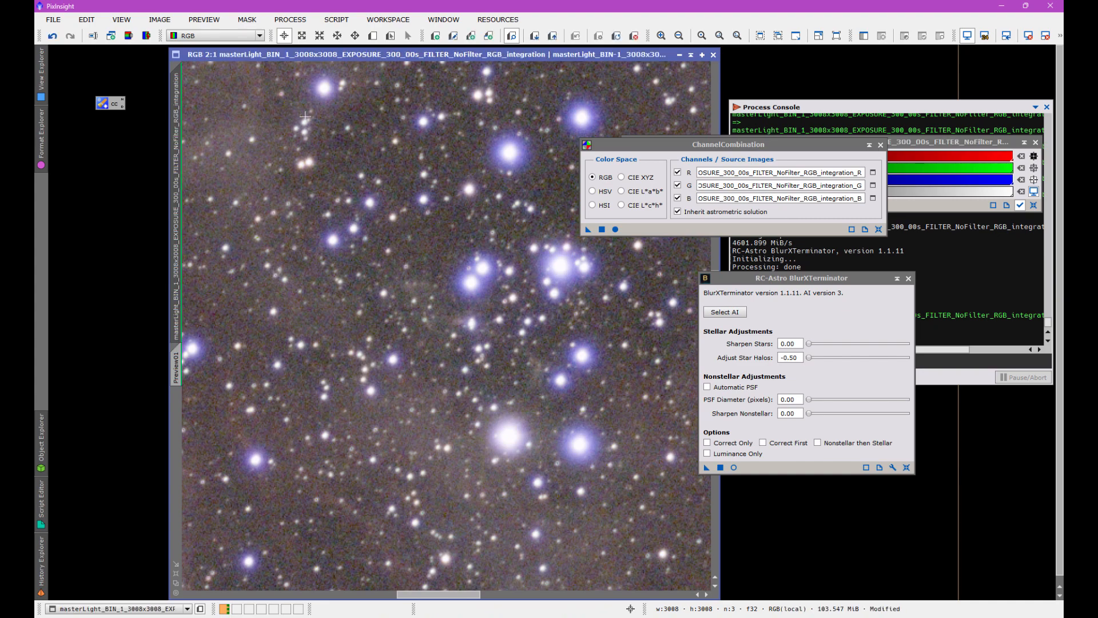
mouse_move(556, 464)
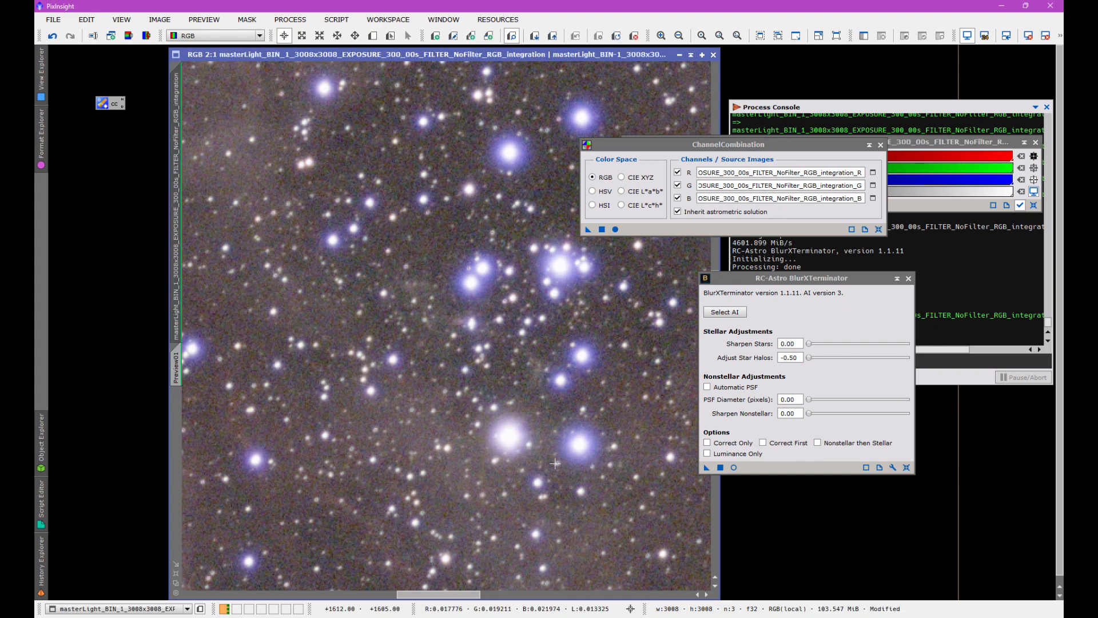
mouse_move(510, 444)
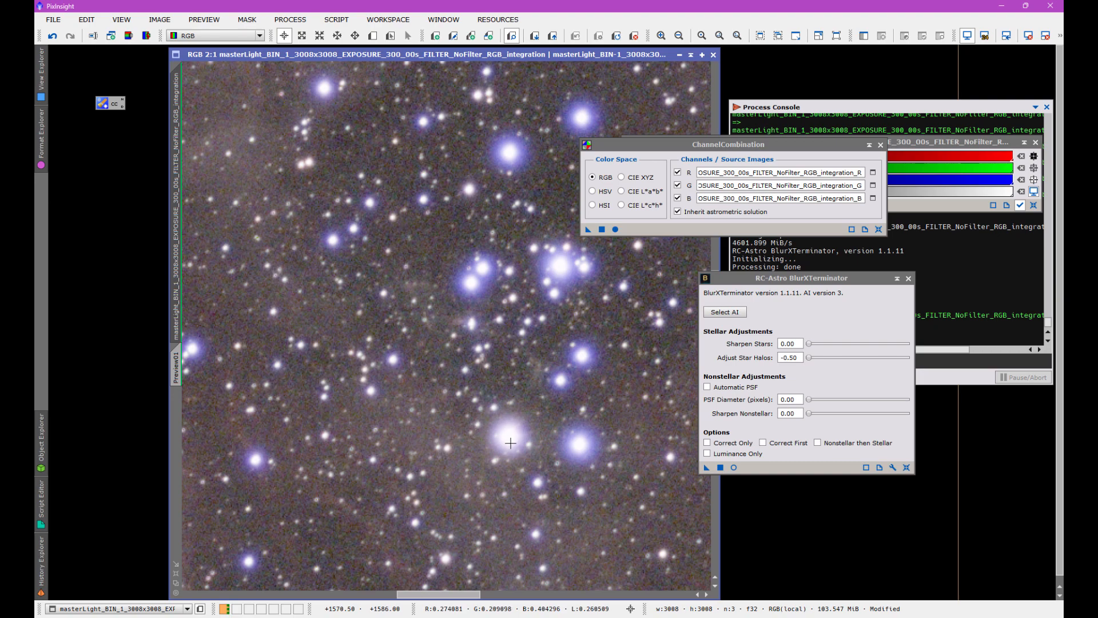
mouse_move(439, 358)
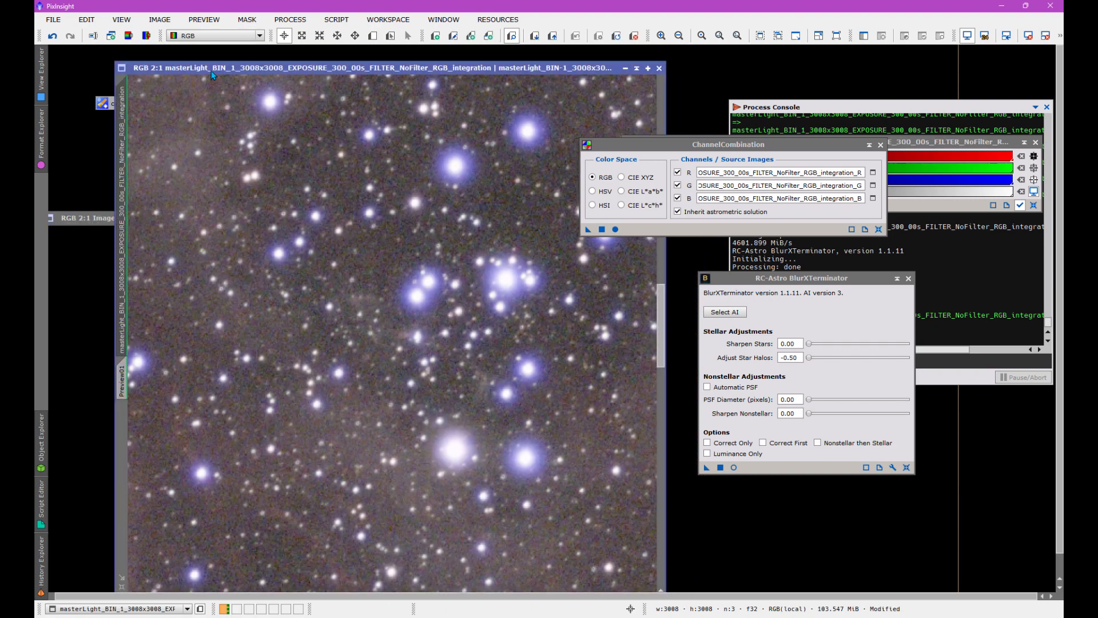
mouse_move(228, 76)
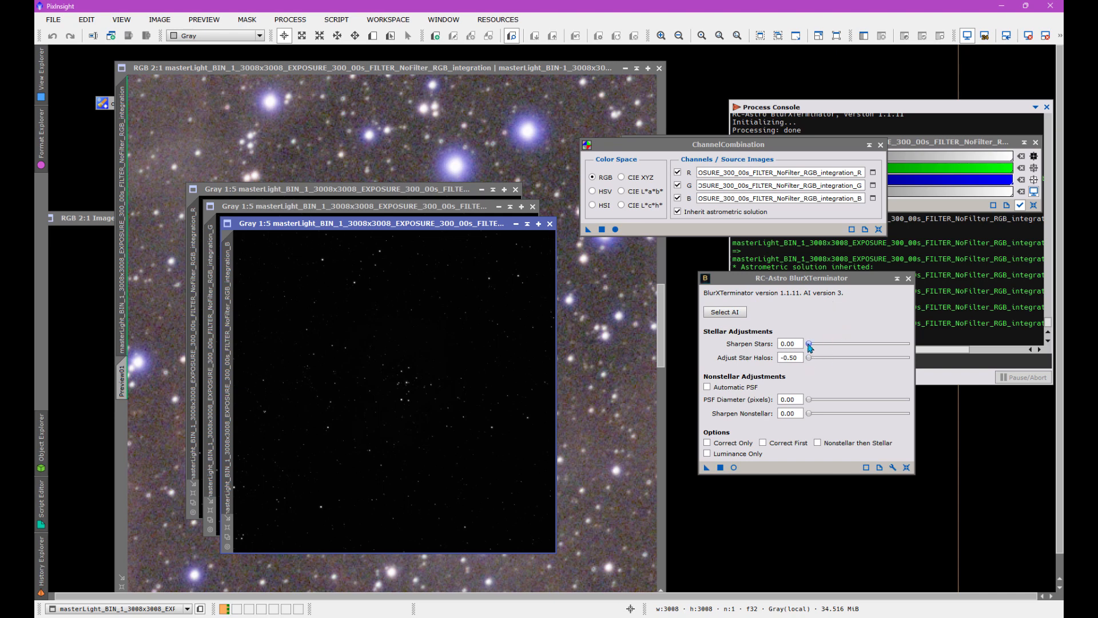
- Raise BlurXTerminator's Sharpen Stars slider to about 0.20 for the channel image
drag(809, 345, 839, 344)
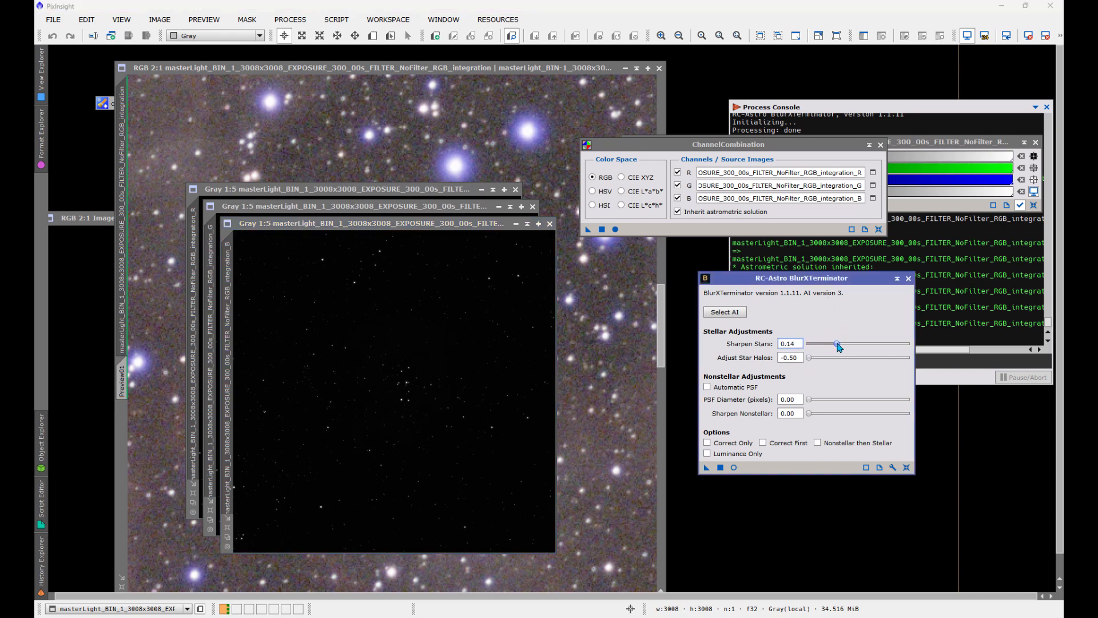
drag(836, 345, 848, 344)
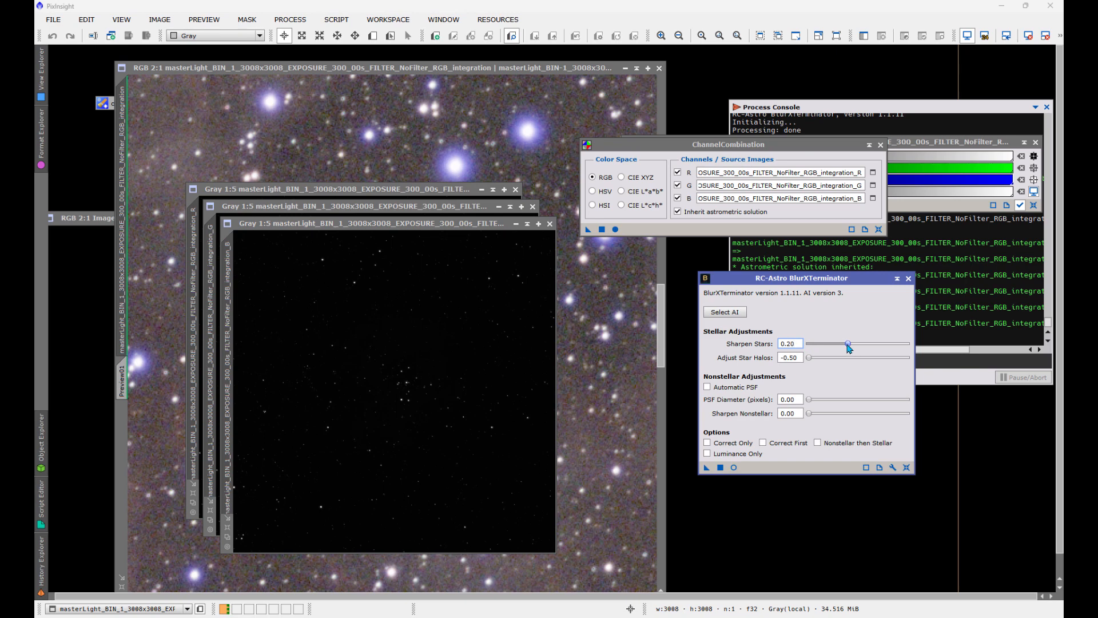
mouse_move(847, 344)
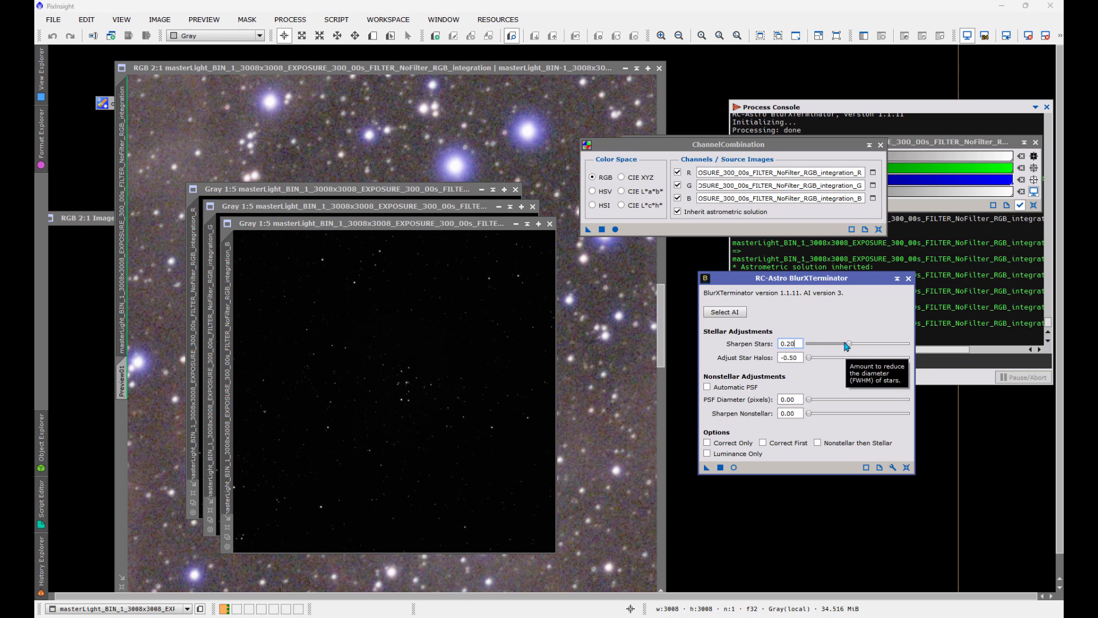
mouse_move(841, 343)
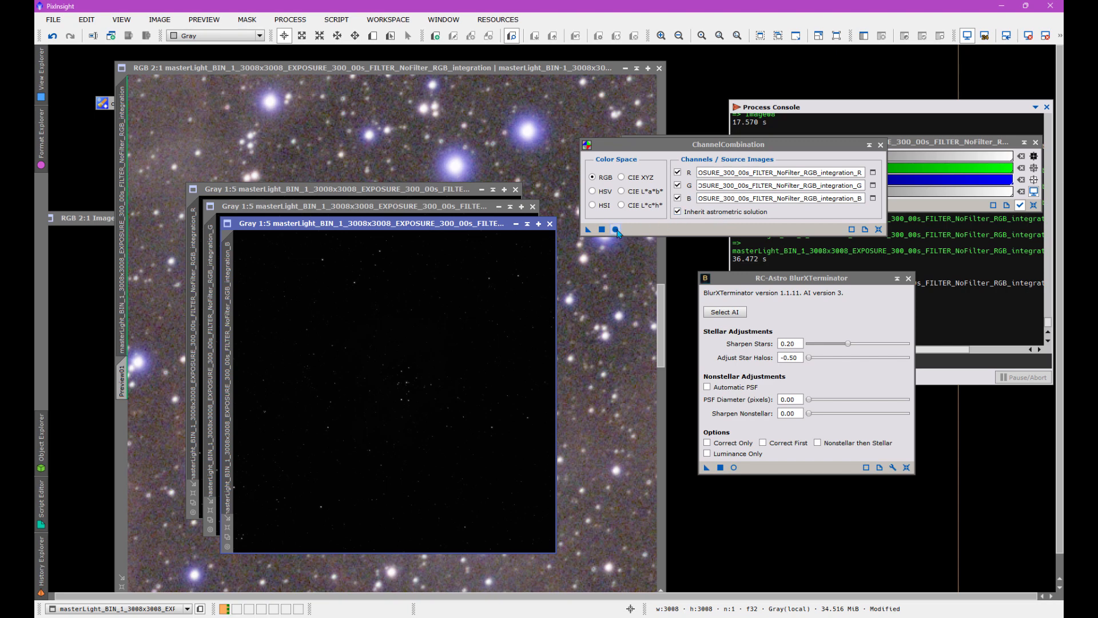
- Apply ChannelCombination to build the new color image Image12 from the processed channels
click(616, 230)
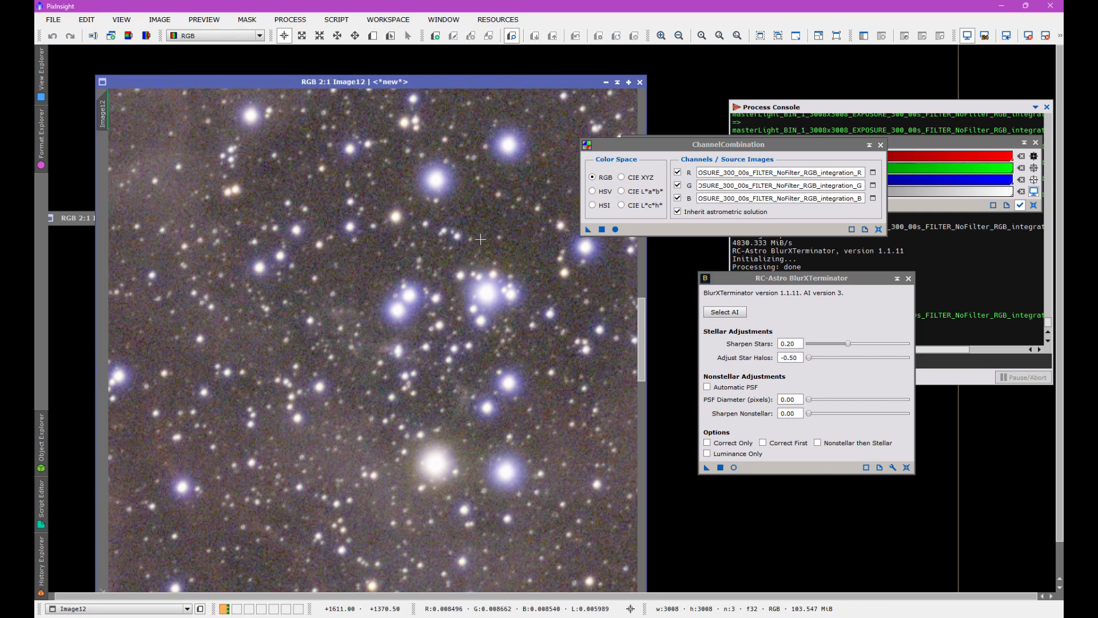
mouse_move(384, 322)
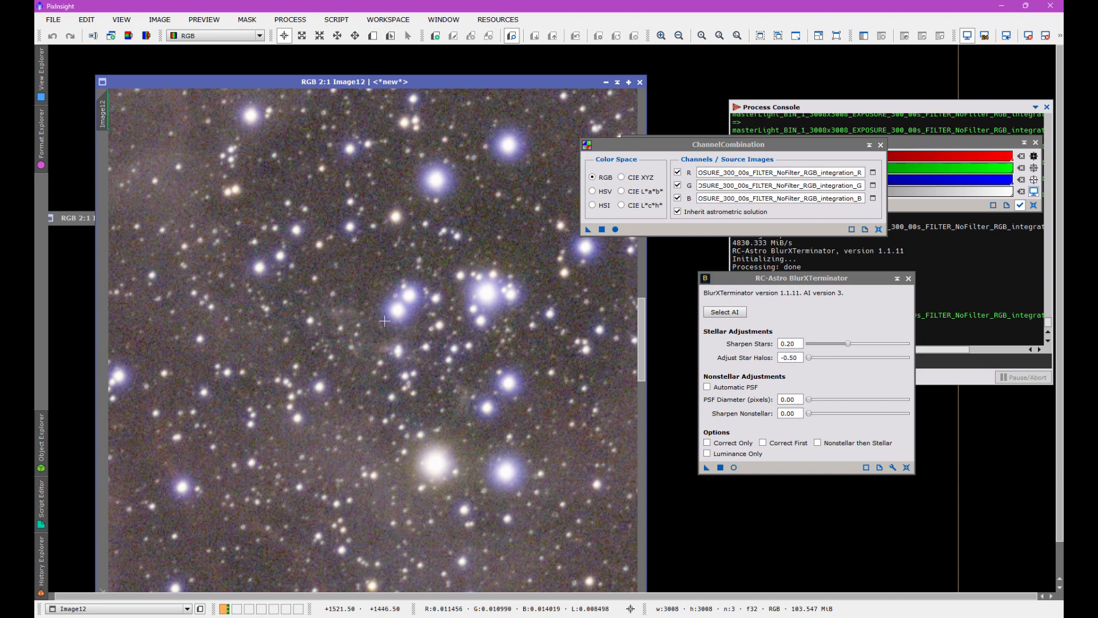
mouse_move(423, 273)
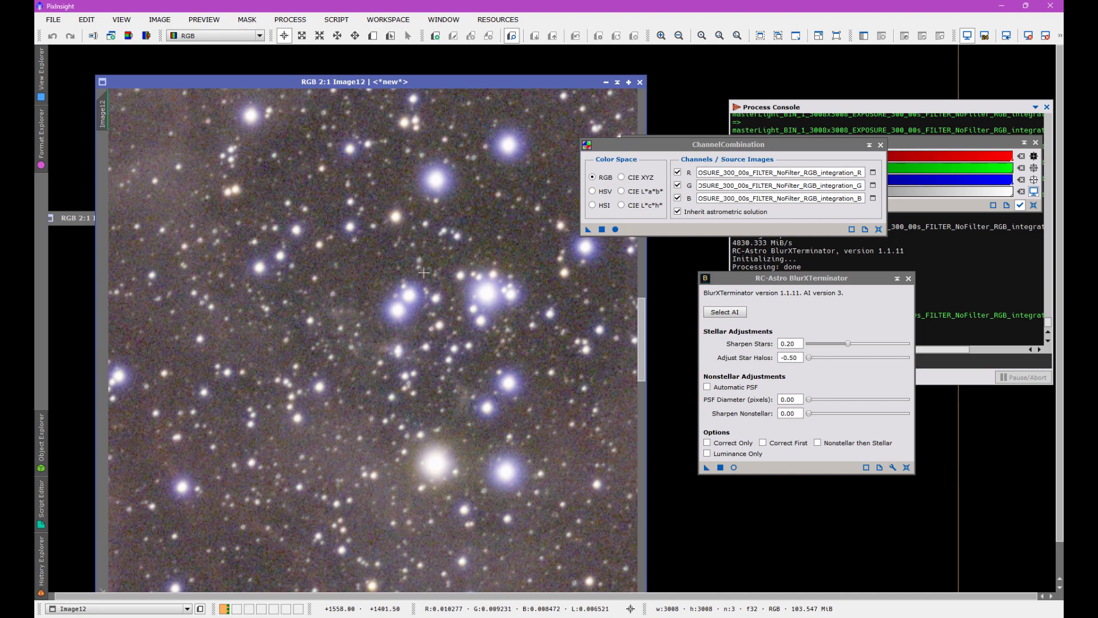
mouse_move(390, 273)
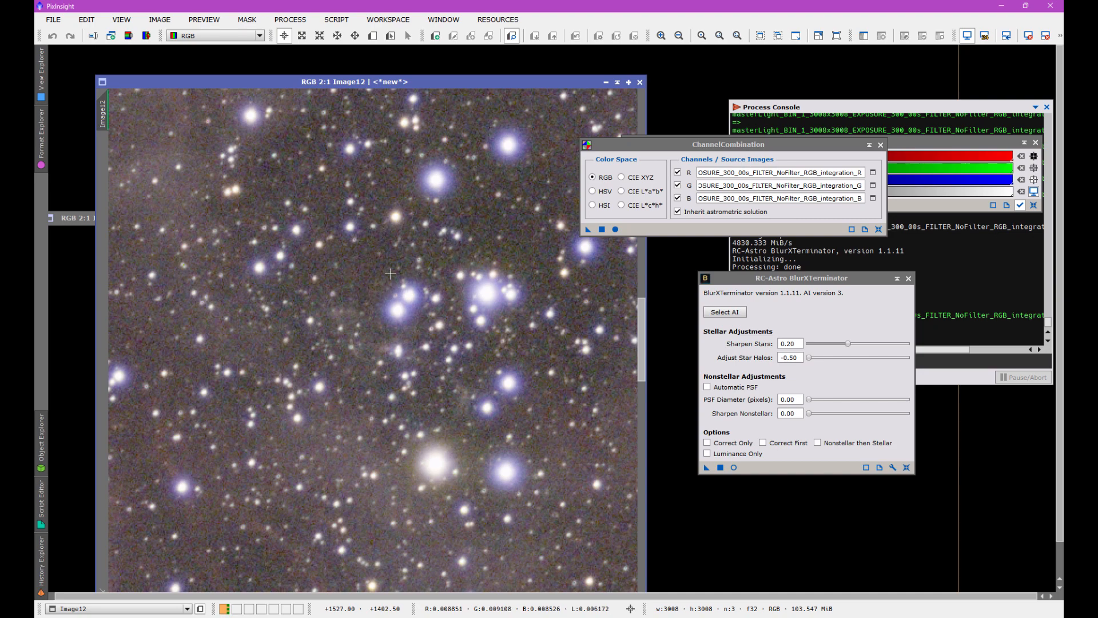
mouse_move(349, 272)
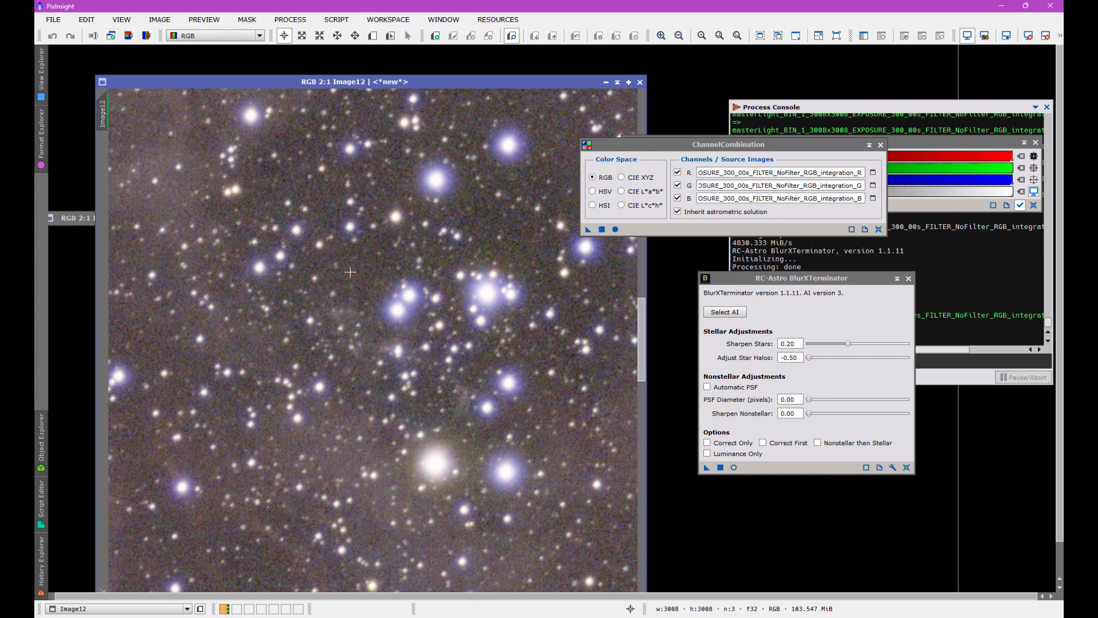
mouse_move(487, 98)
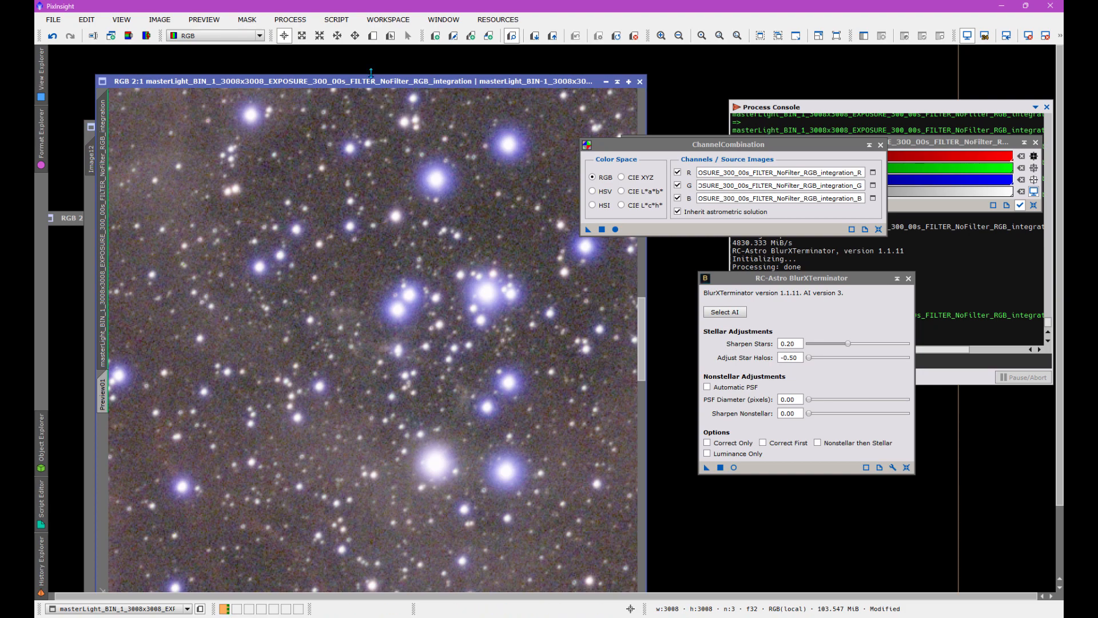
- Bring up StarXTerminator and uncheck Unscreen Stars while keeping Generate Star Image on
click(290, 19)
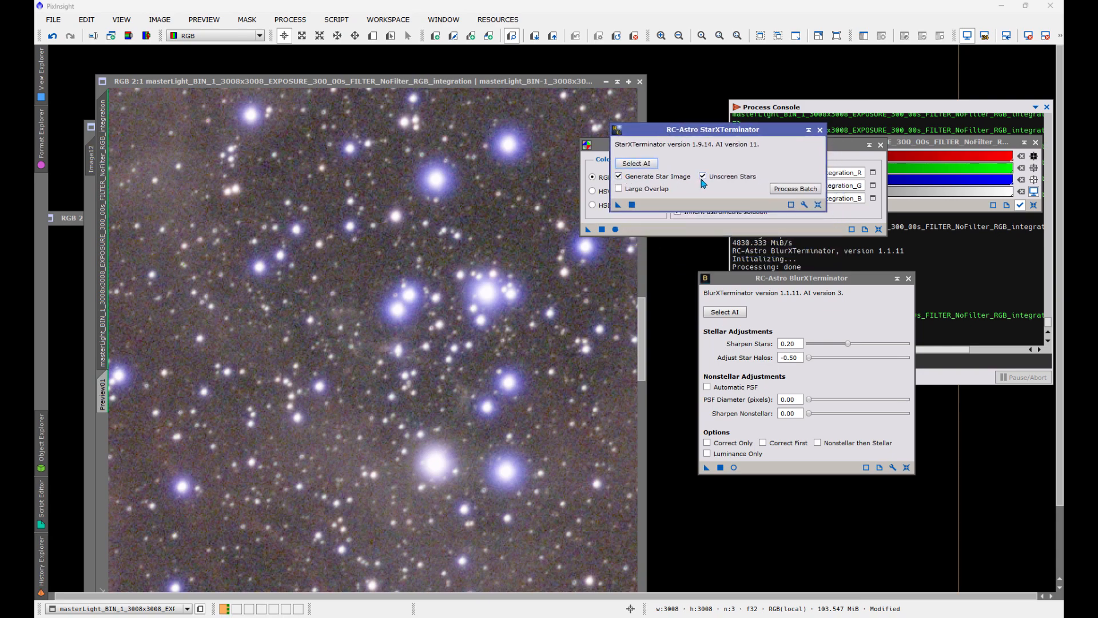
click(702, 176)
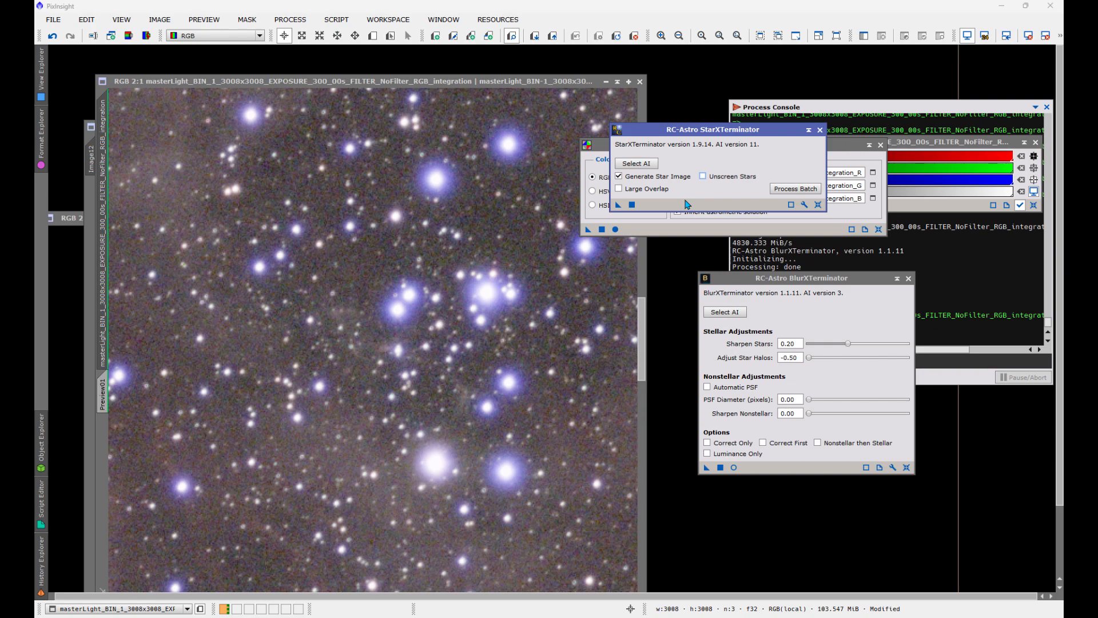
mouse_move(522, 212)
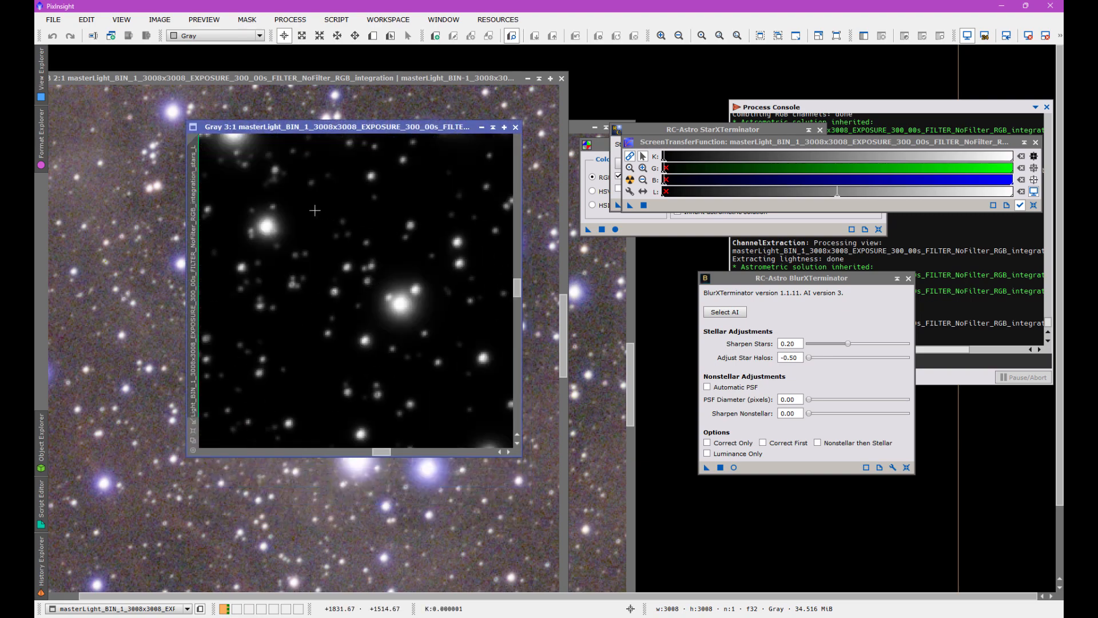
mouse_move(354, 229)
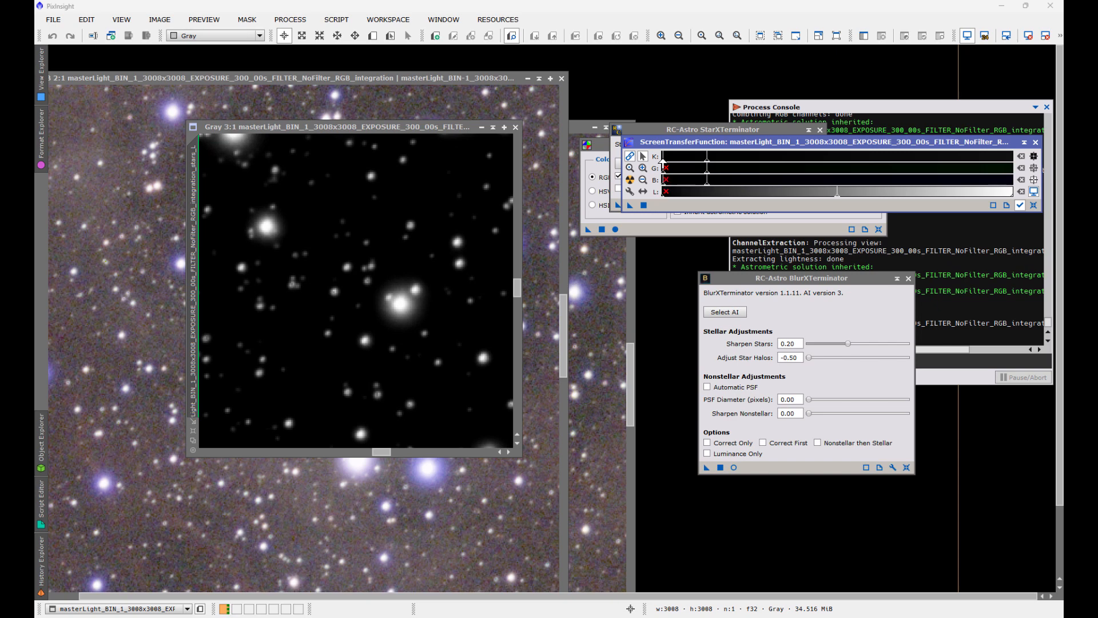
mouse_move(397, 267)
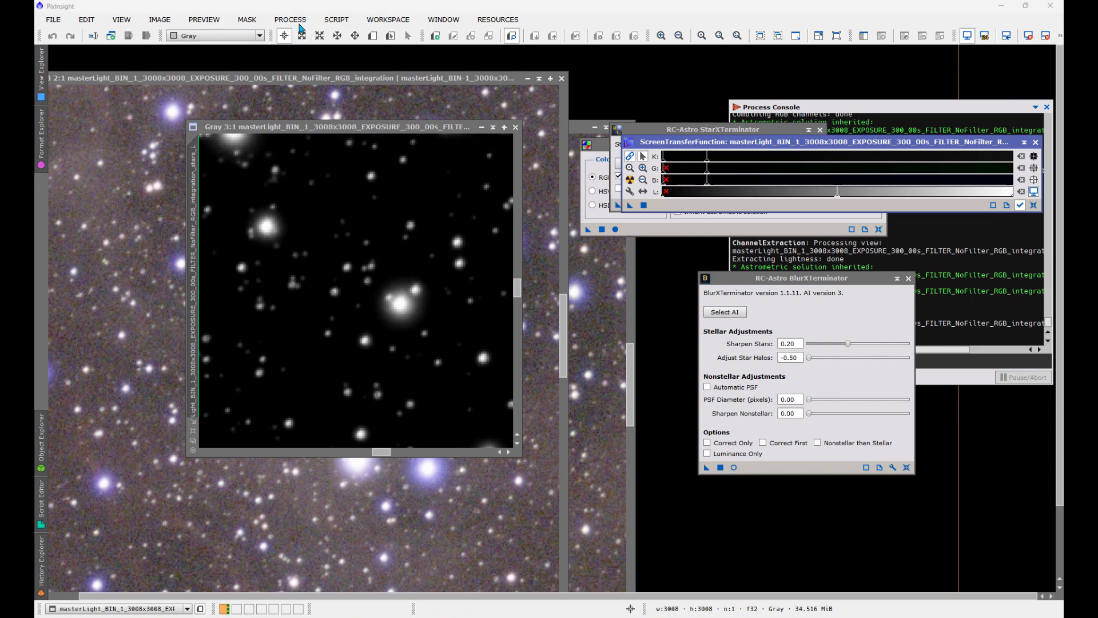
- Stretch the mask image with HistogramTransformation's live preview until its stars swell bright, then move it aside
click(289, 20)
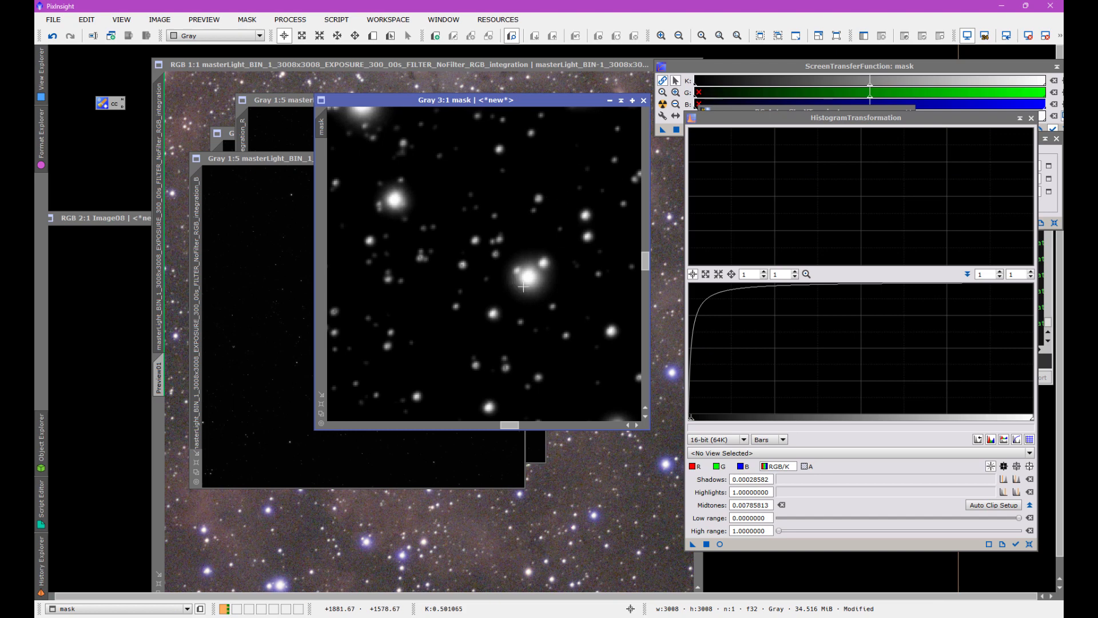
mouse_move(539, 259)
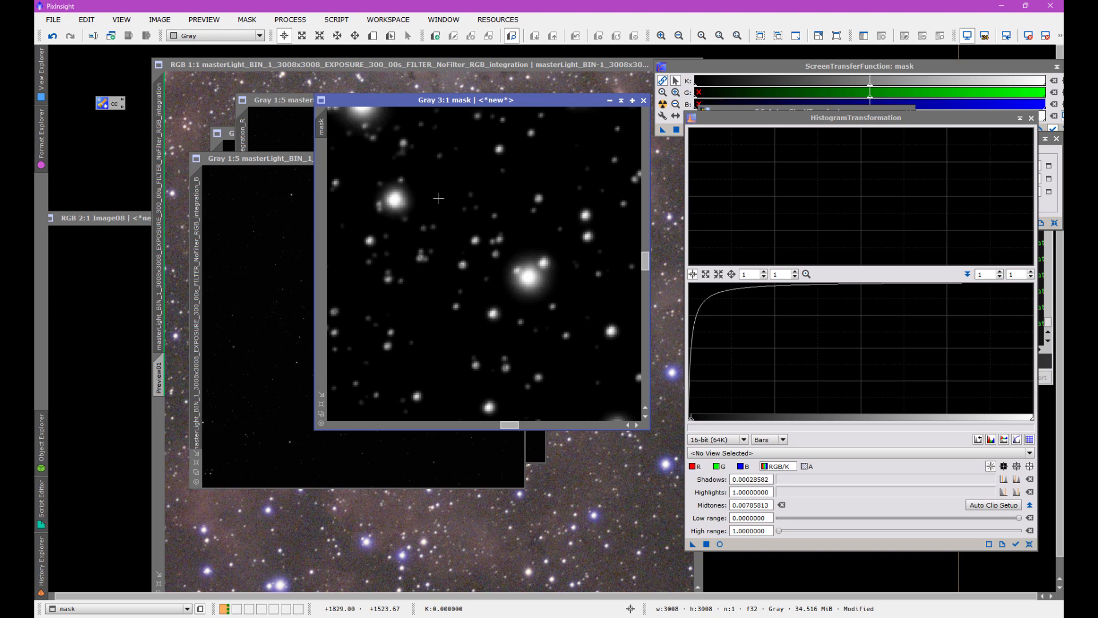
mouse_move(880, 504)
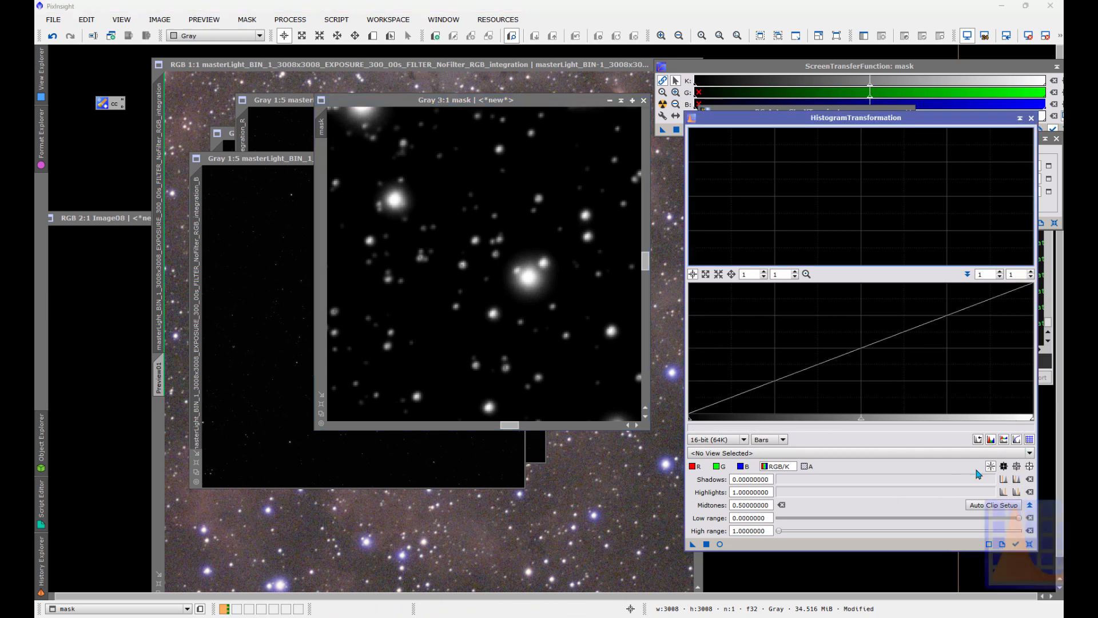
click(719, 545)
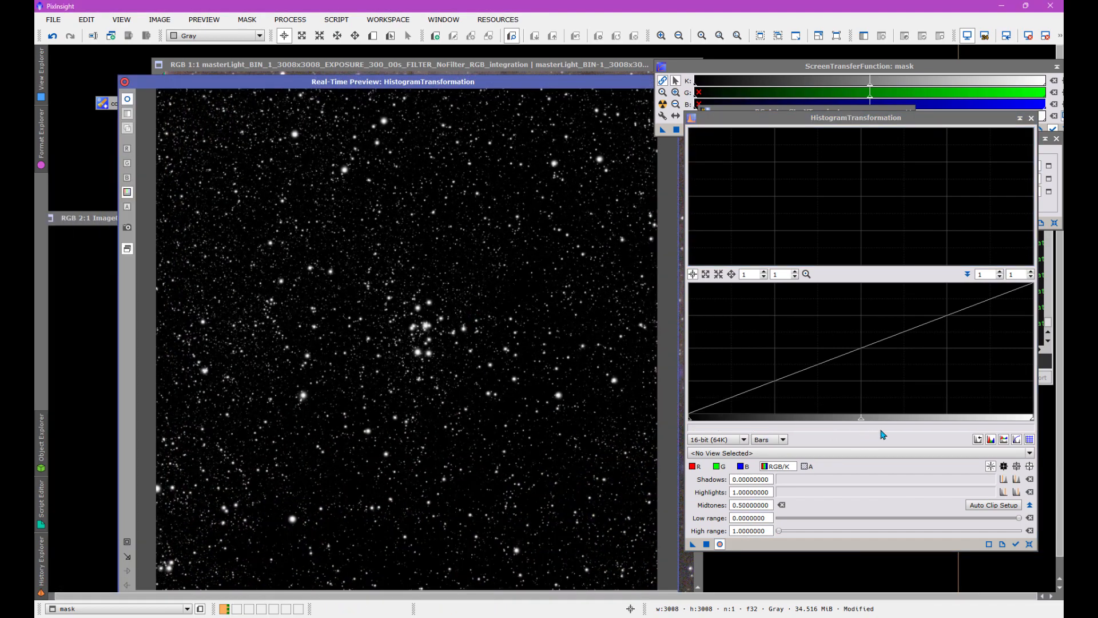
drag(1033, 417, 841, 417)
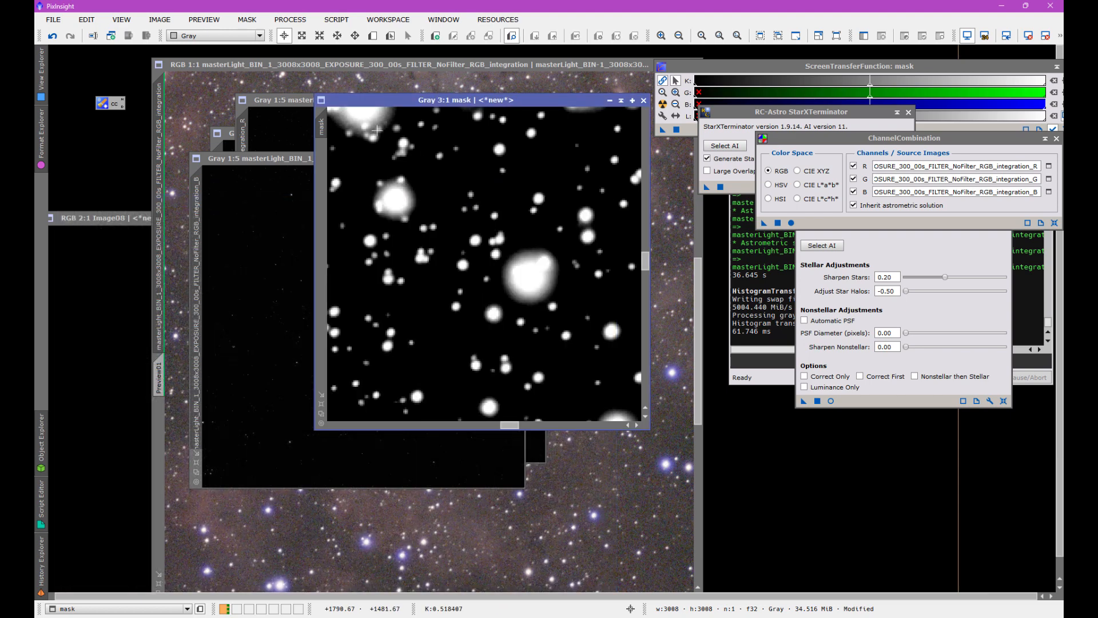
drag(479, 100, 630, 183)
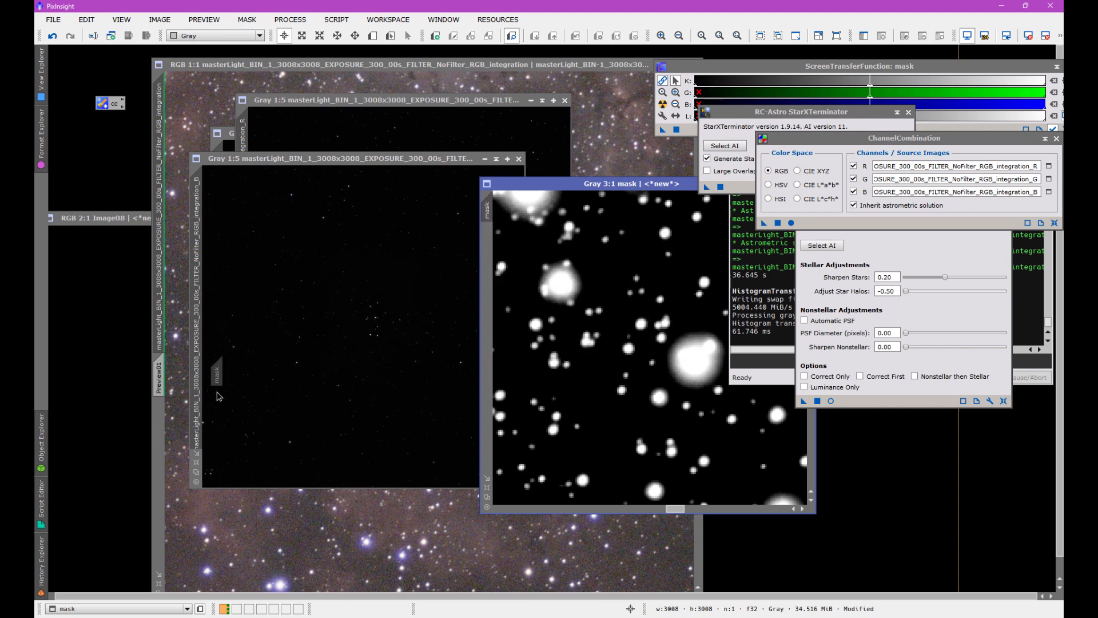
mouse_move(204, 454)
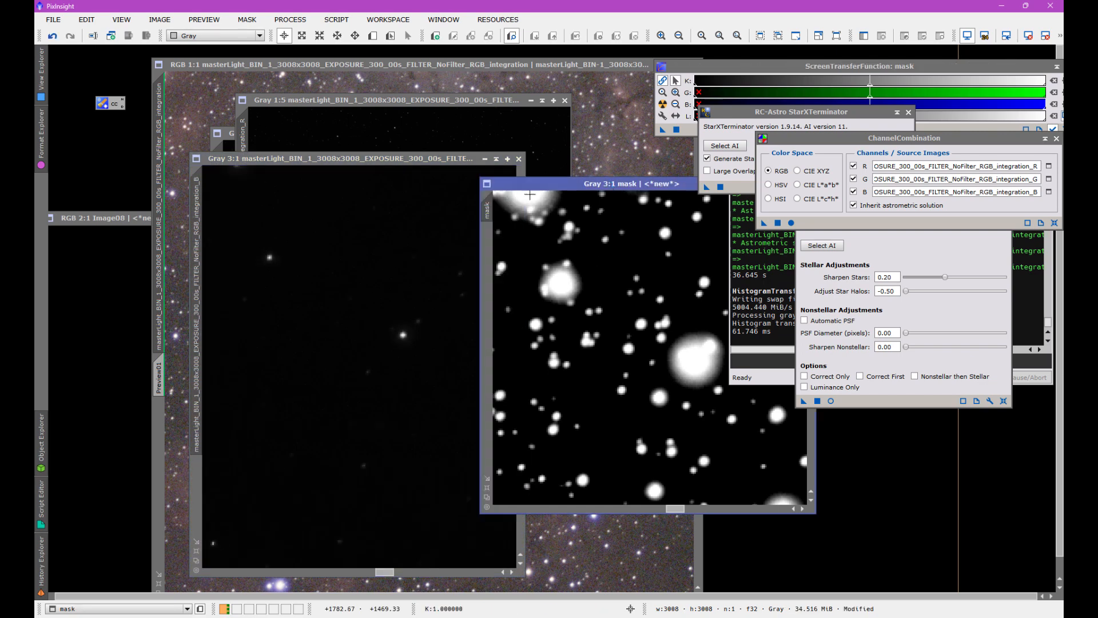
mouse_move(213, 470)
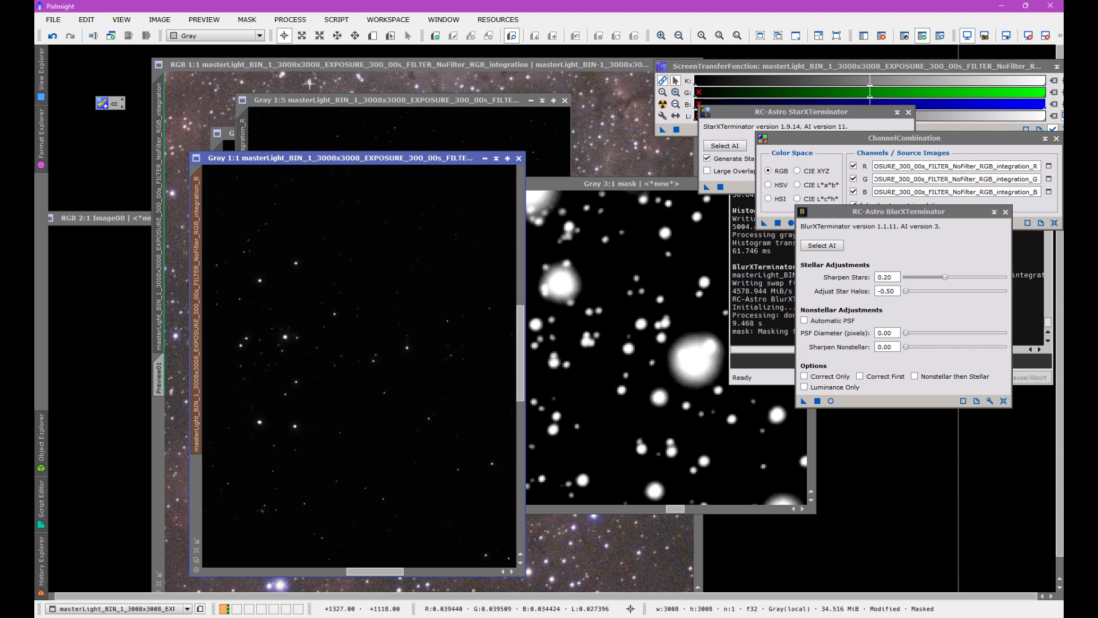
- Run the halo correction on the channel image through the selected star mask
click(247, 19)
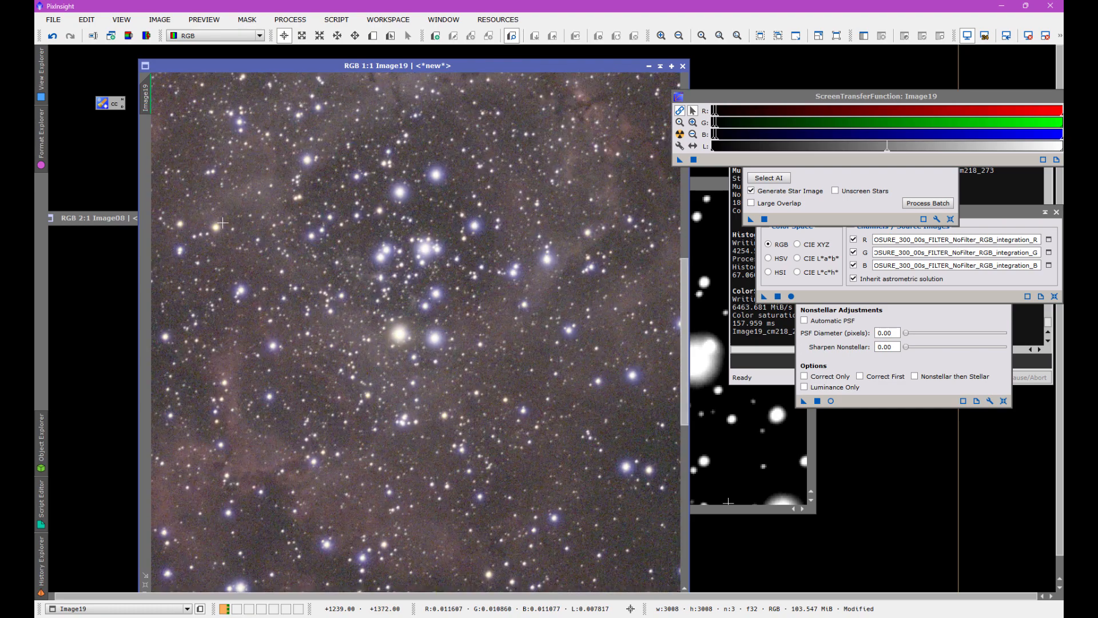
mouse_move(409, 347)
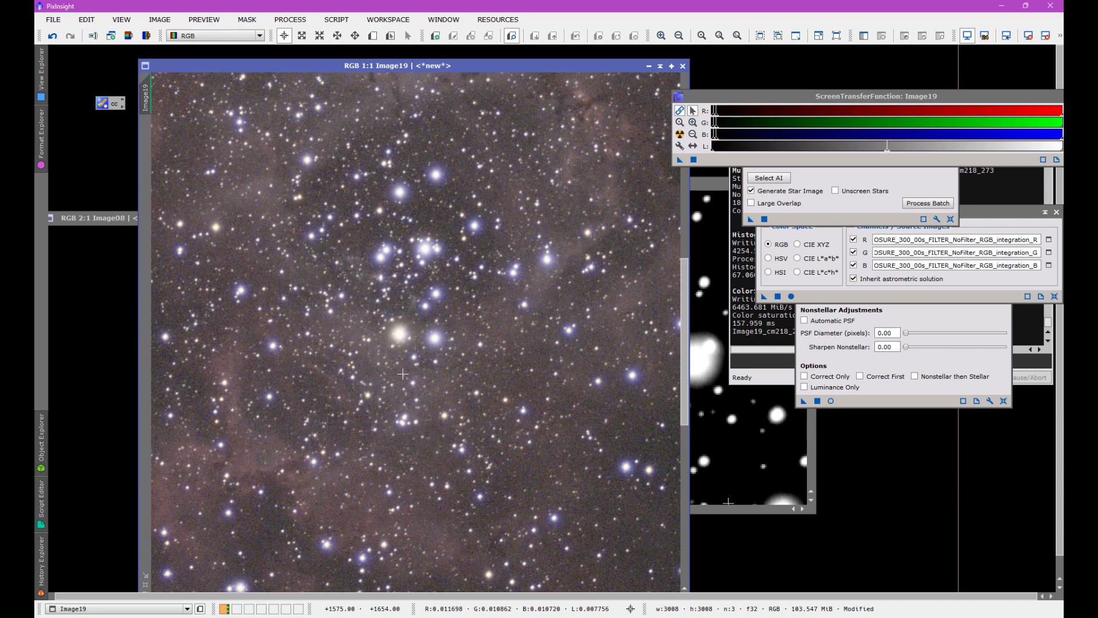
mouse_move(340, 189)
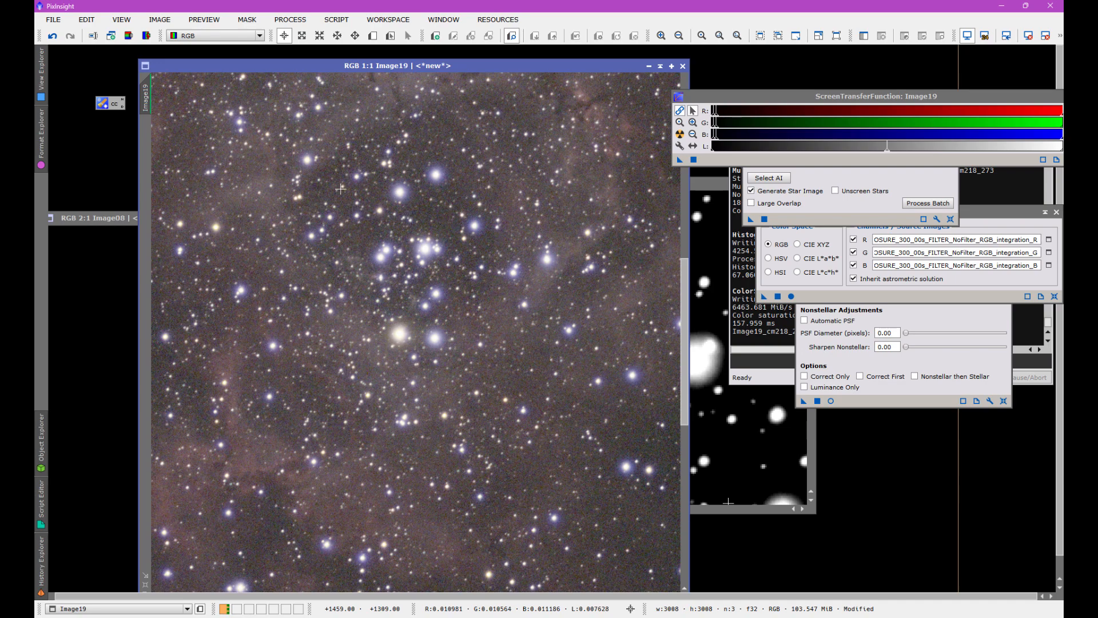
- Browse the Script menu with the recombined Image19 in view
click(337, 20)
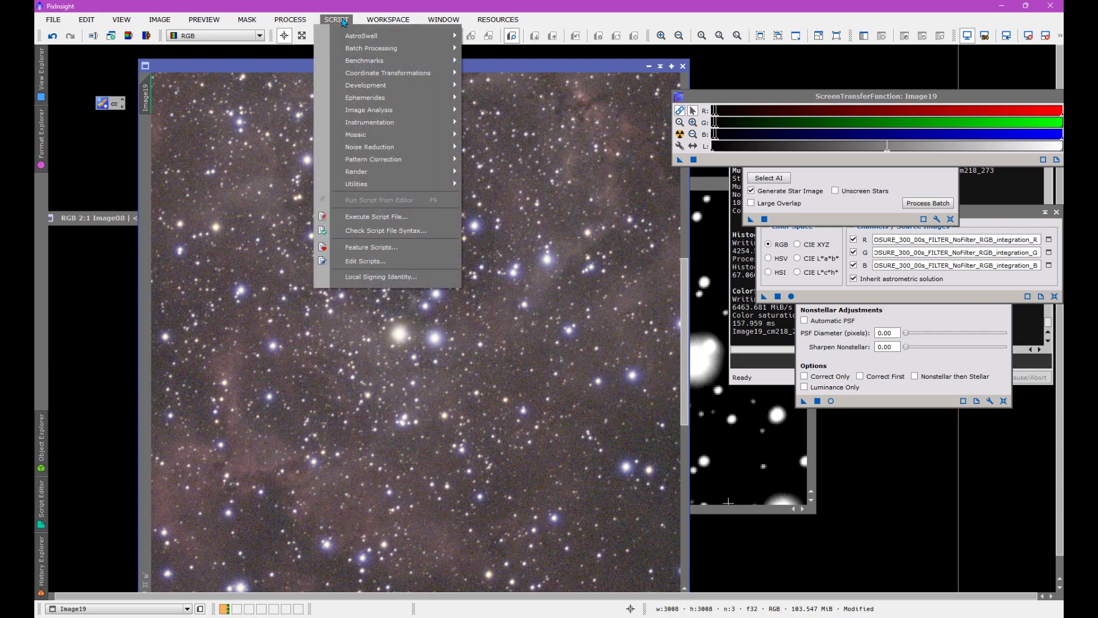
mouse_move(356, 183)
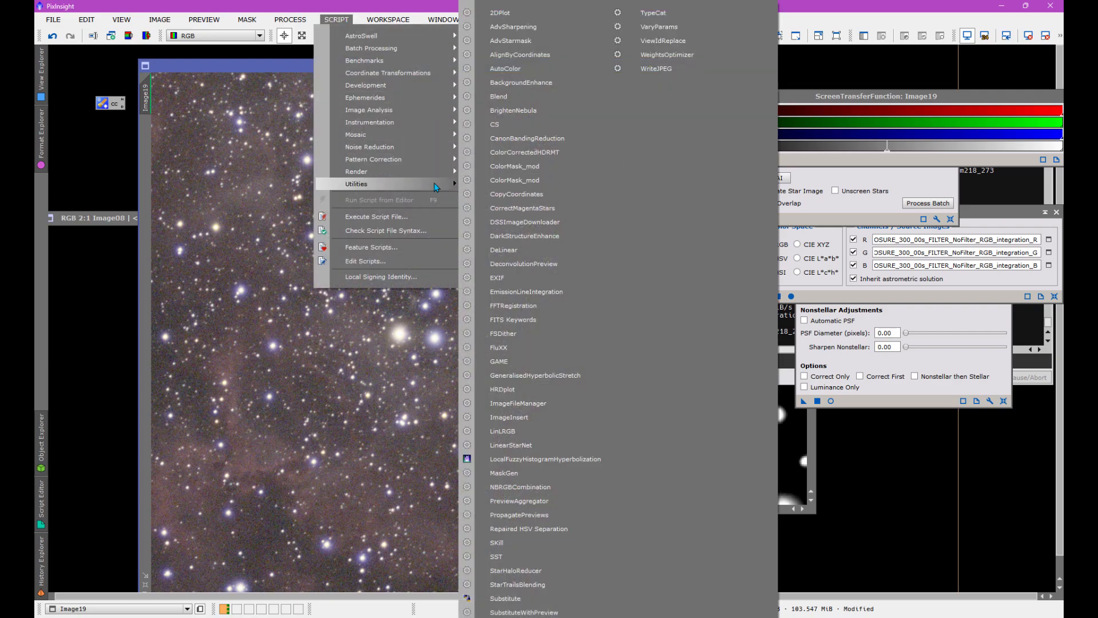
mouse_move(538, 166)
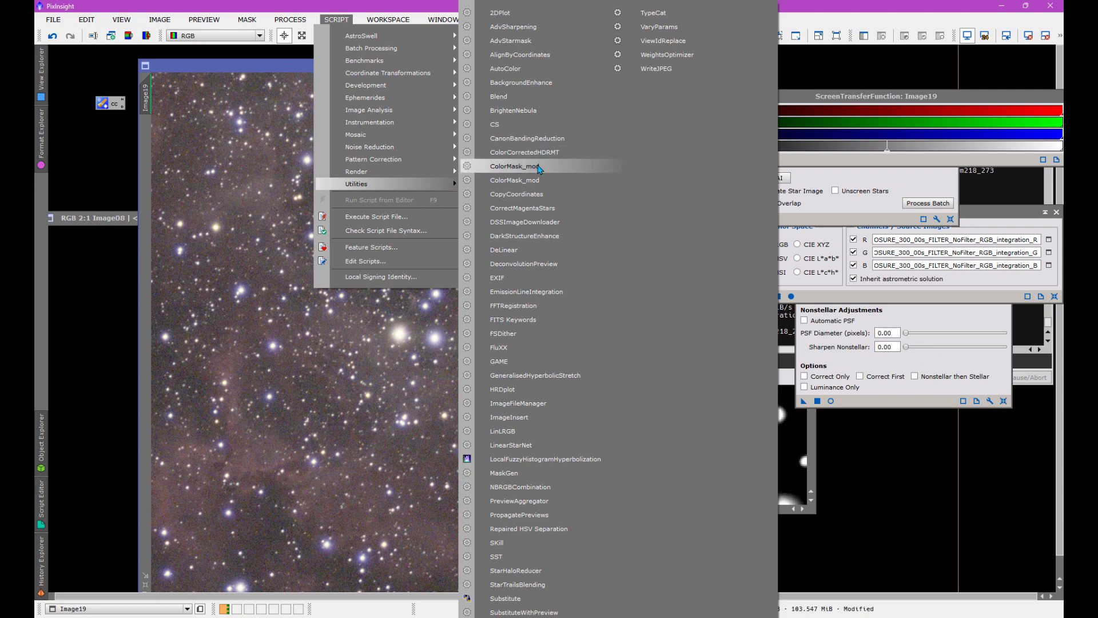
- Launch ColorMask_mod from Script > Utilities targeting Image19
click(516, 166)
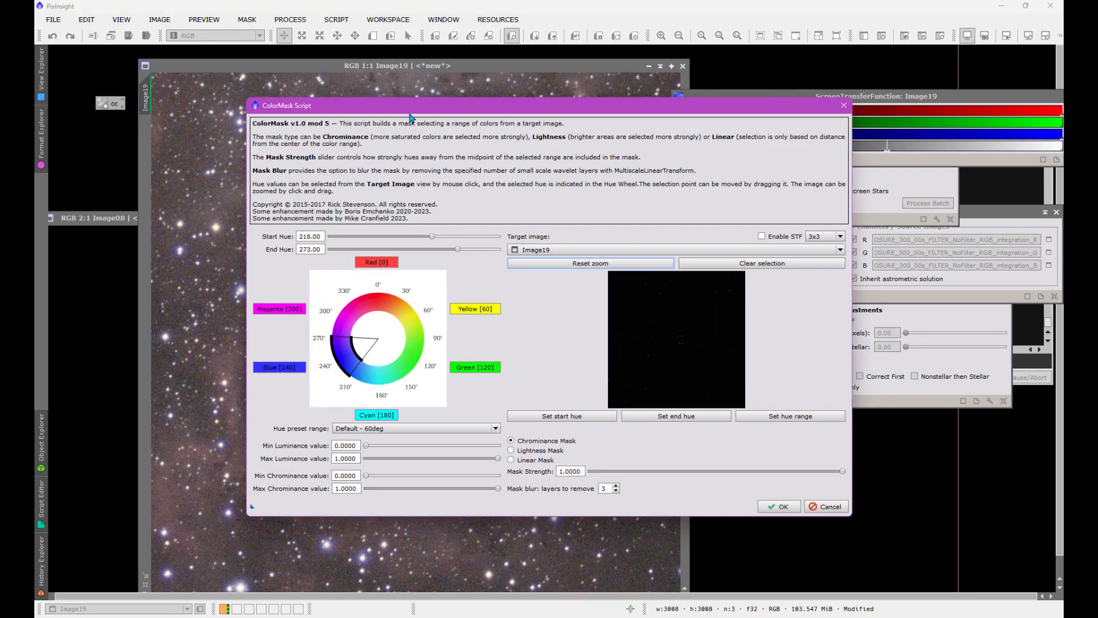